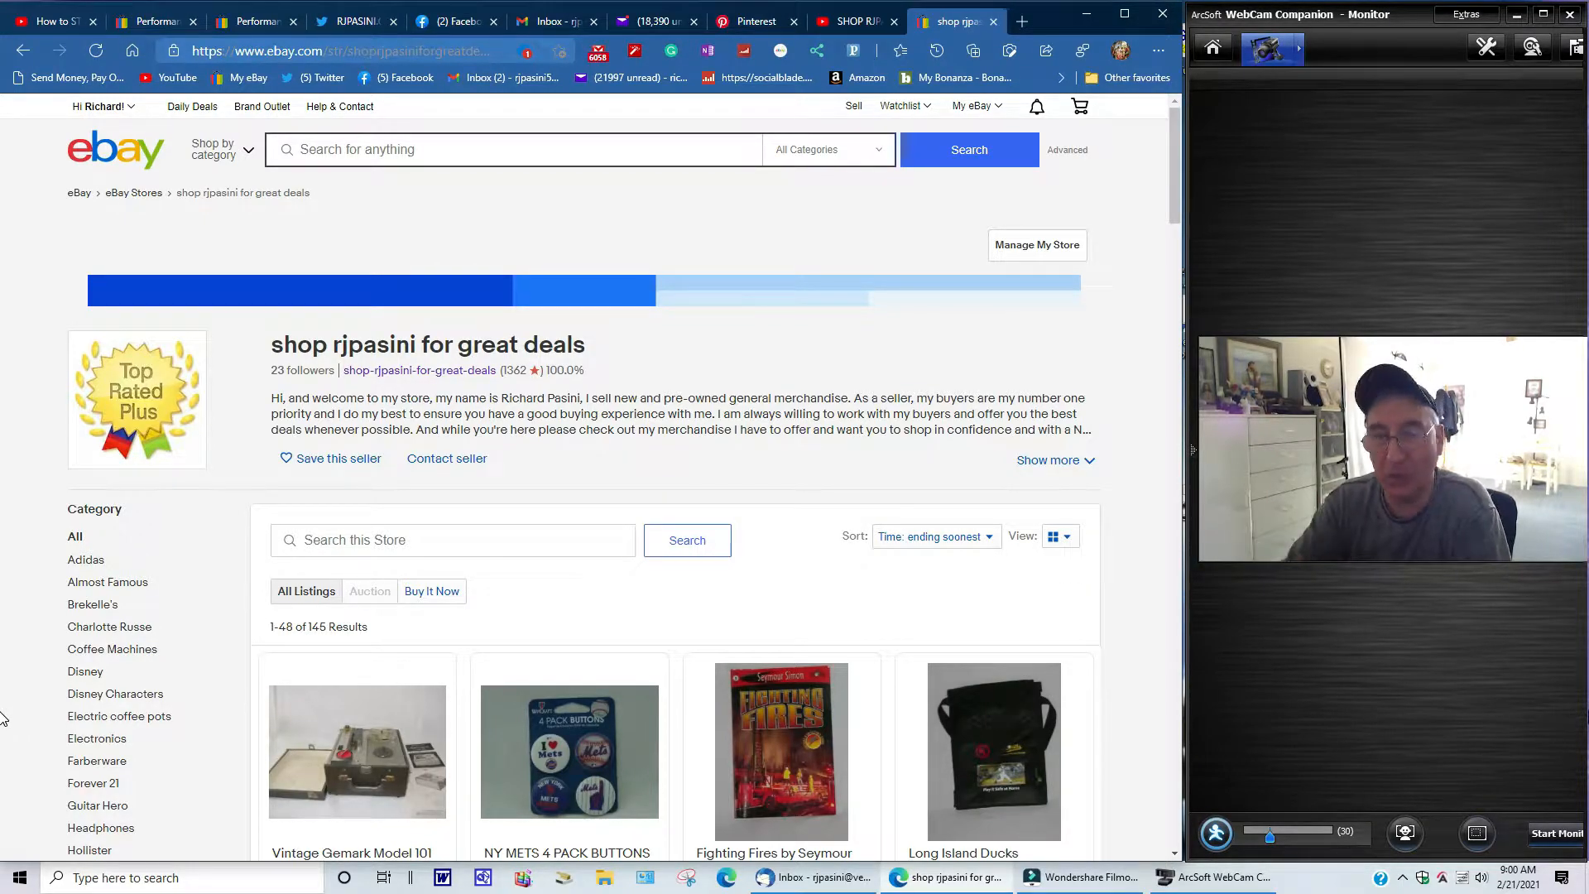
mouse_move(1246, 275)
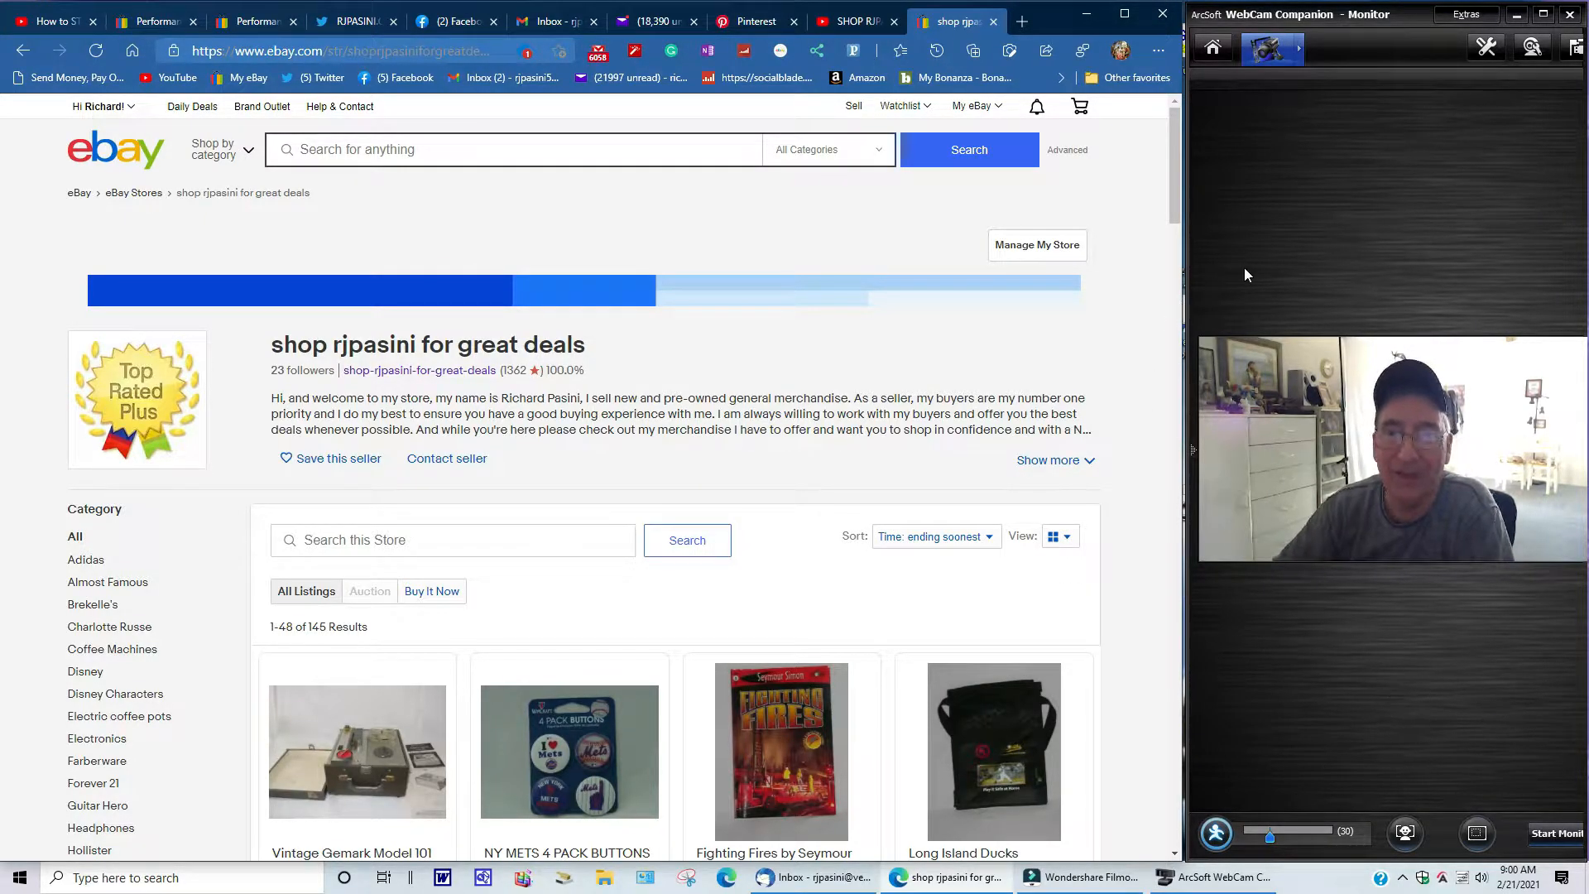
- Scroll through all 48 first-page listings of rjpasini's store down to the page numbers
scroll(down, 3)
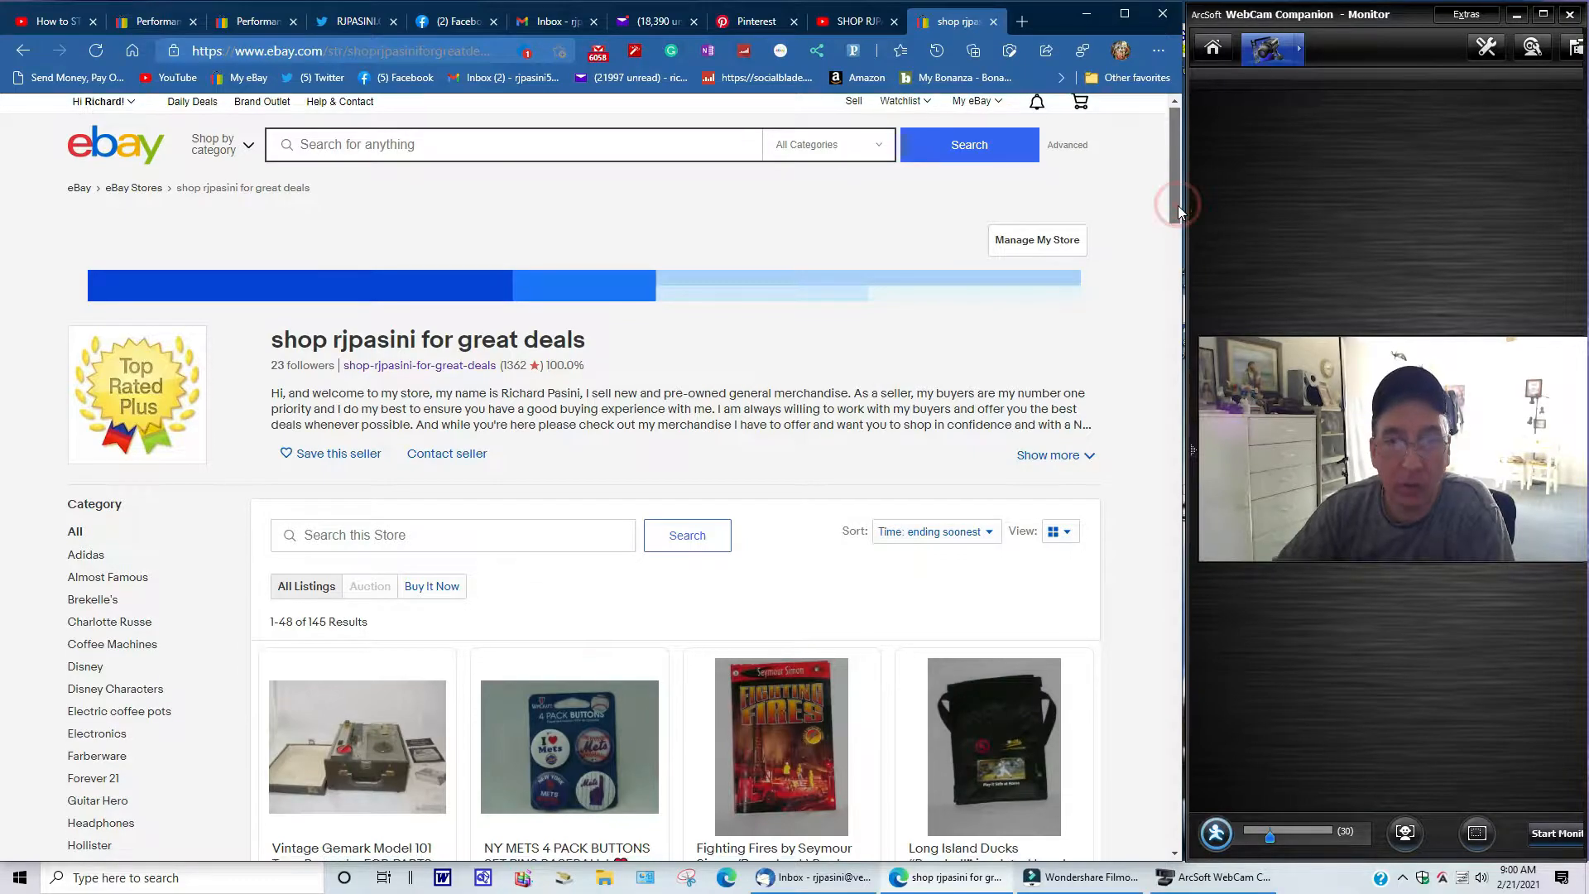
scroll(down, 3)
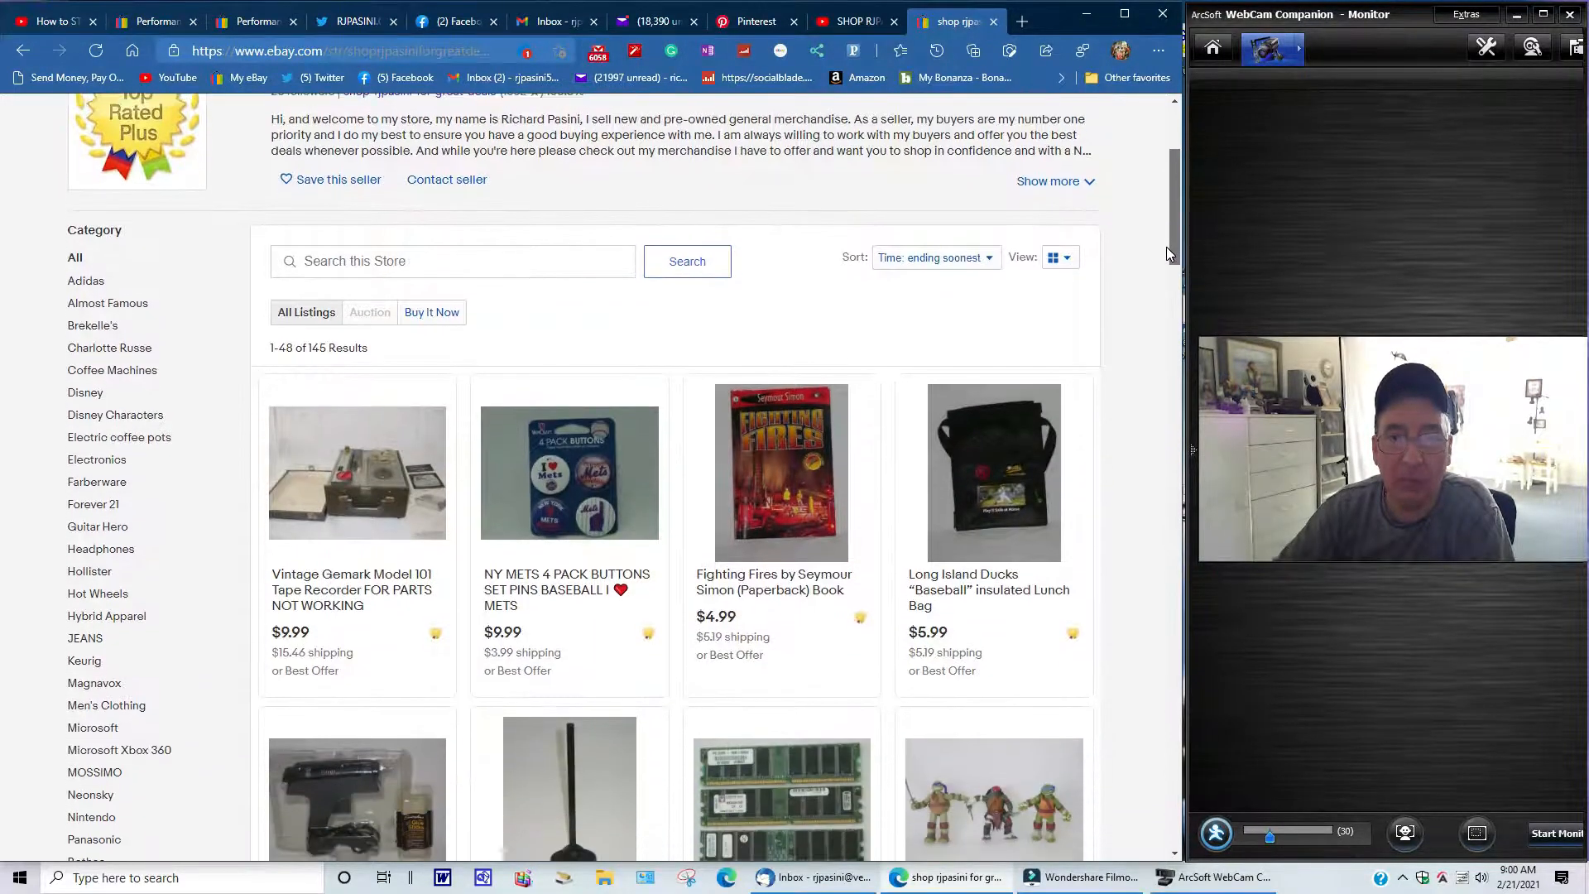
scroll(down, 3)
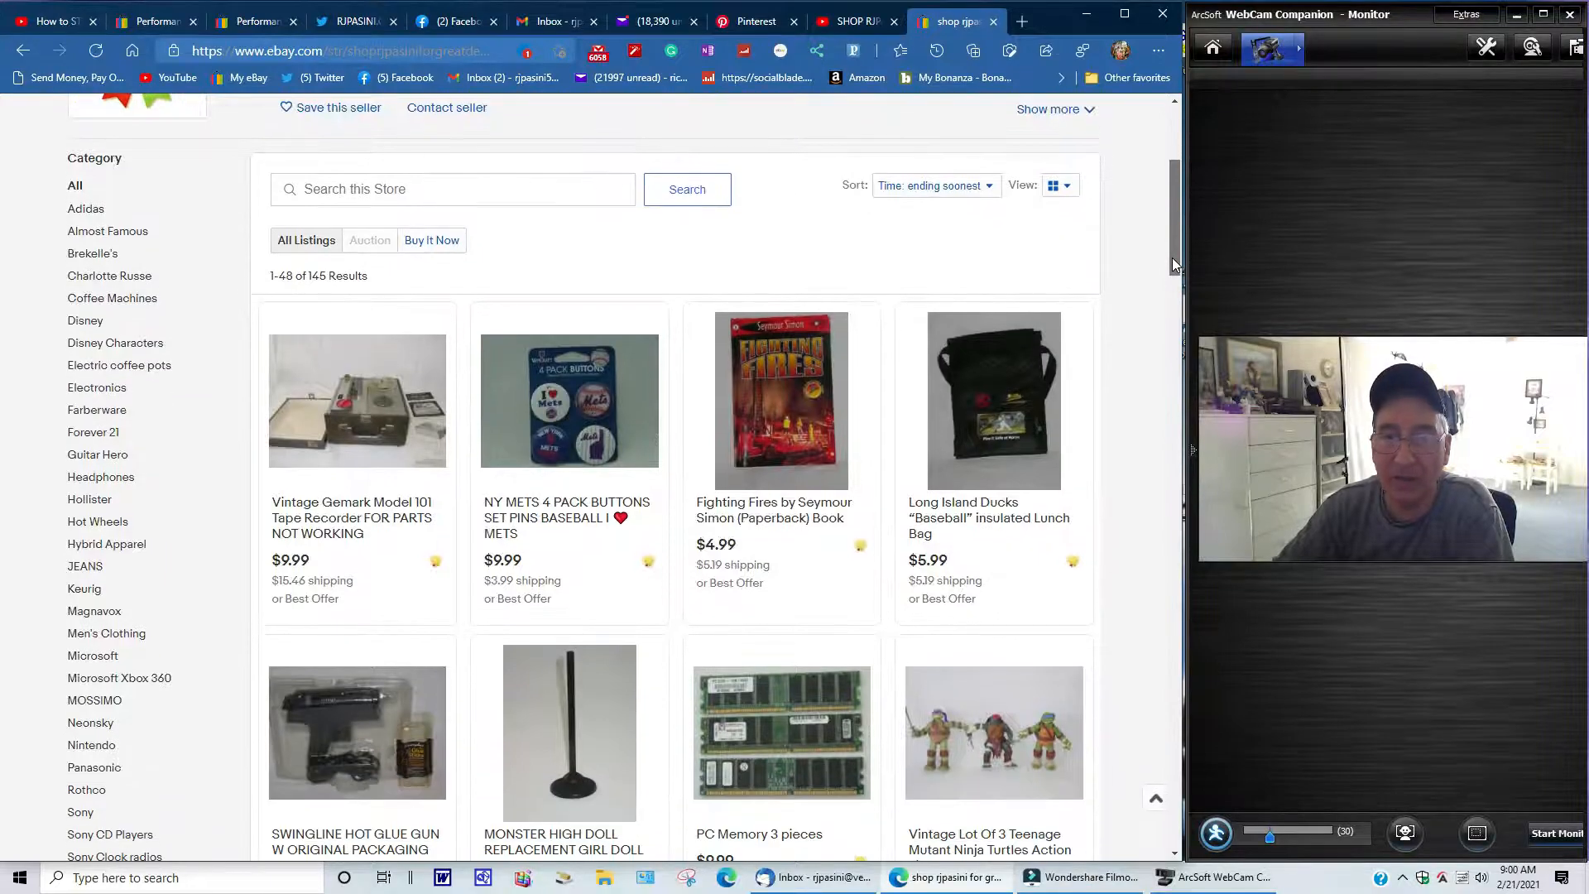
scroll(down, 3)
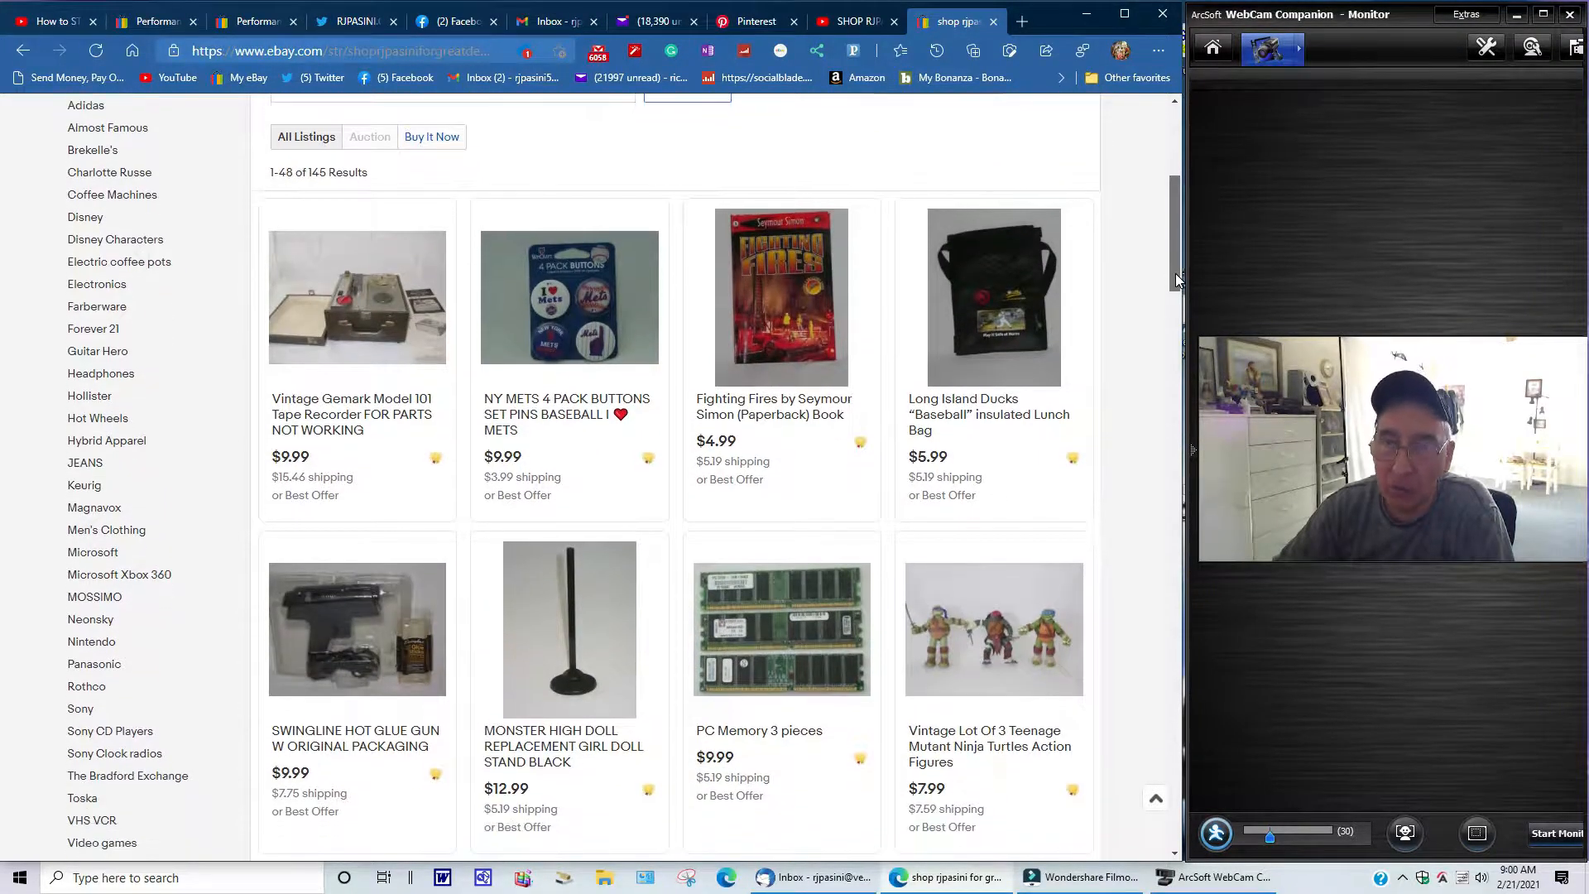
scroll(down, 3)
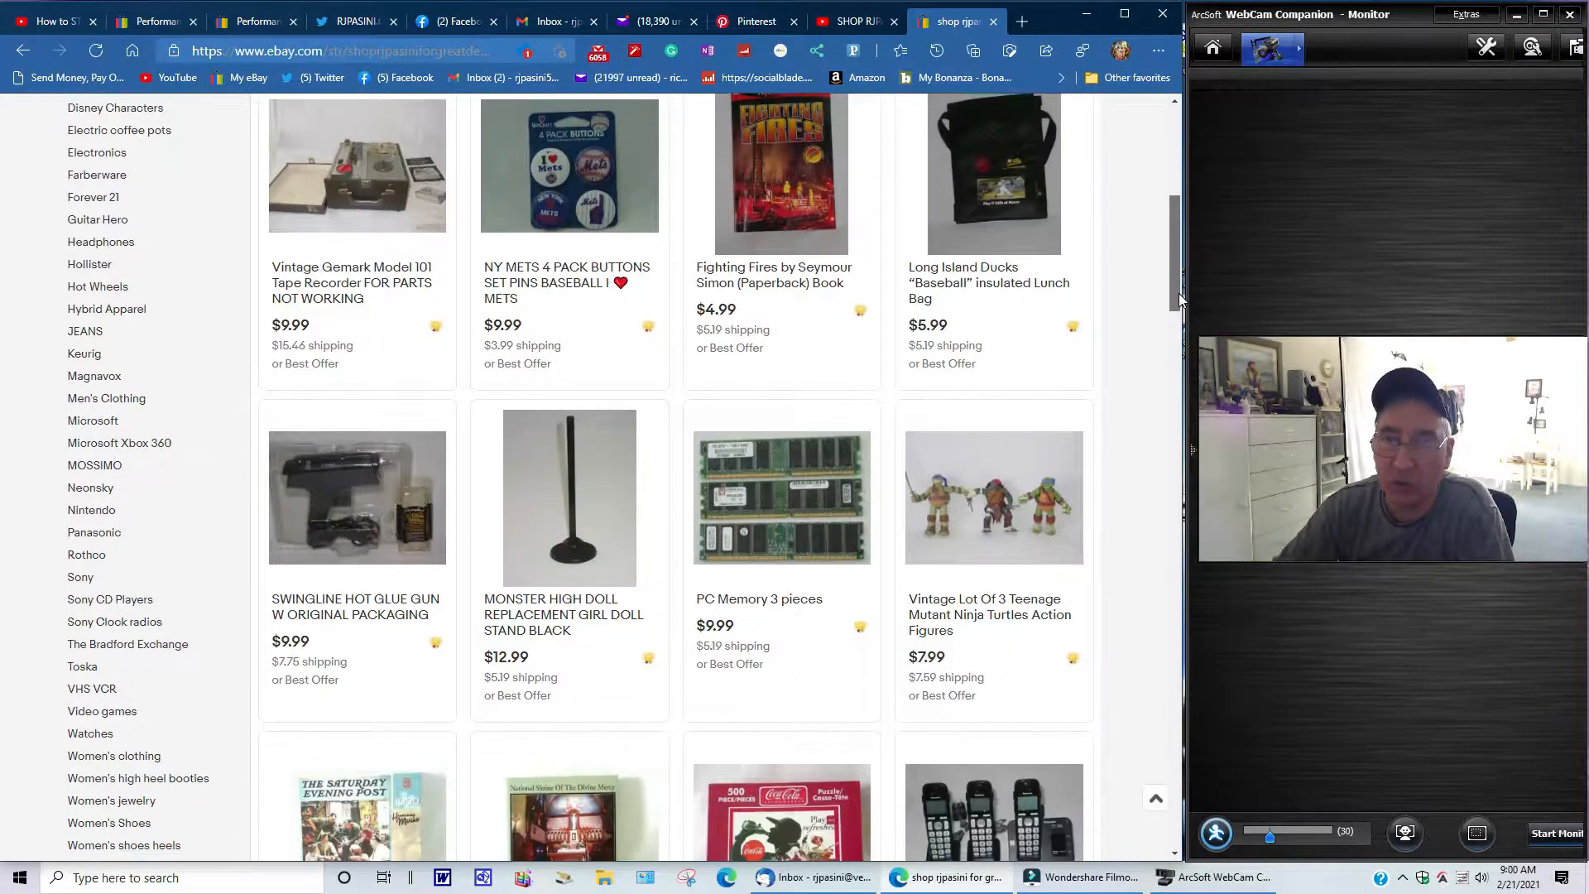
scroll(down, 3)
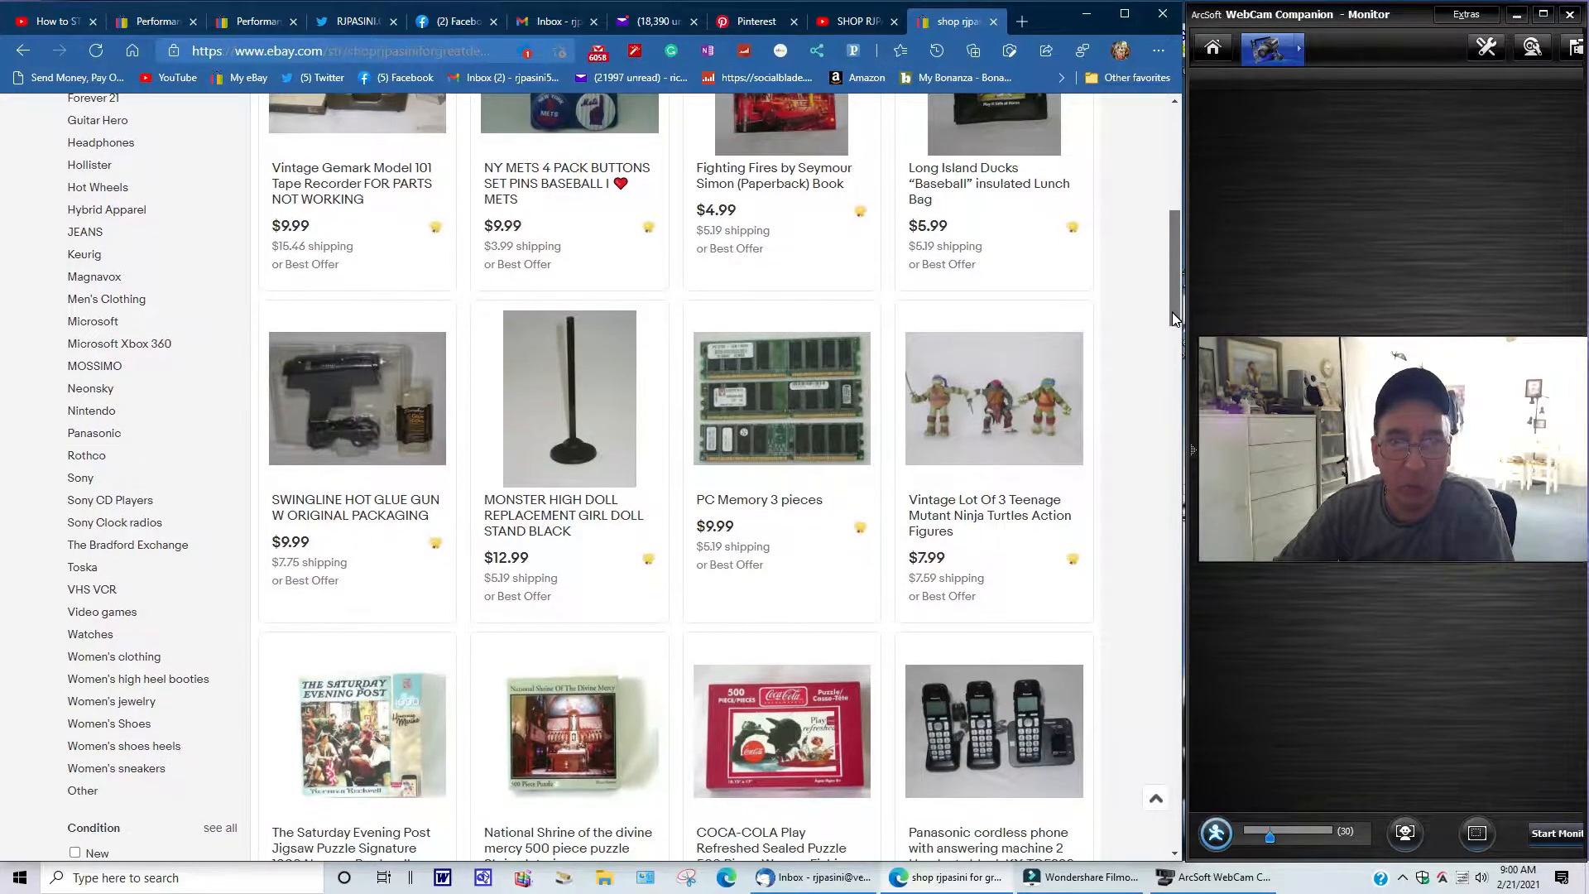
scroll(down, 3)
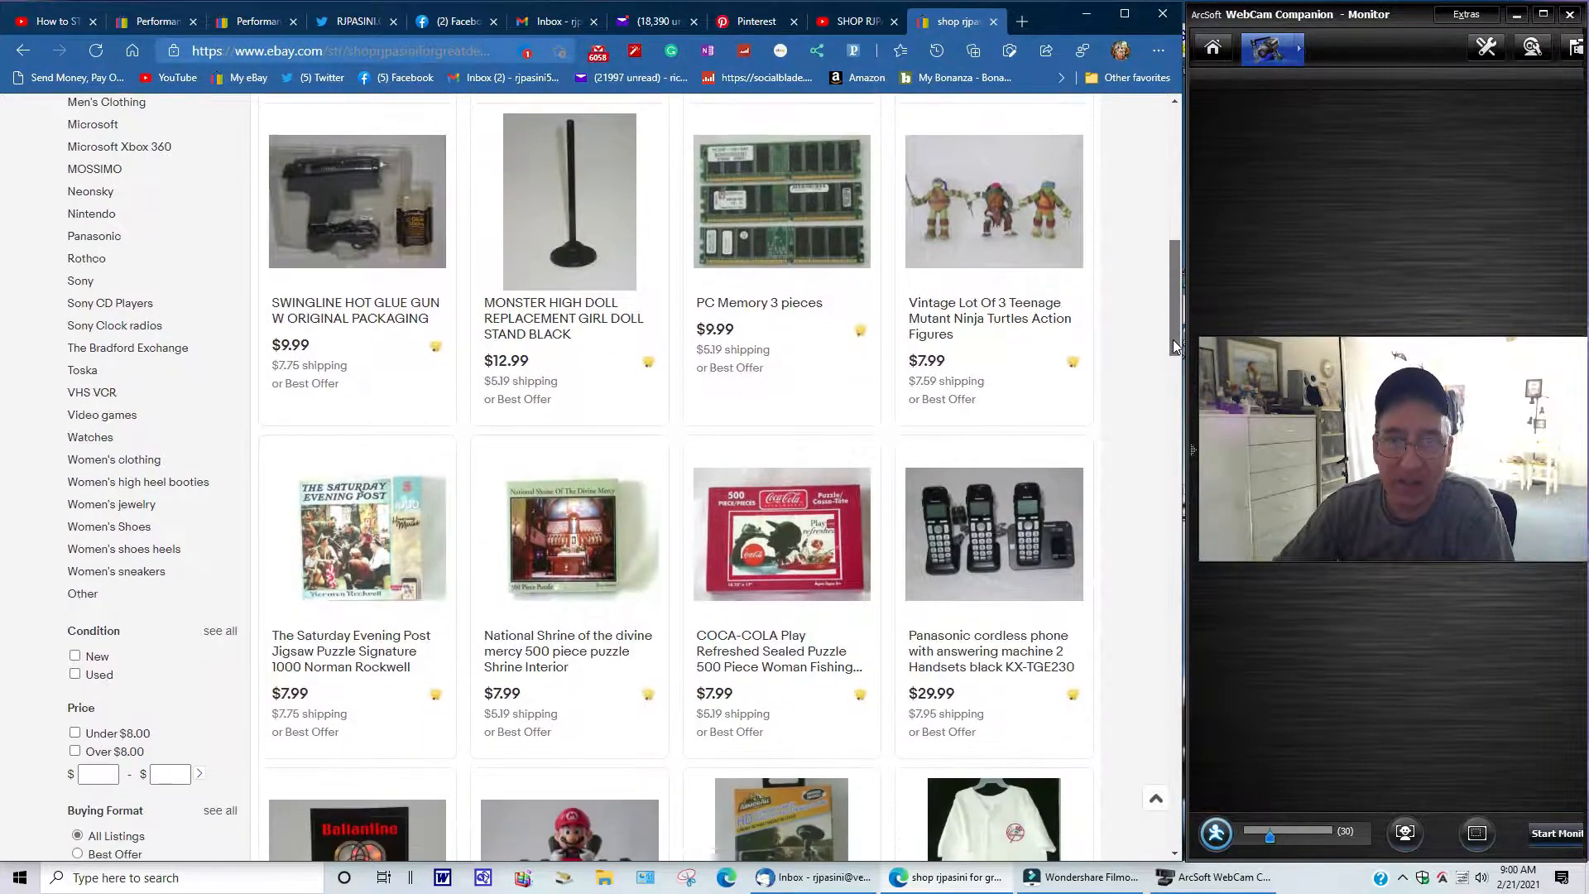
scroll(down, 3)
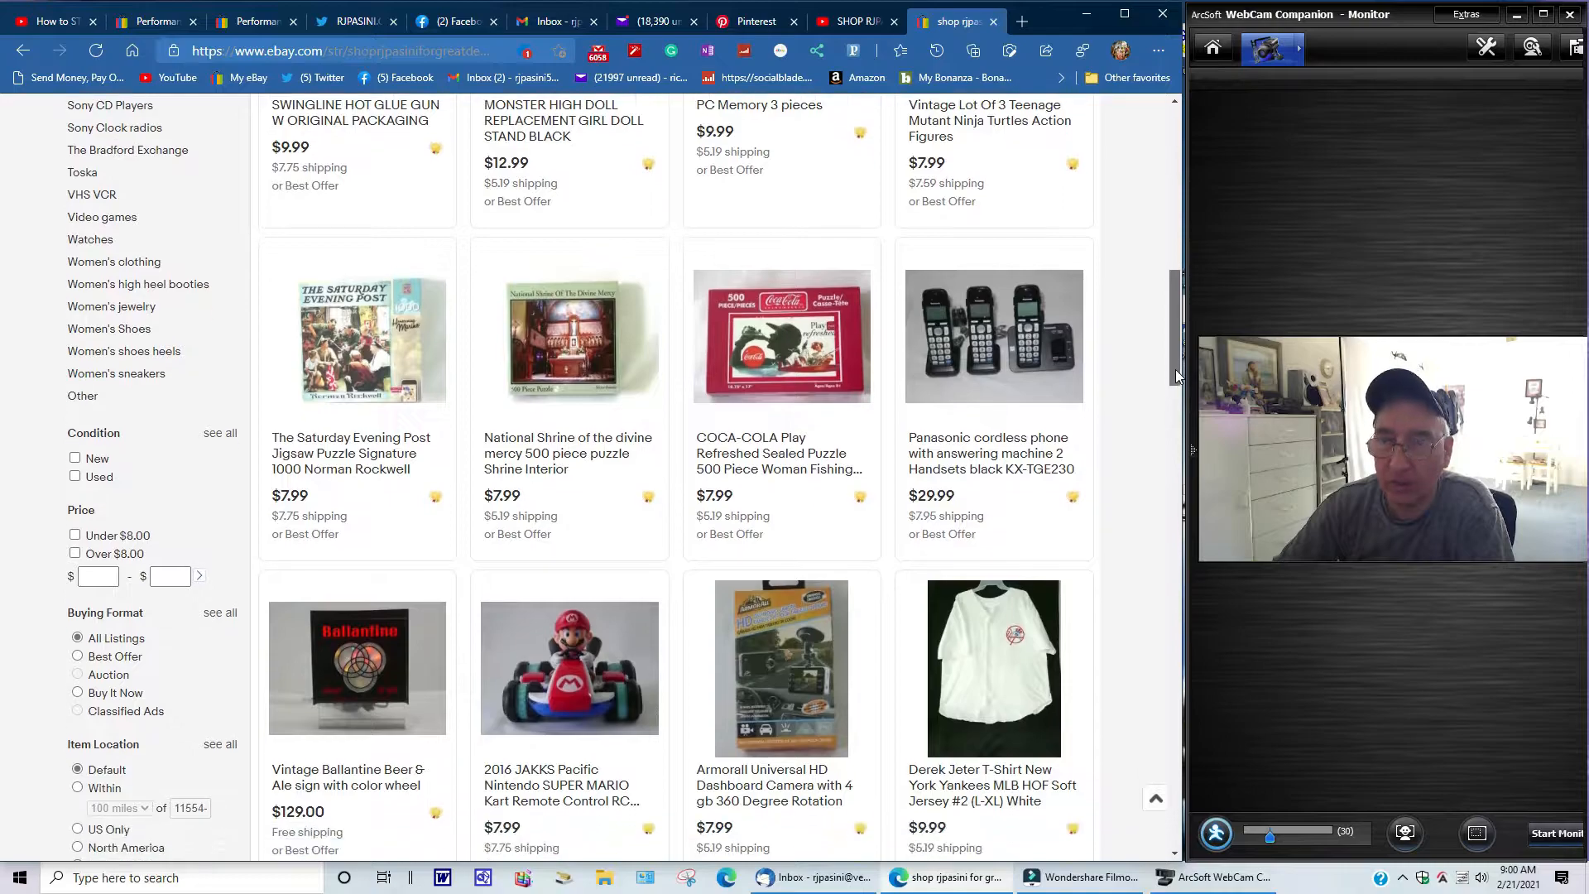
scroll(down, 3)
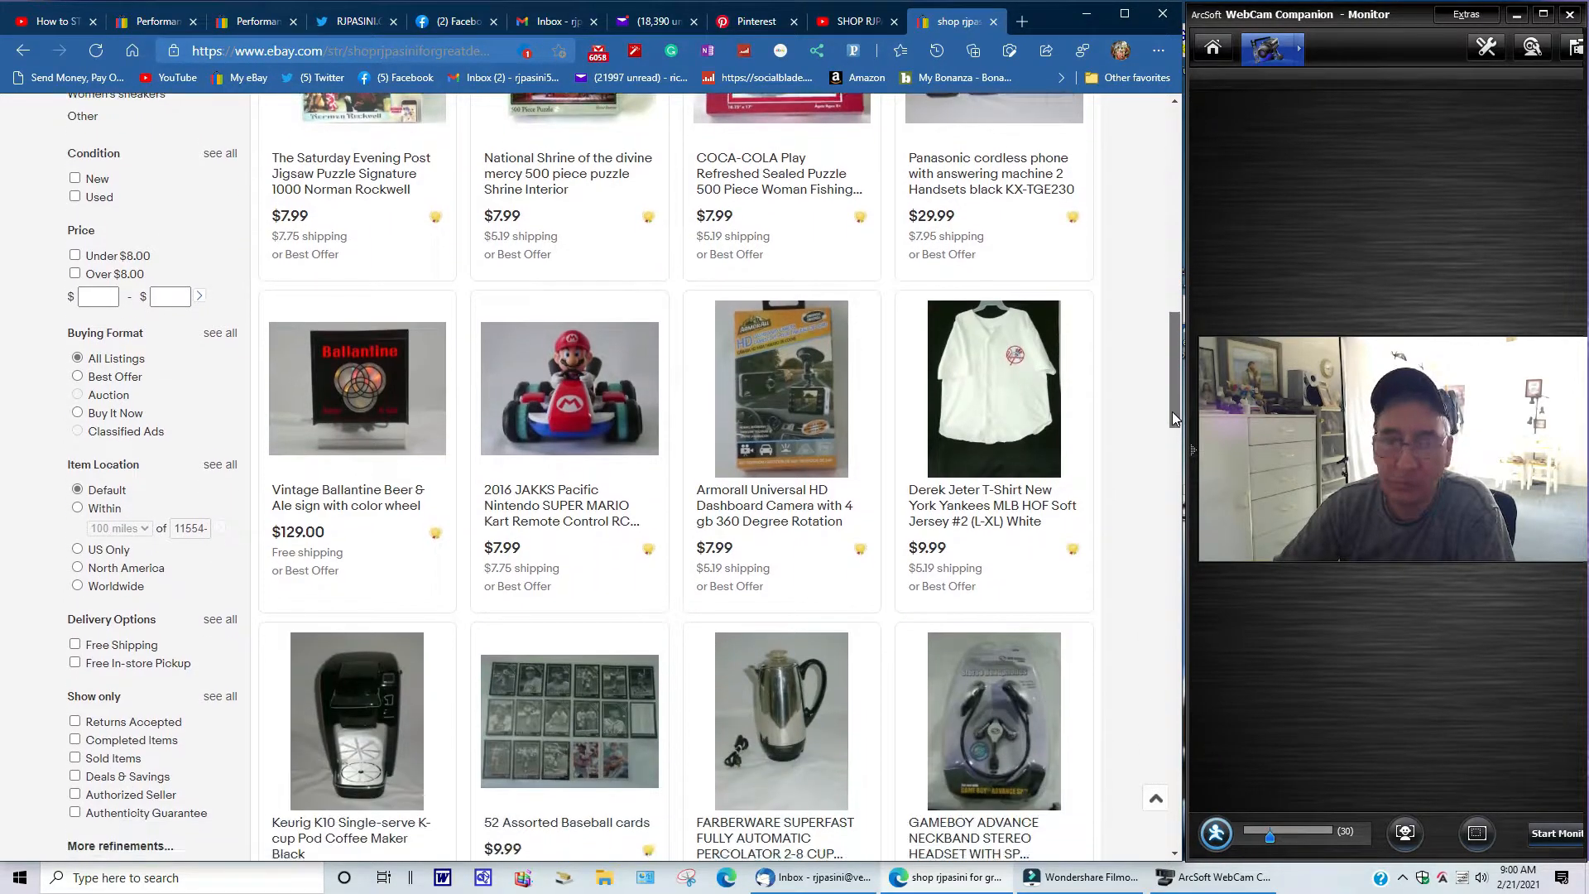
scroll(down, 3)
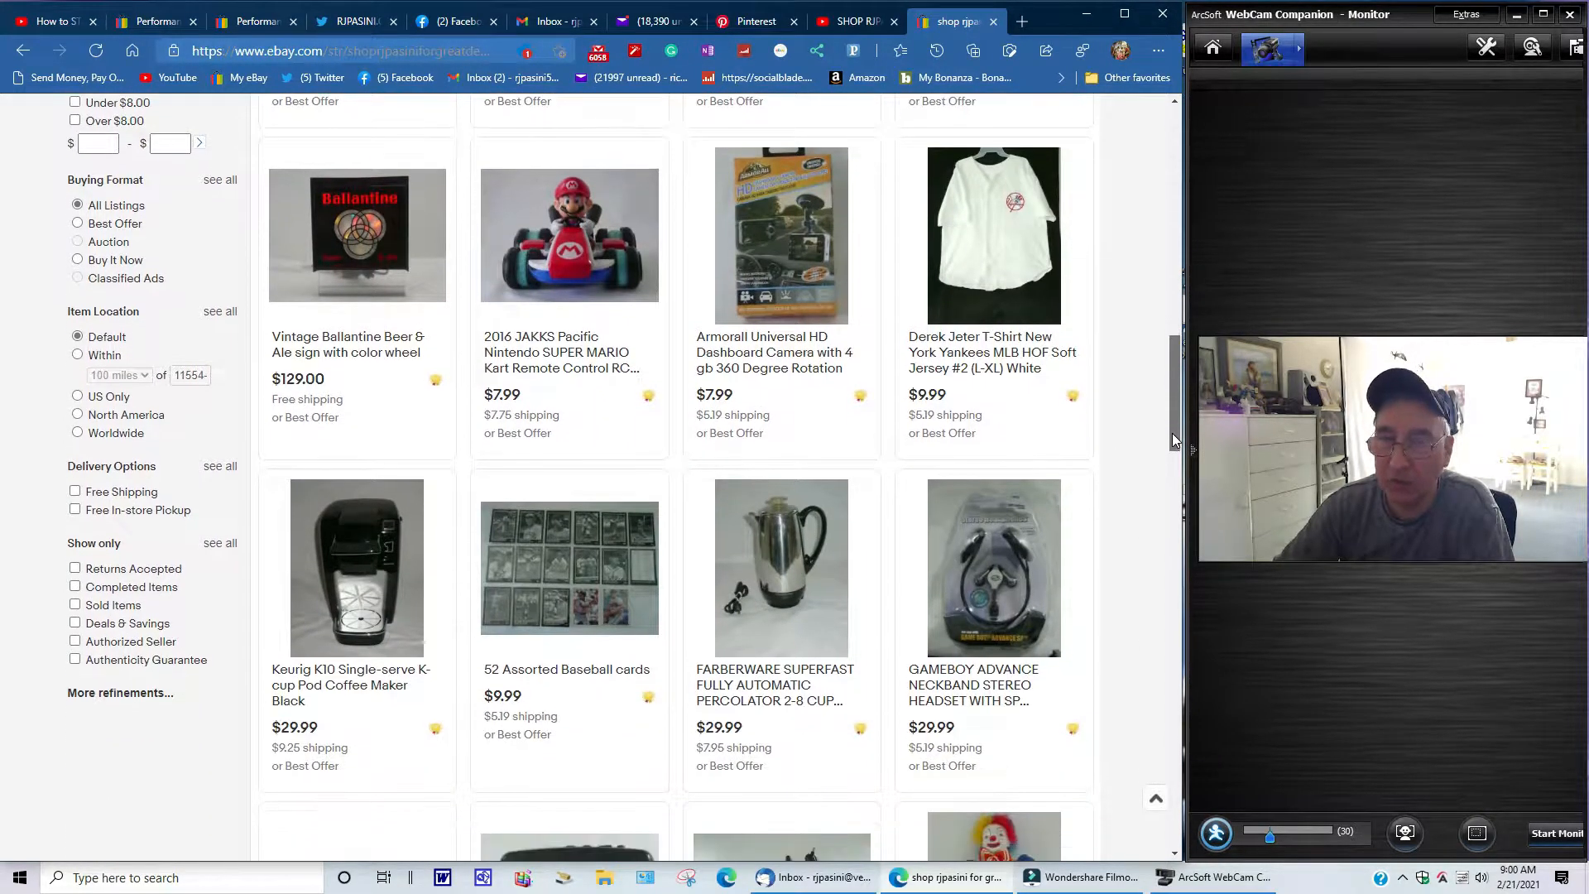
scroll(down, 3)
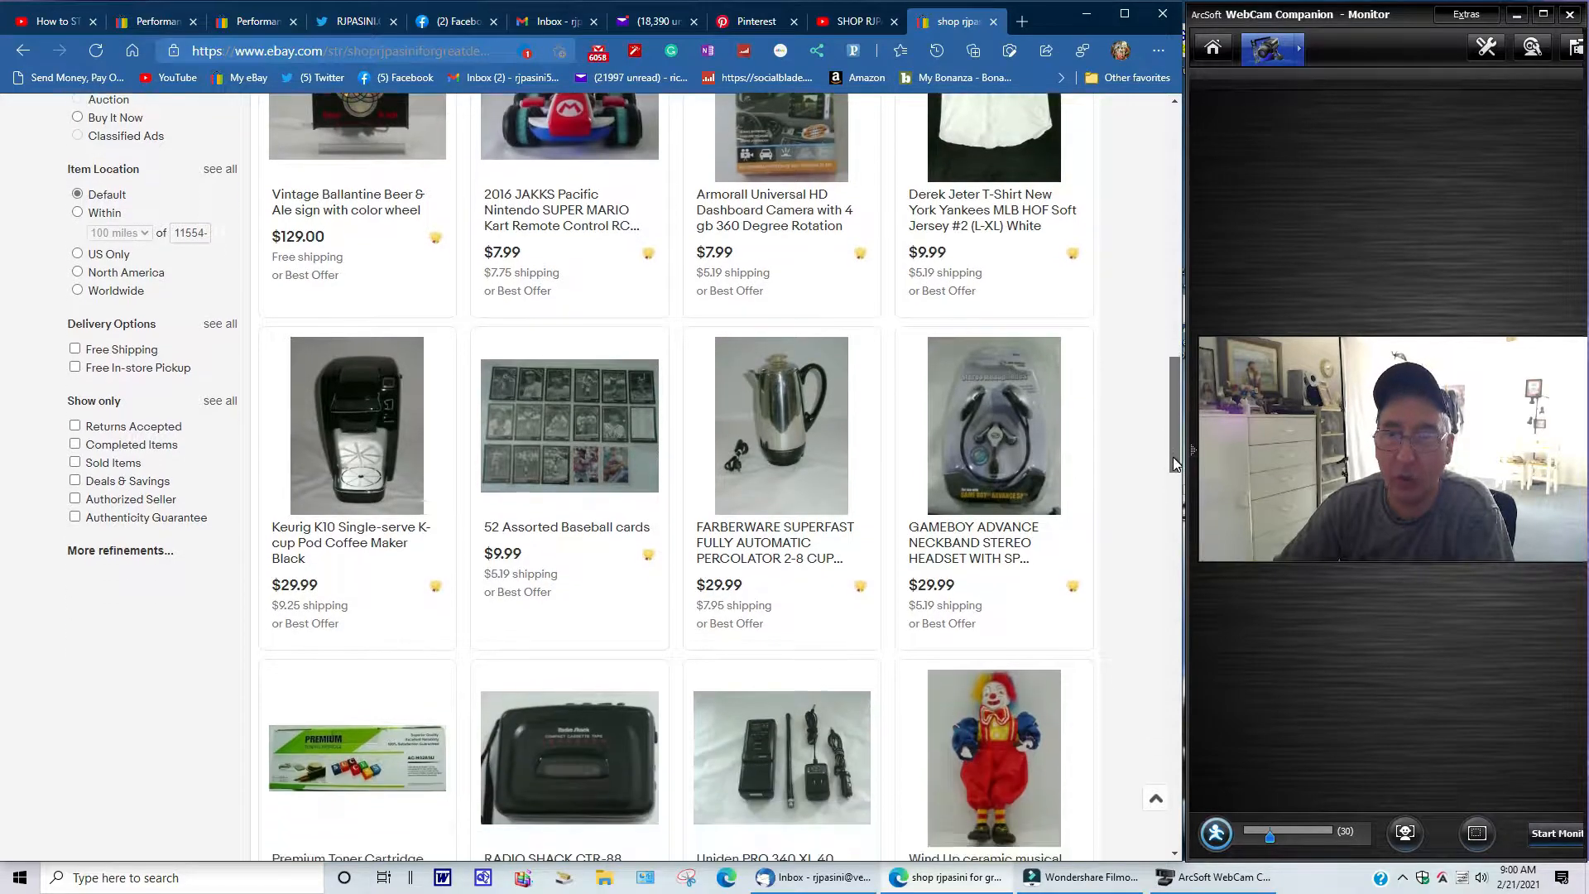
scroll(down, 3)
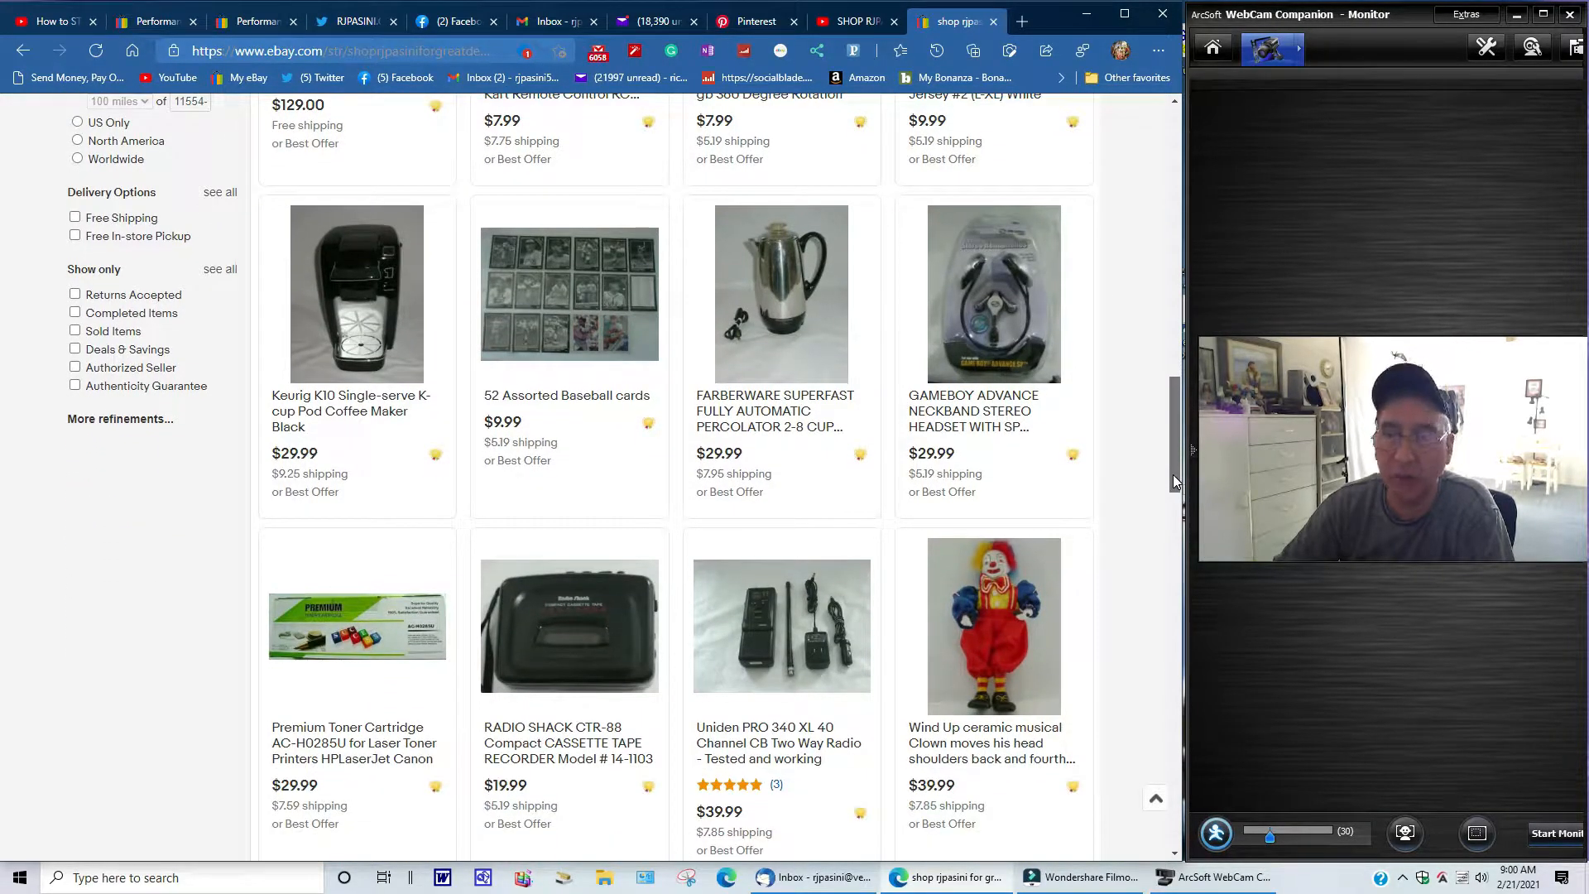
scroll(down, 3)
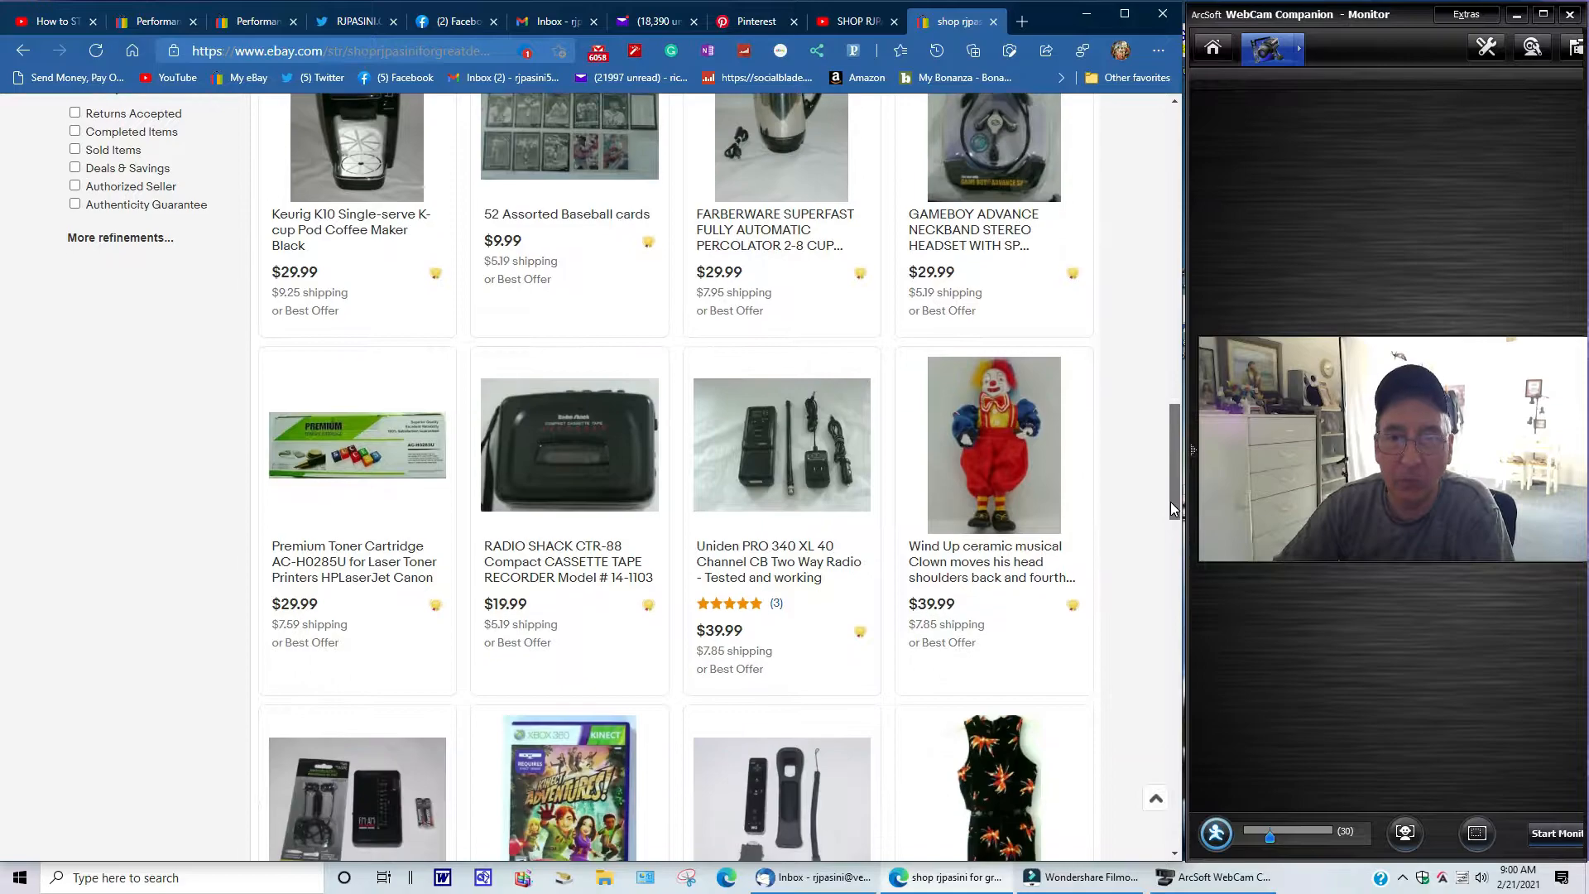
scroll(down, 3)
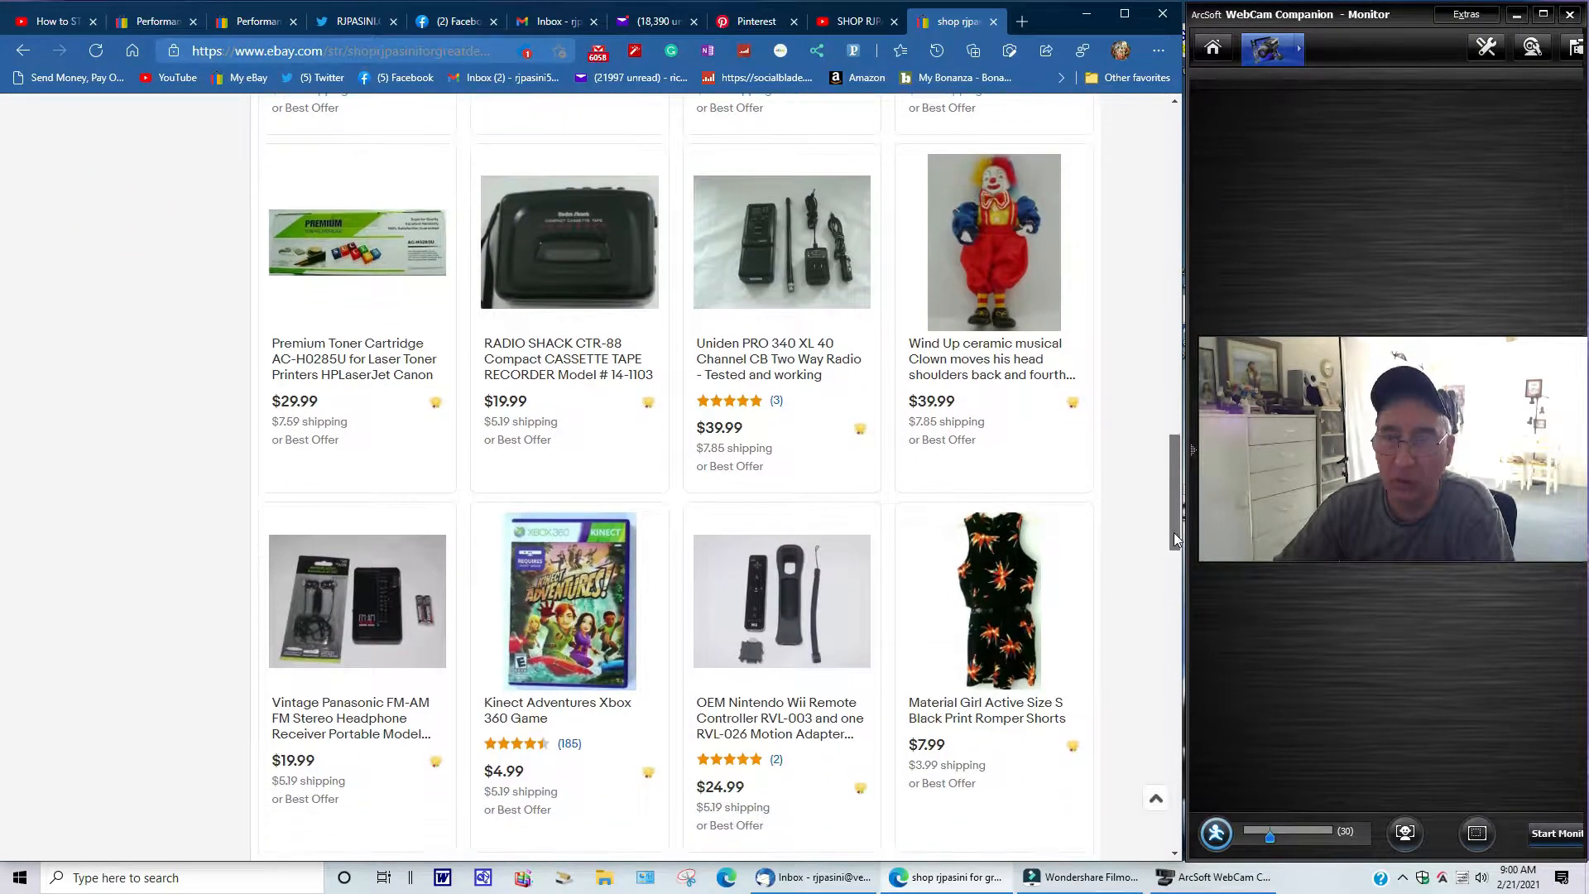
scroll(down, 3)
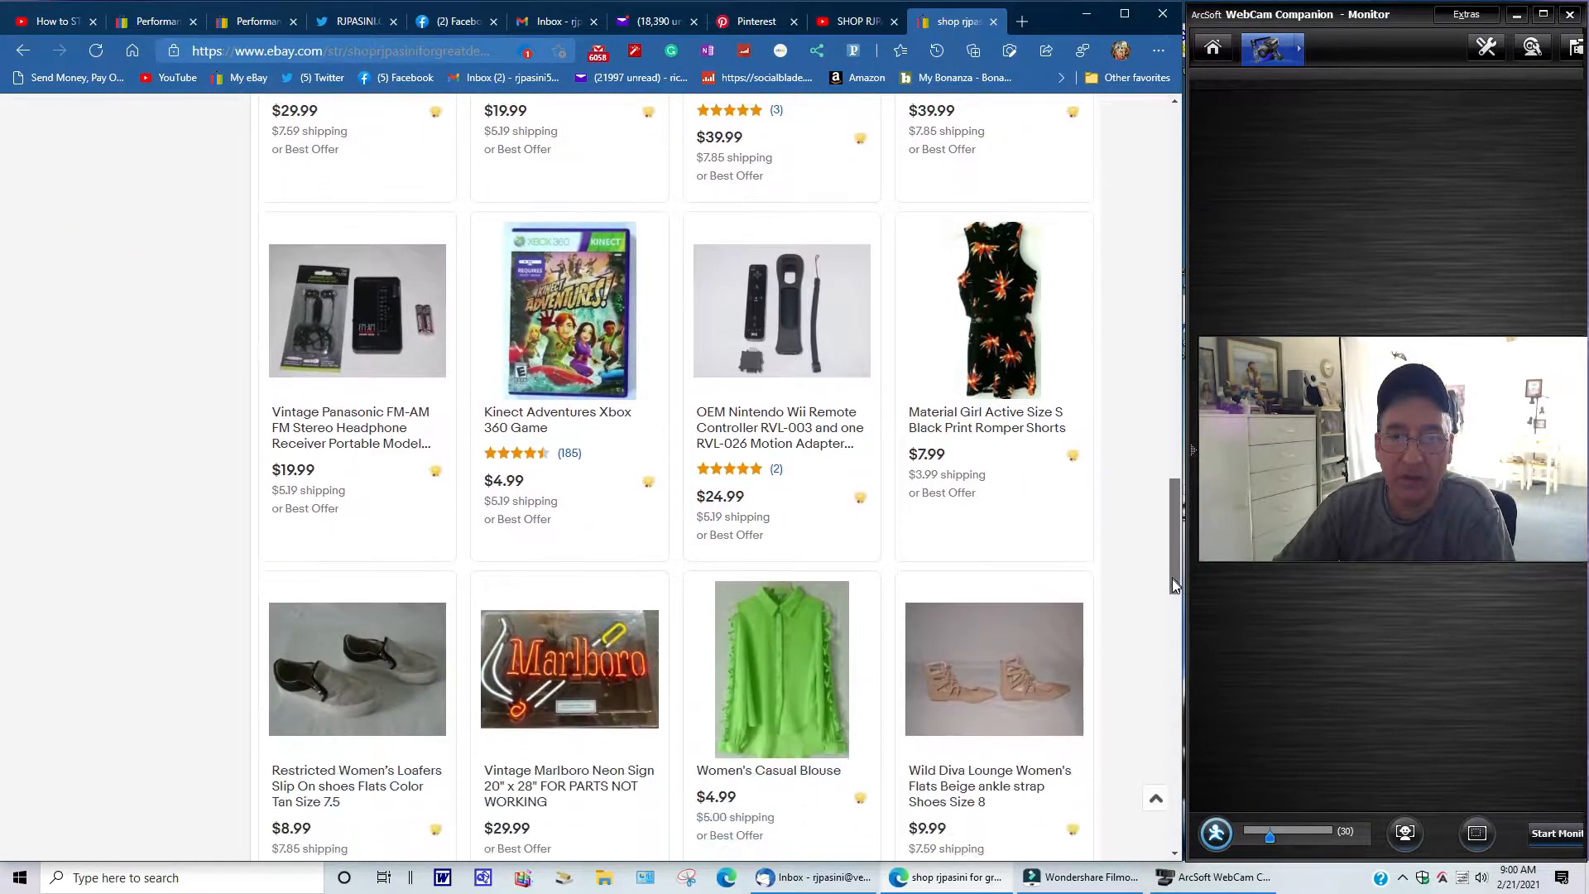
scroll(down, 3)
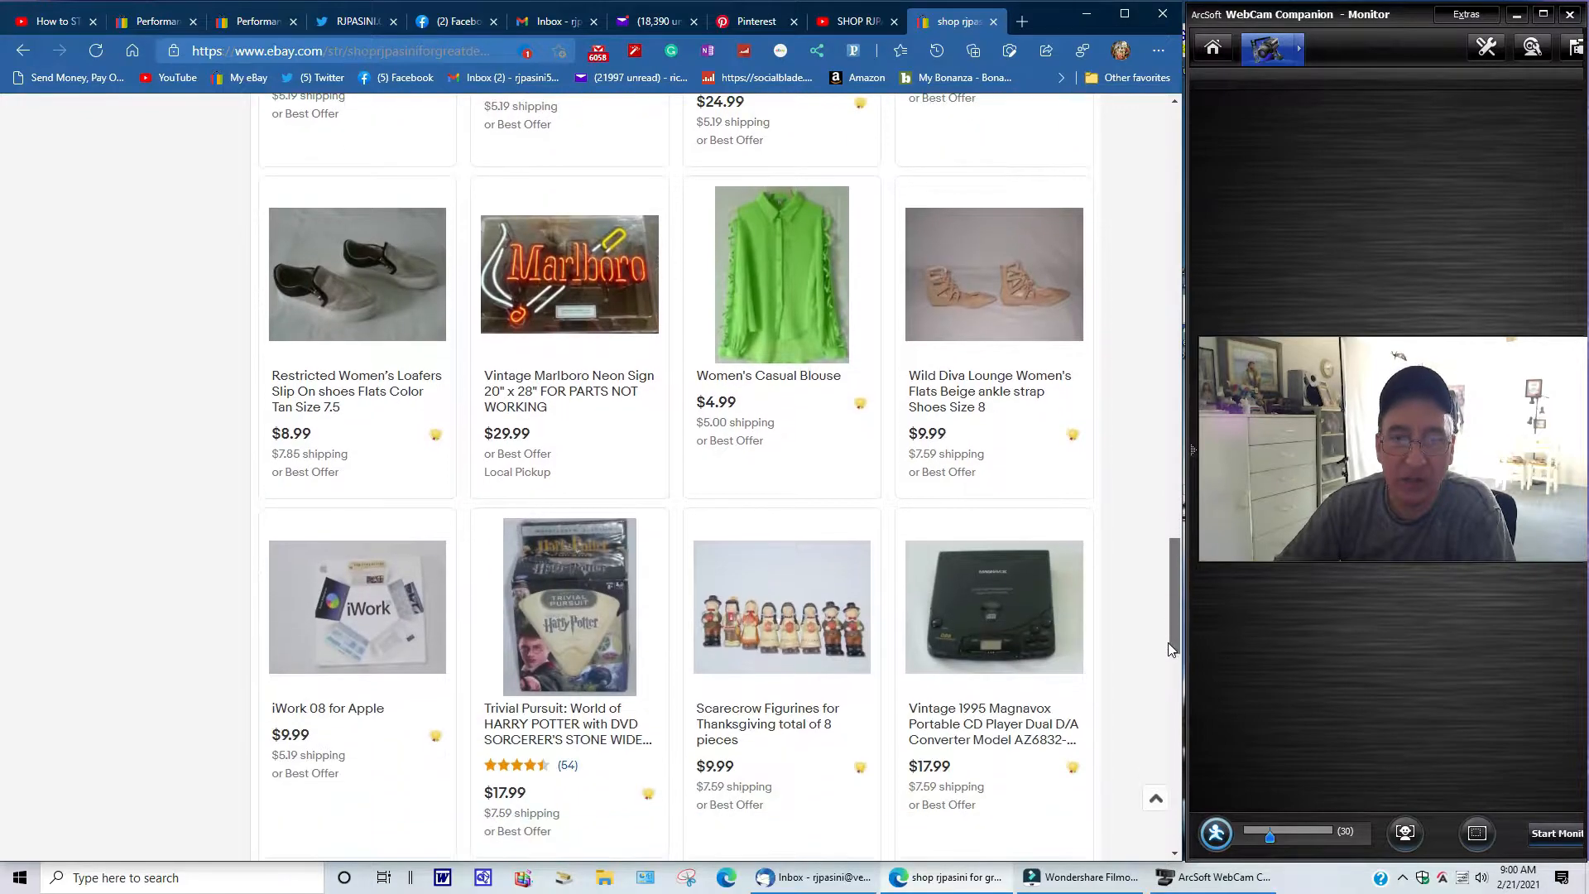
scroll(down, 3)
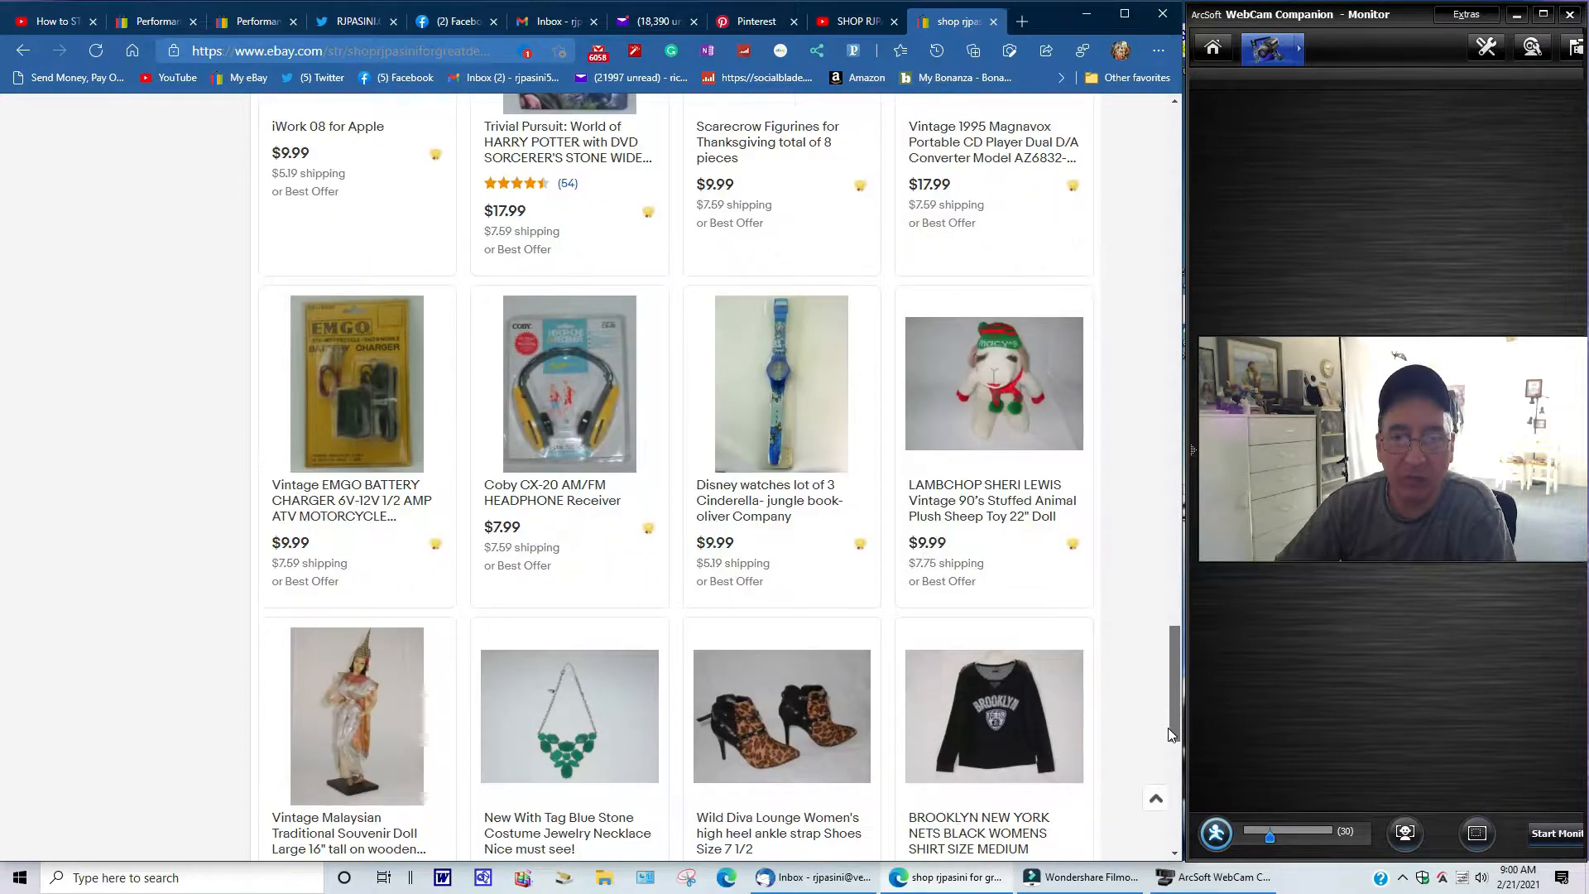
scroll(down, 3)
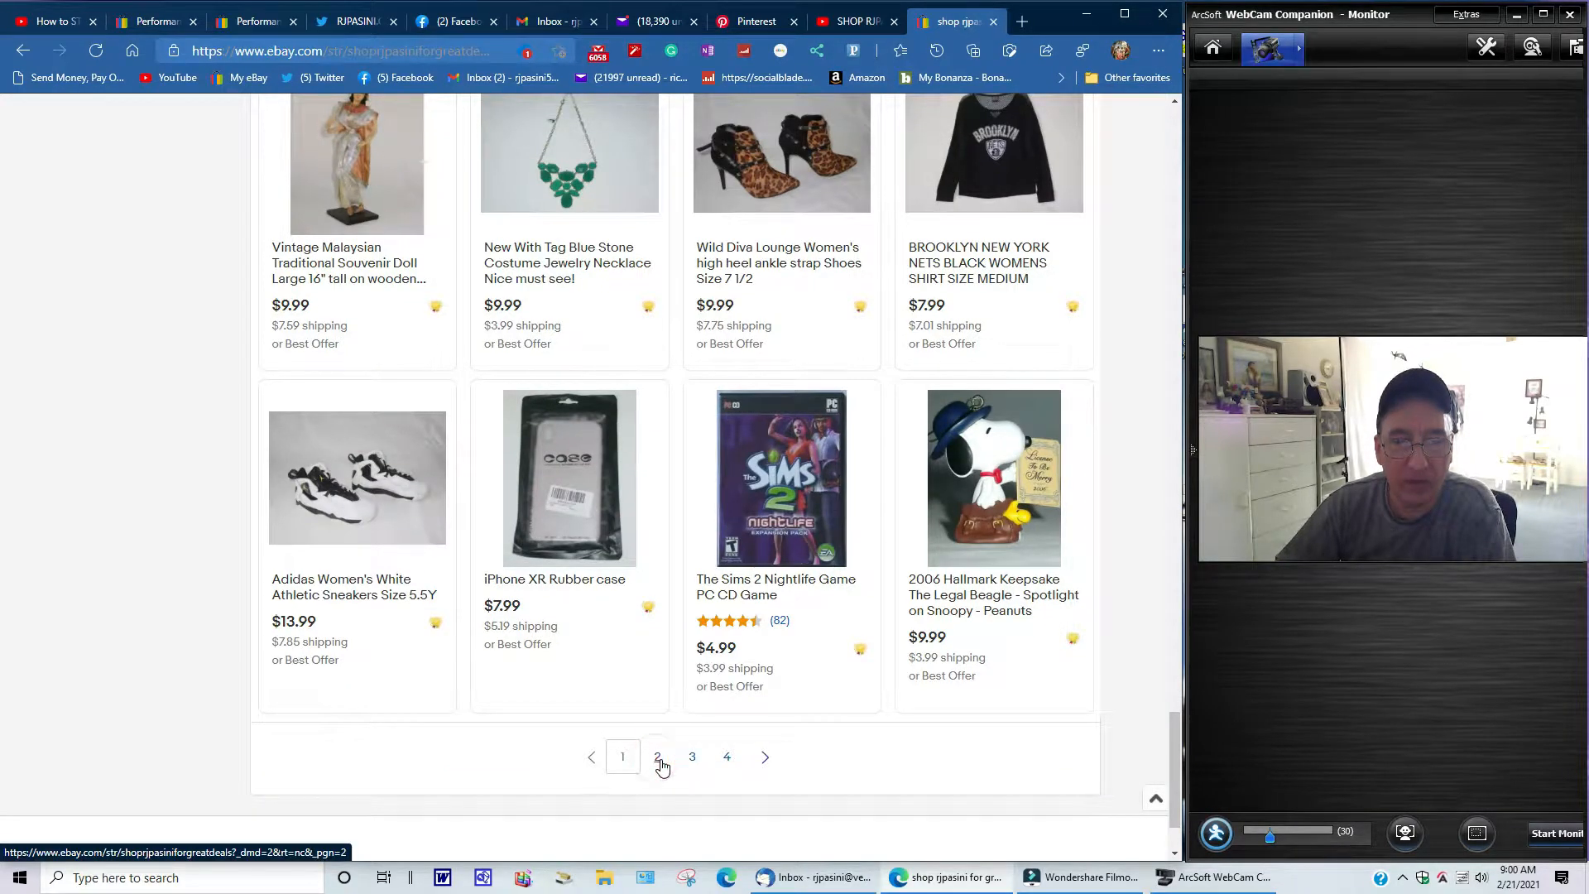
- Open page 2 of the store listings and scroll down to its pagination links
click(656, 758)
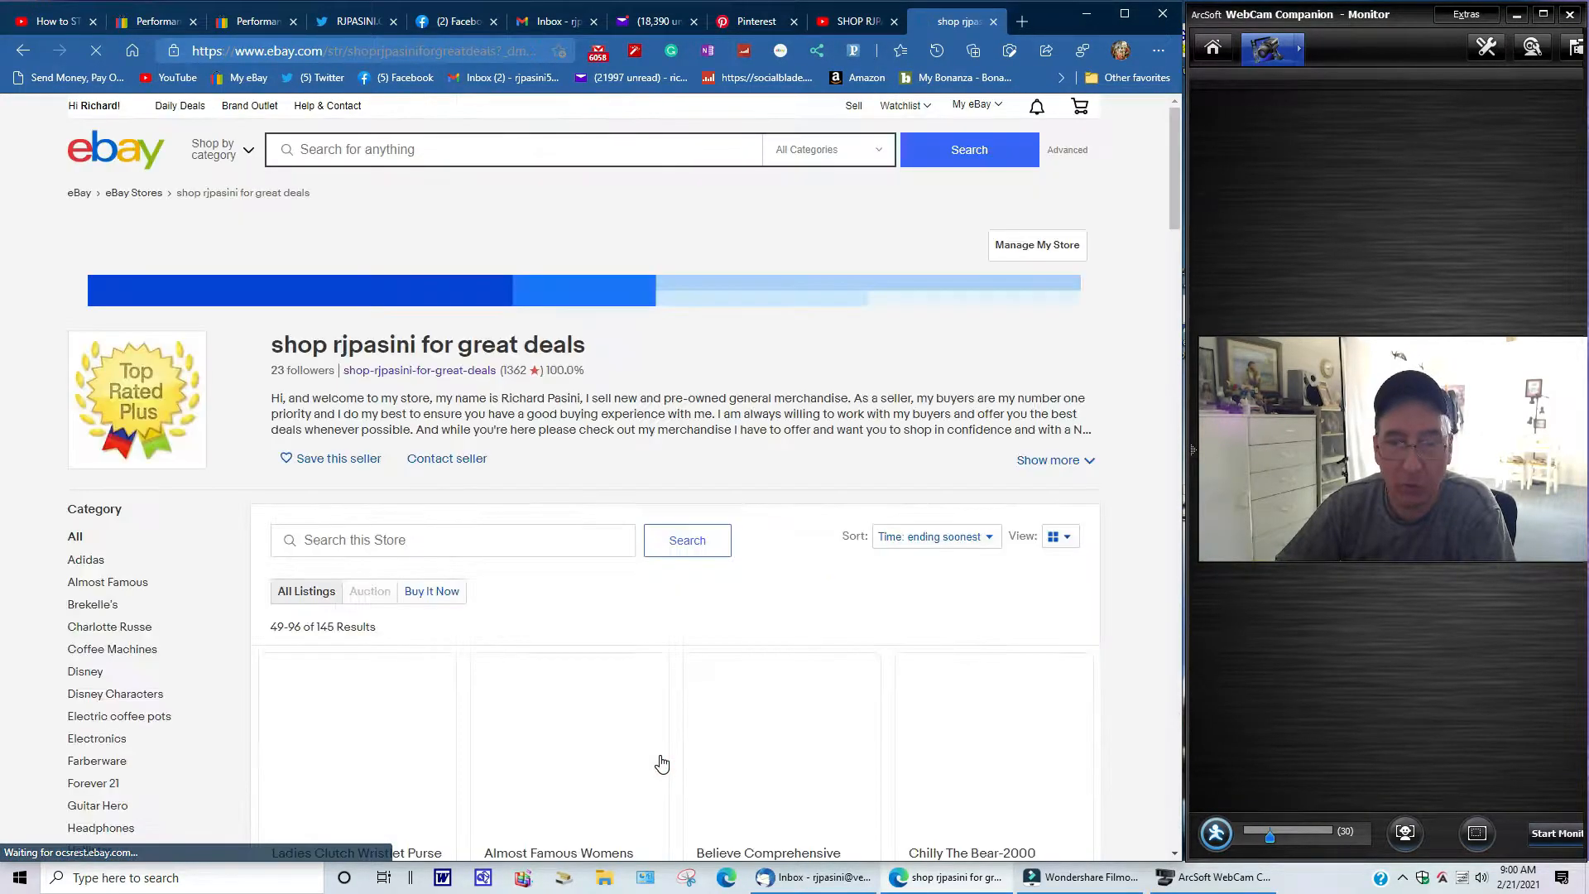
scroll(down, 3)
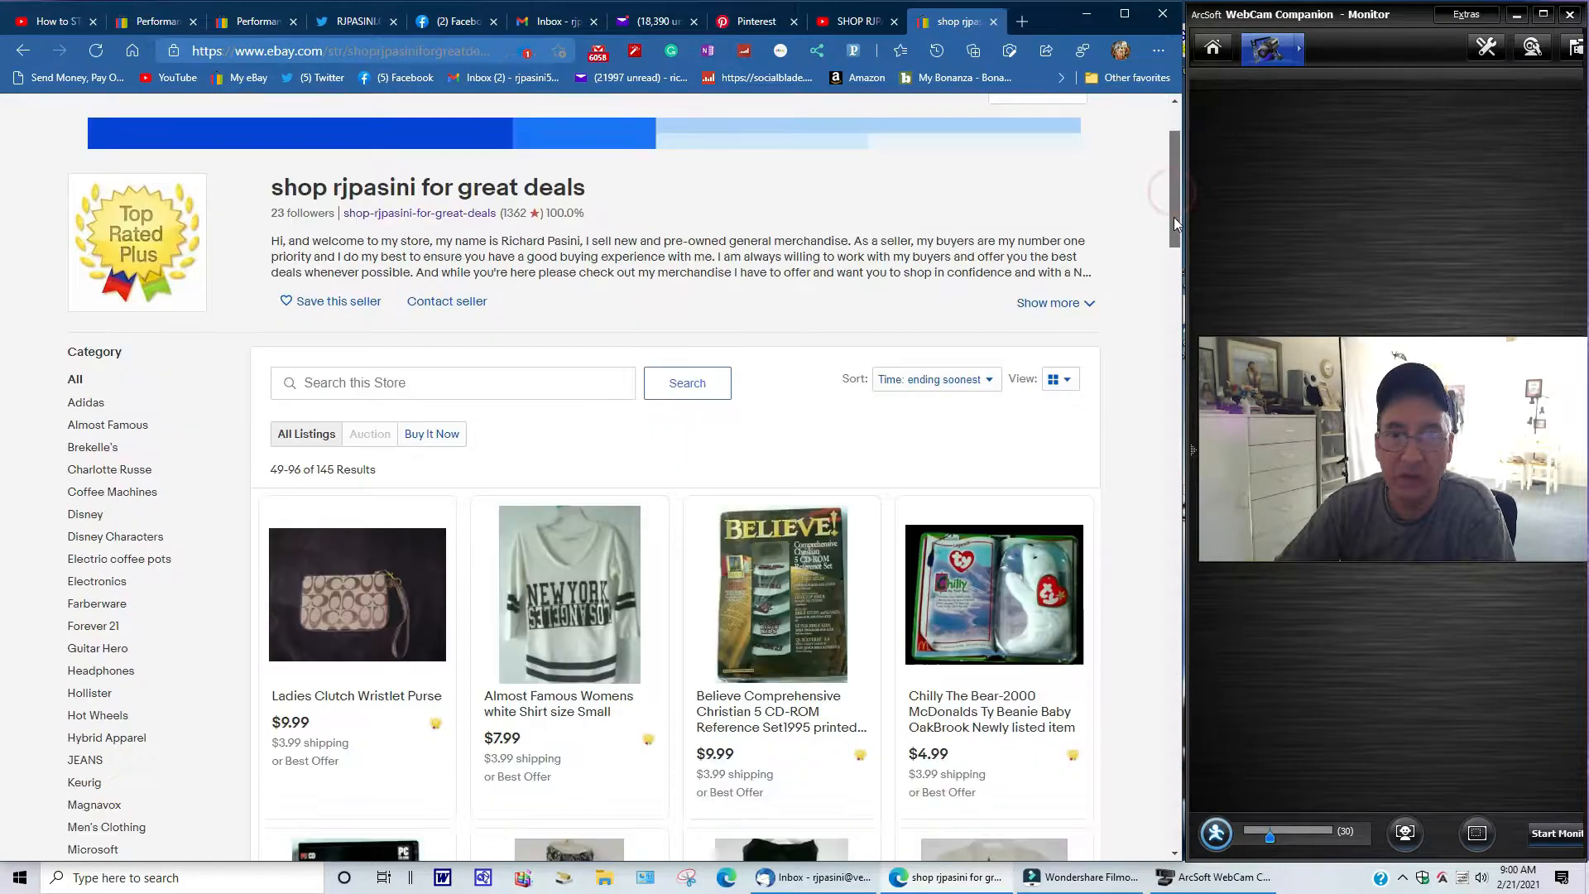
scroll(down, 3)
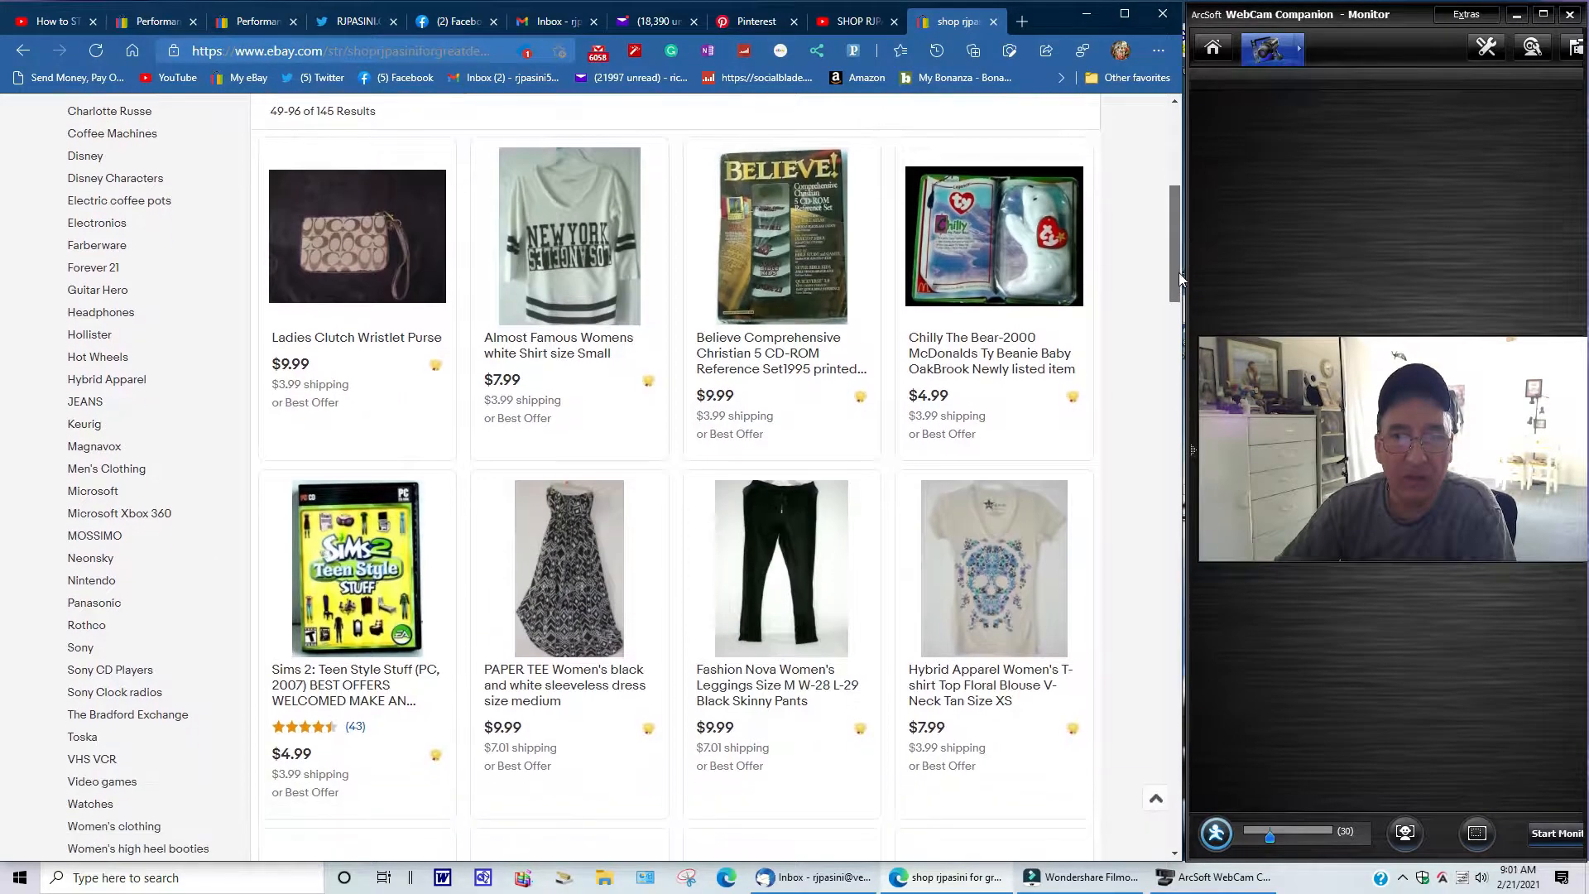
scroll(down, 3)
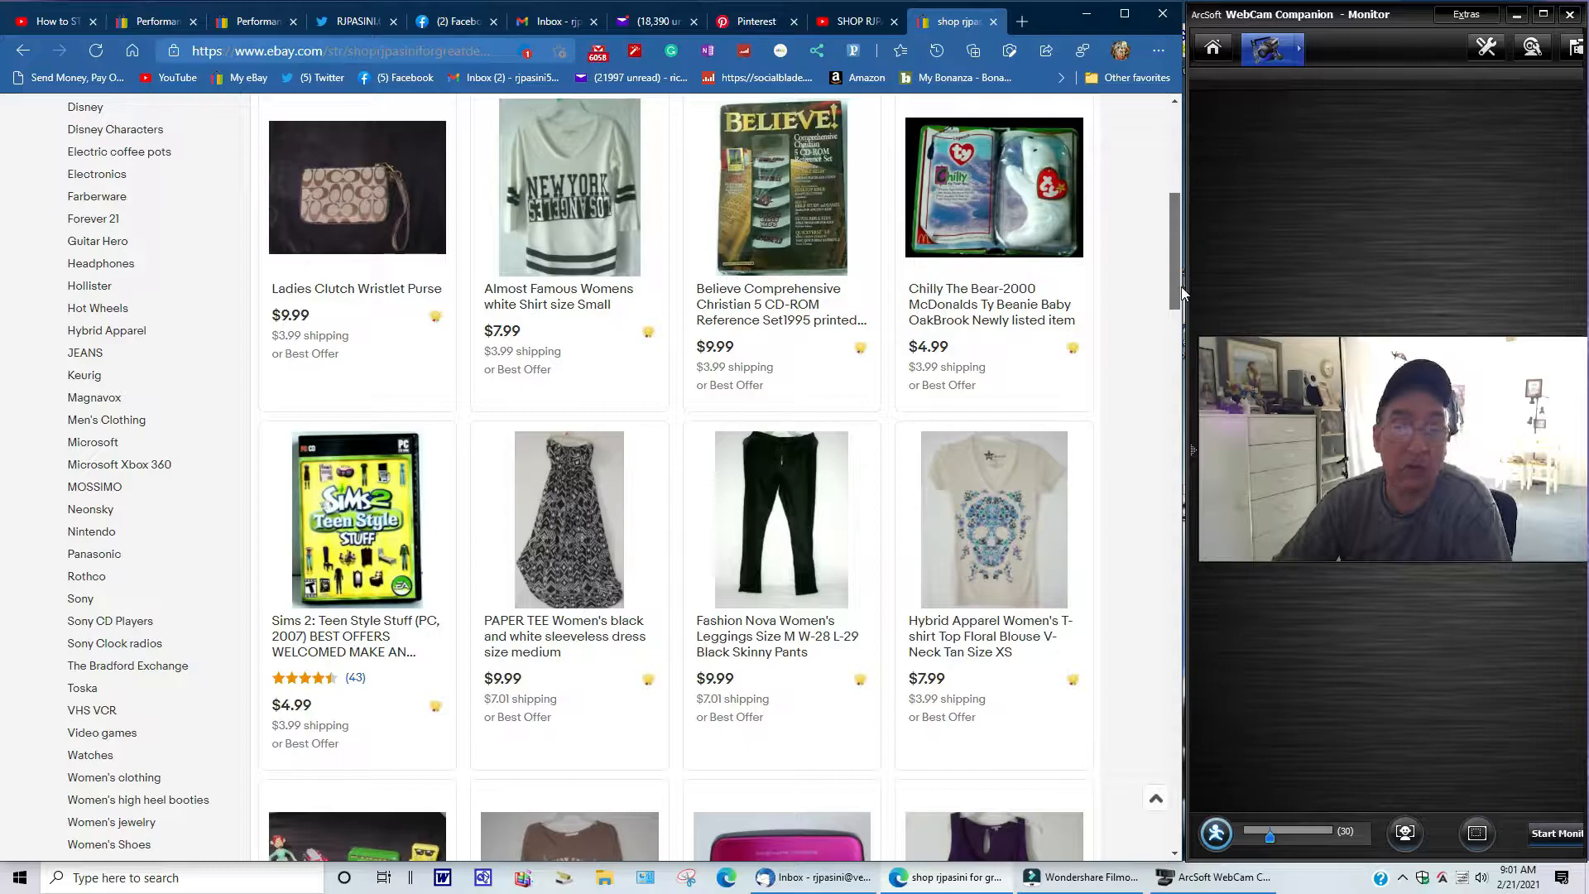
scroll(down, 3)
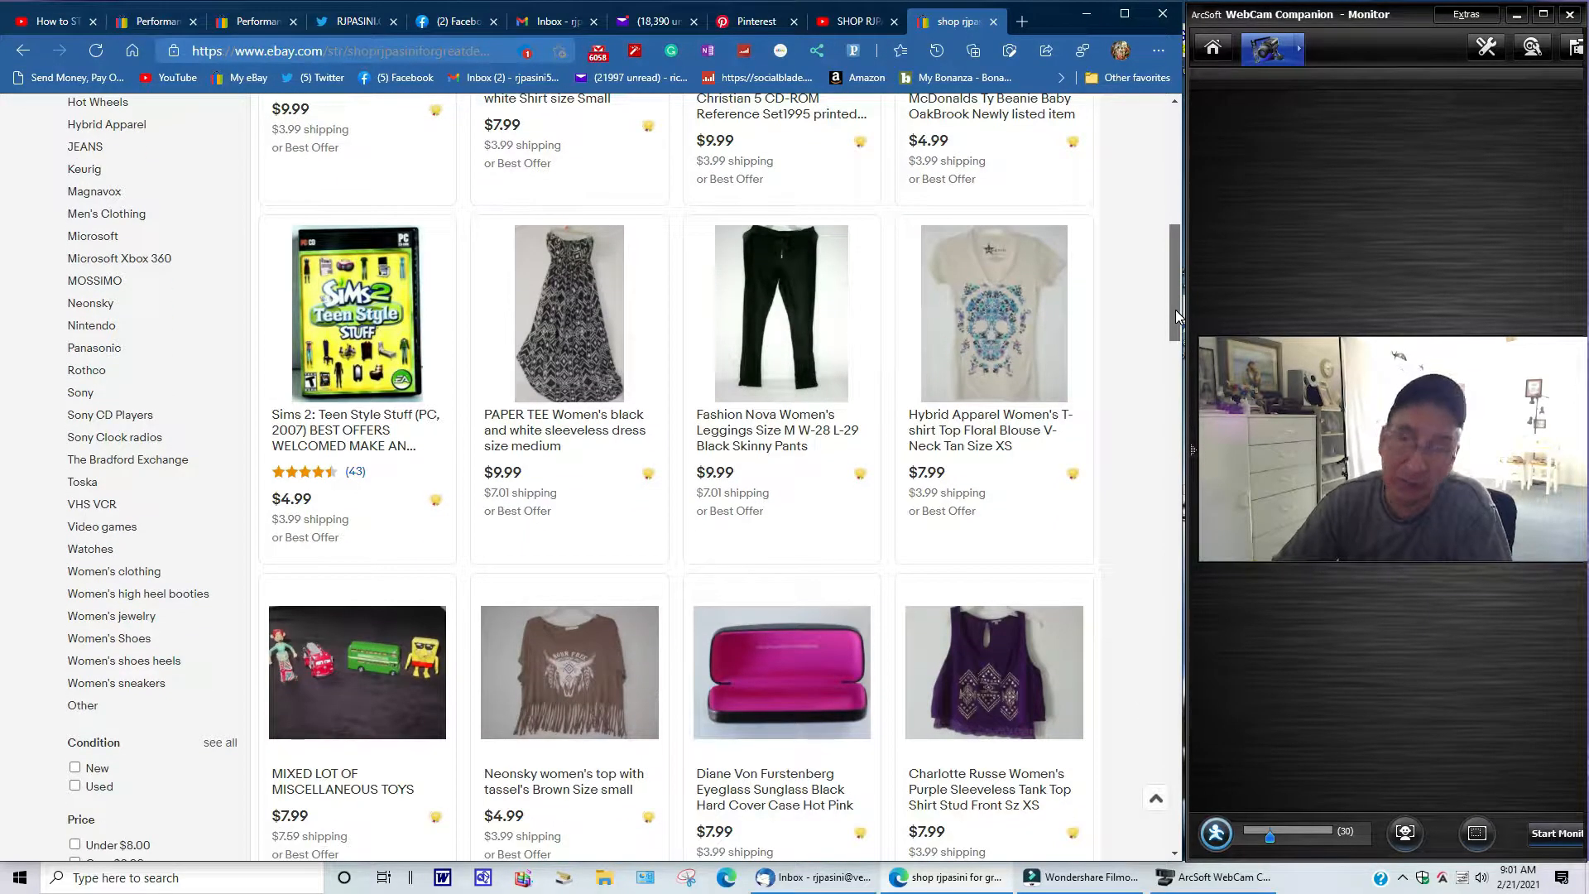
scroll(down, 3)
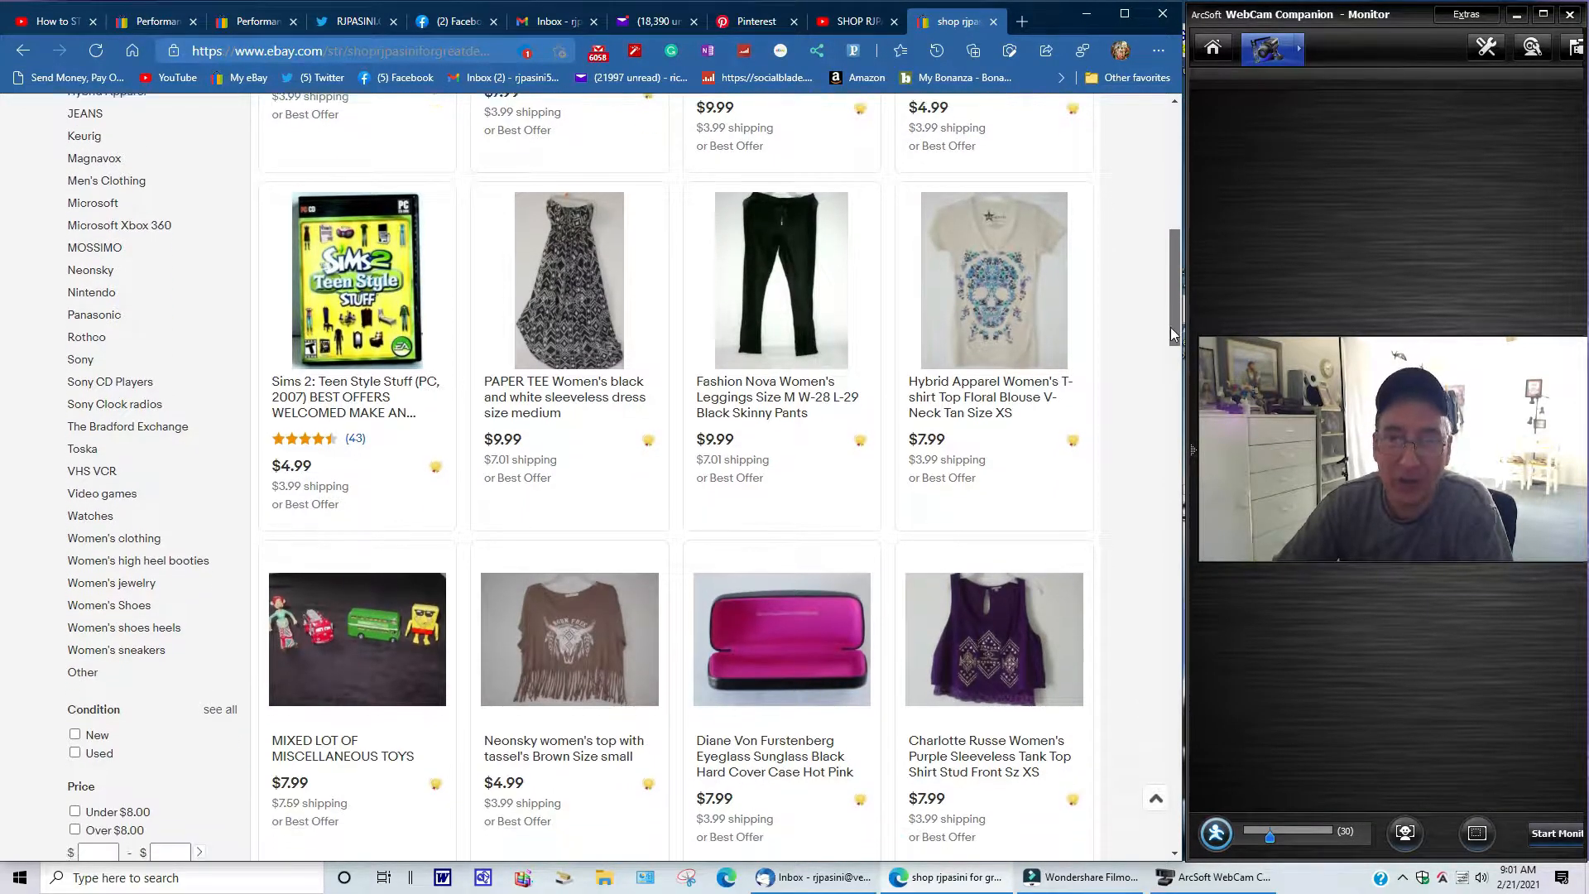
scroll(down, 3)
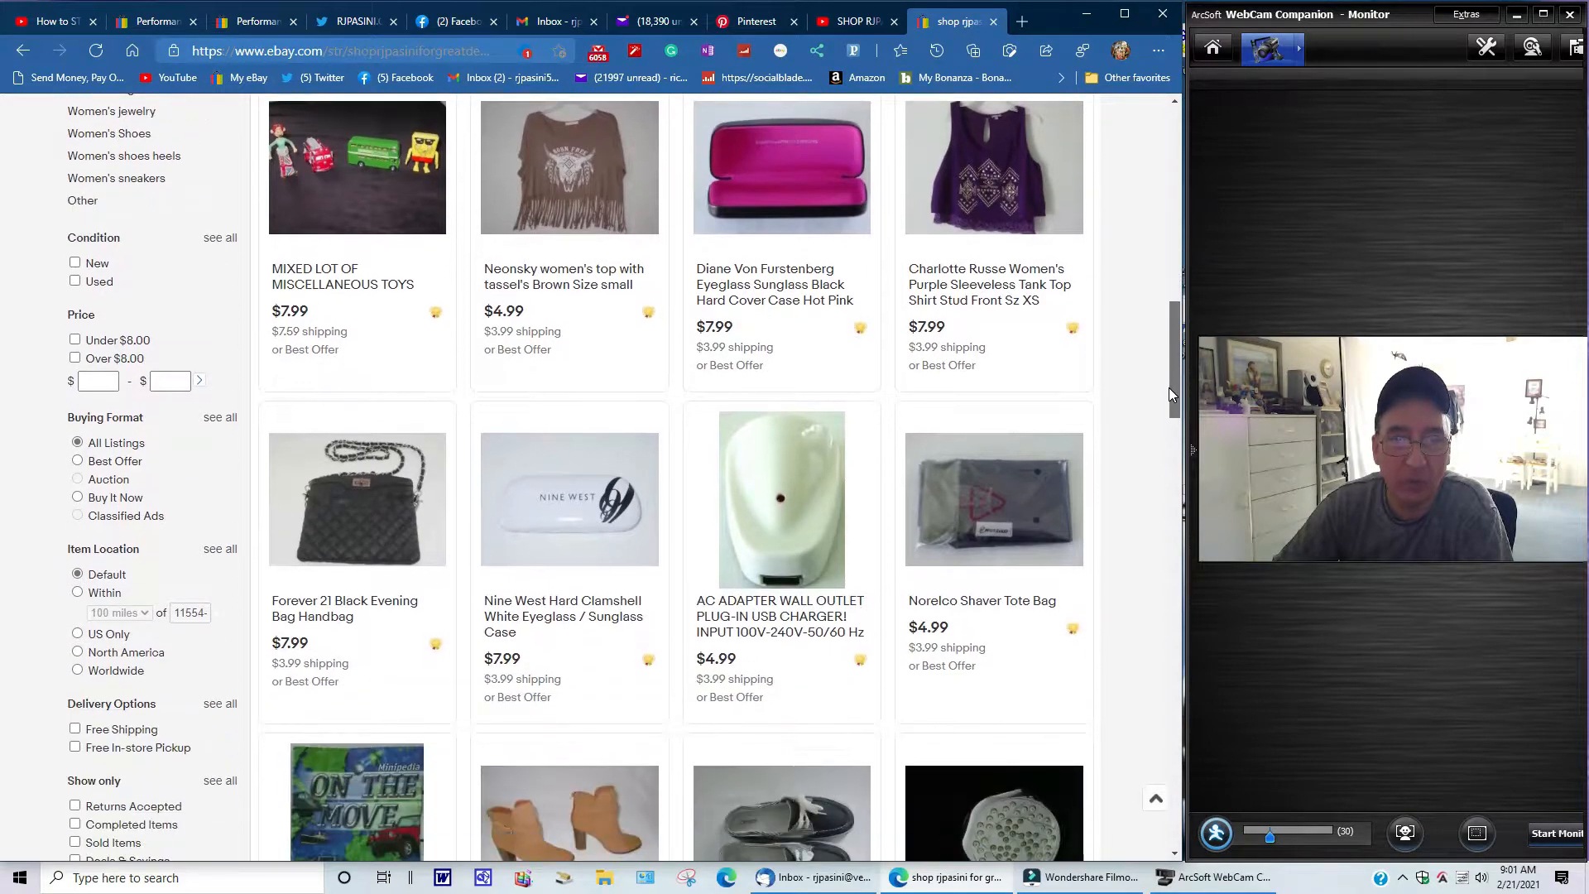
scroll(down, 3)
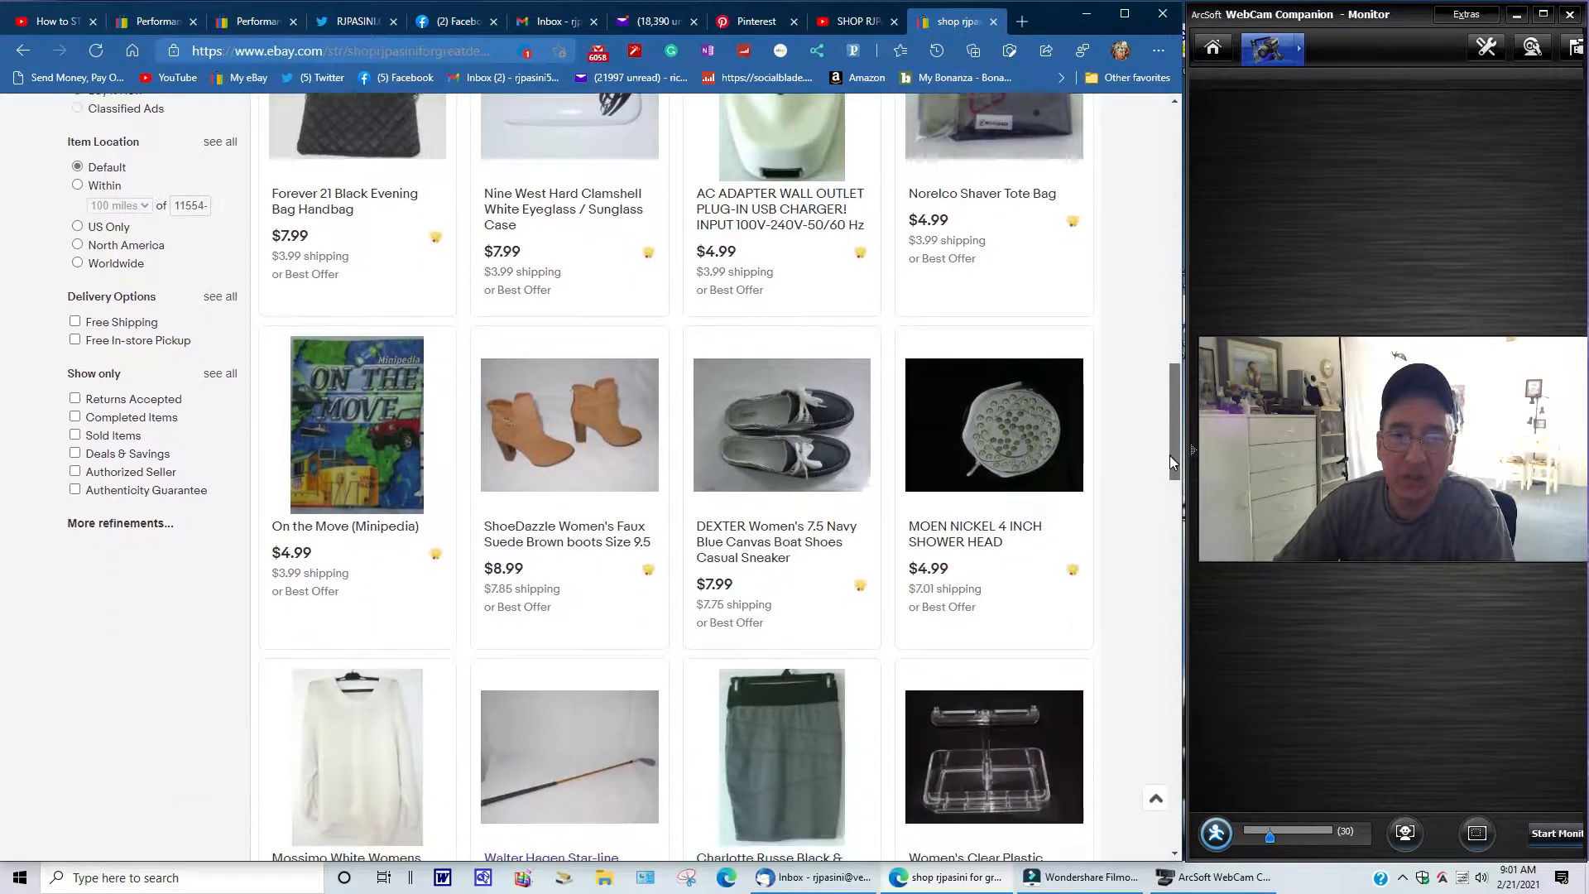
scroll(down, 3)
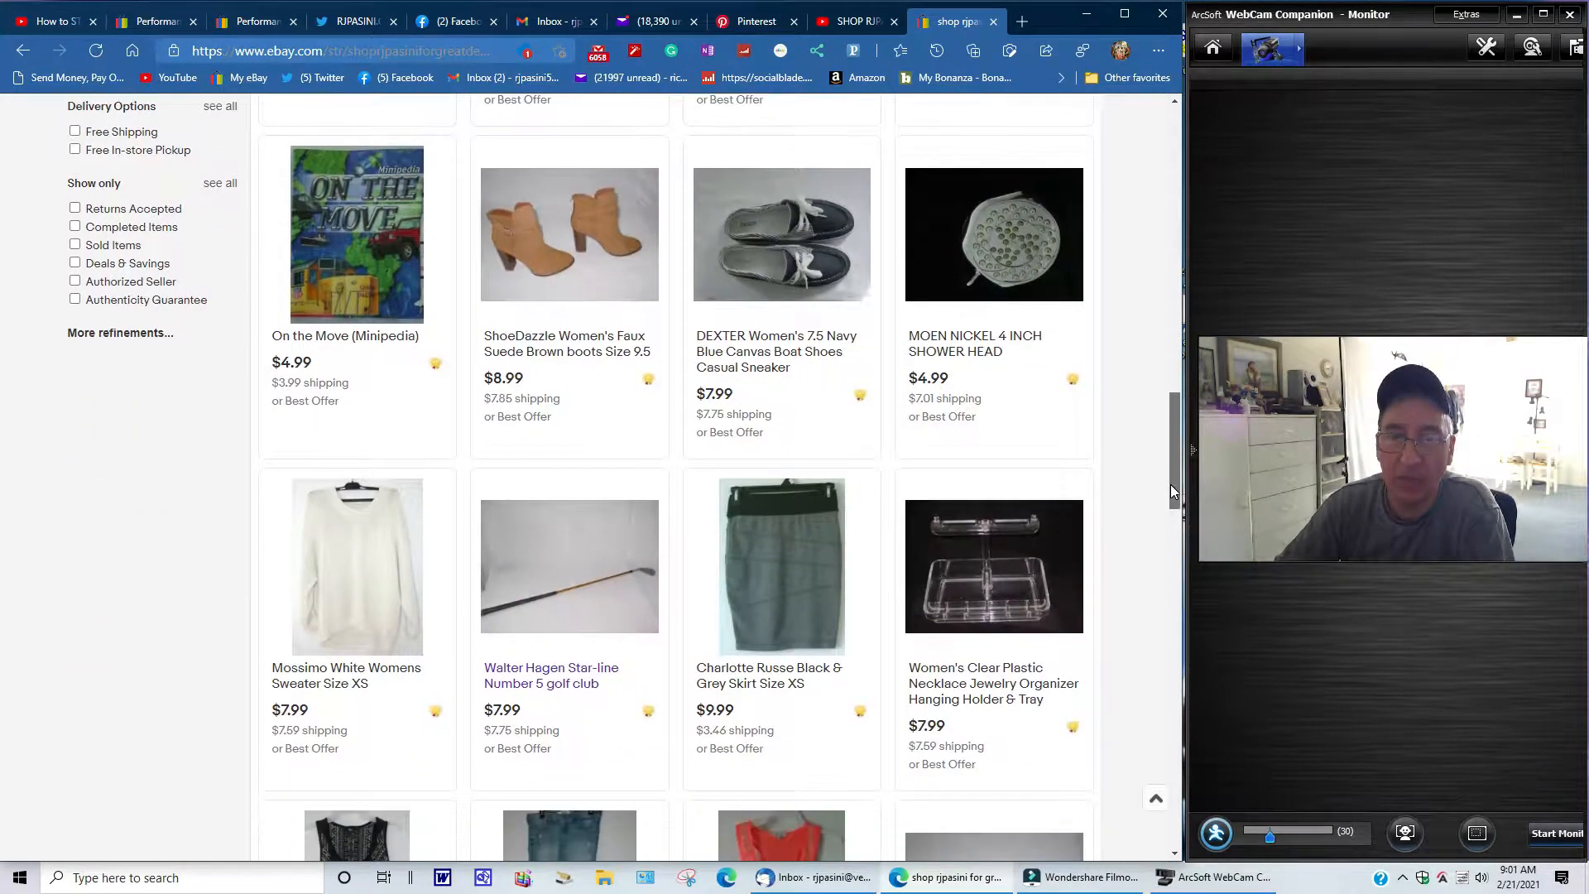
scroll(down, 3)
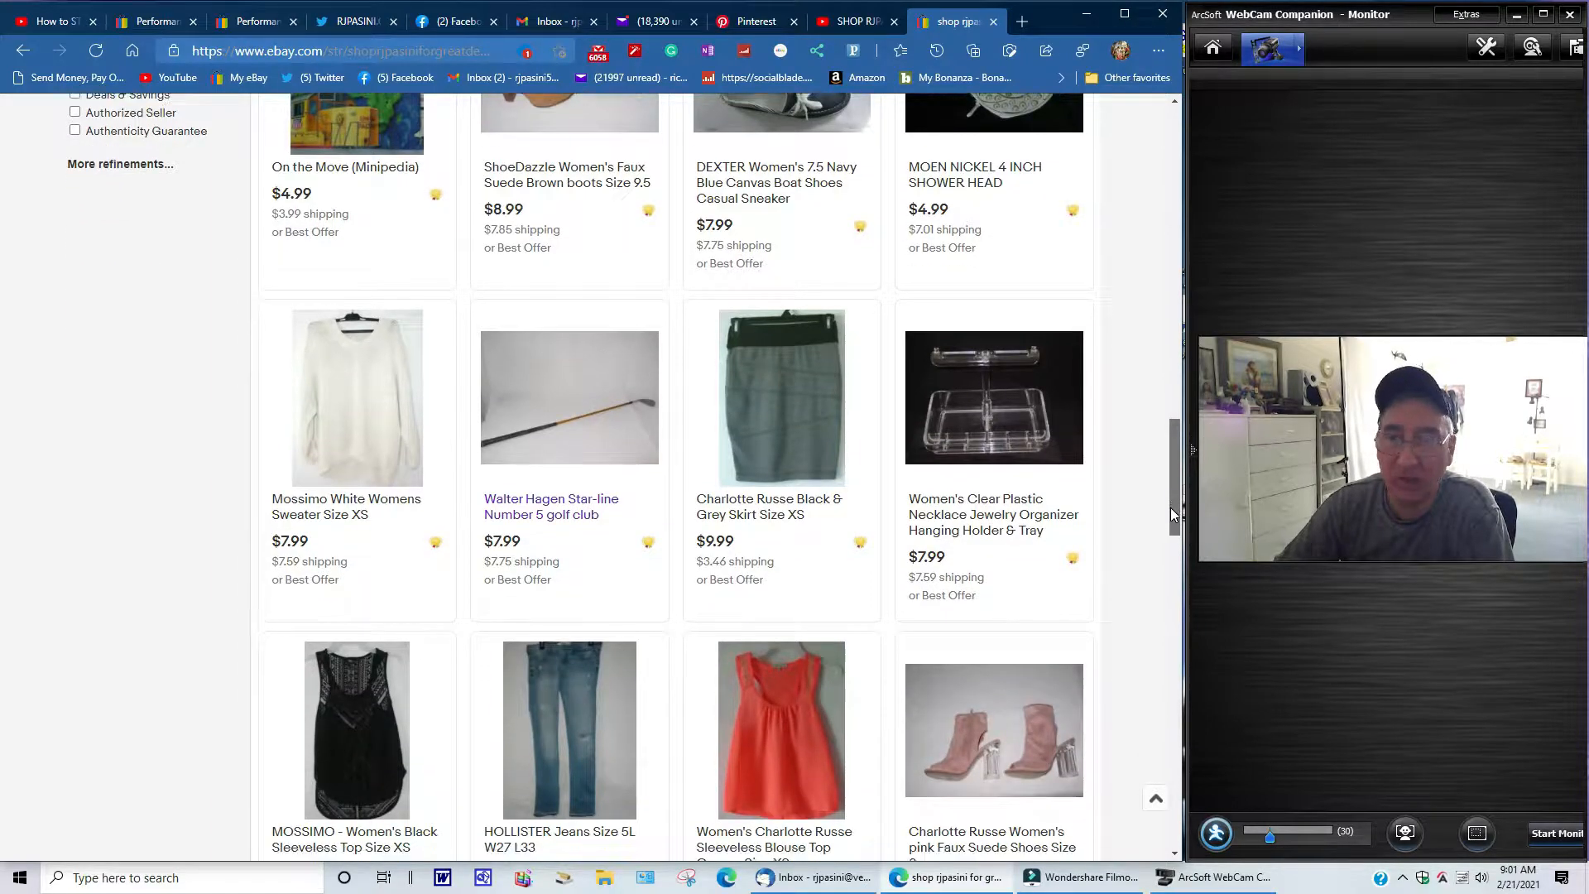
scroll(down, 3)
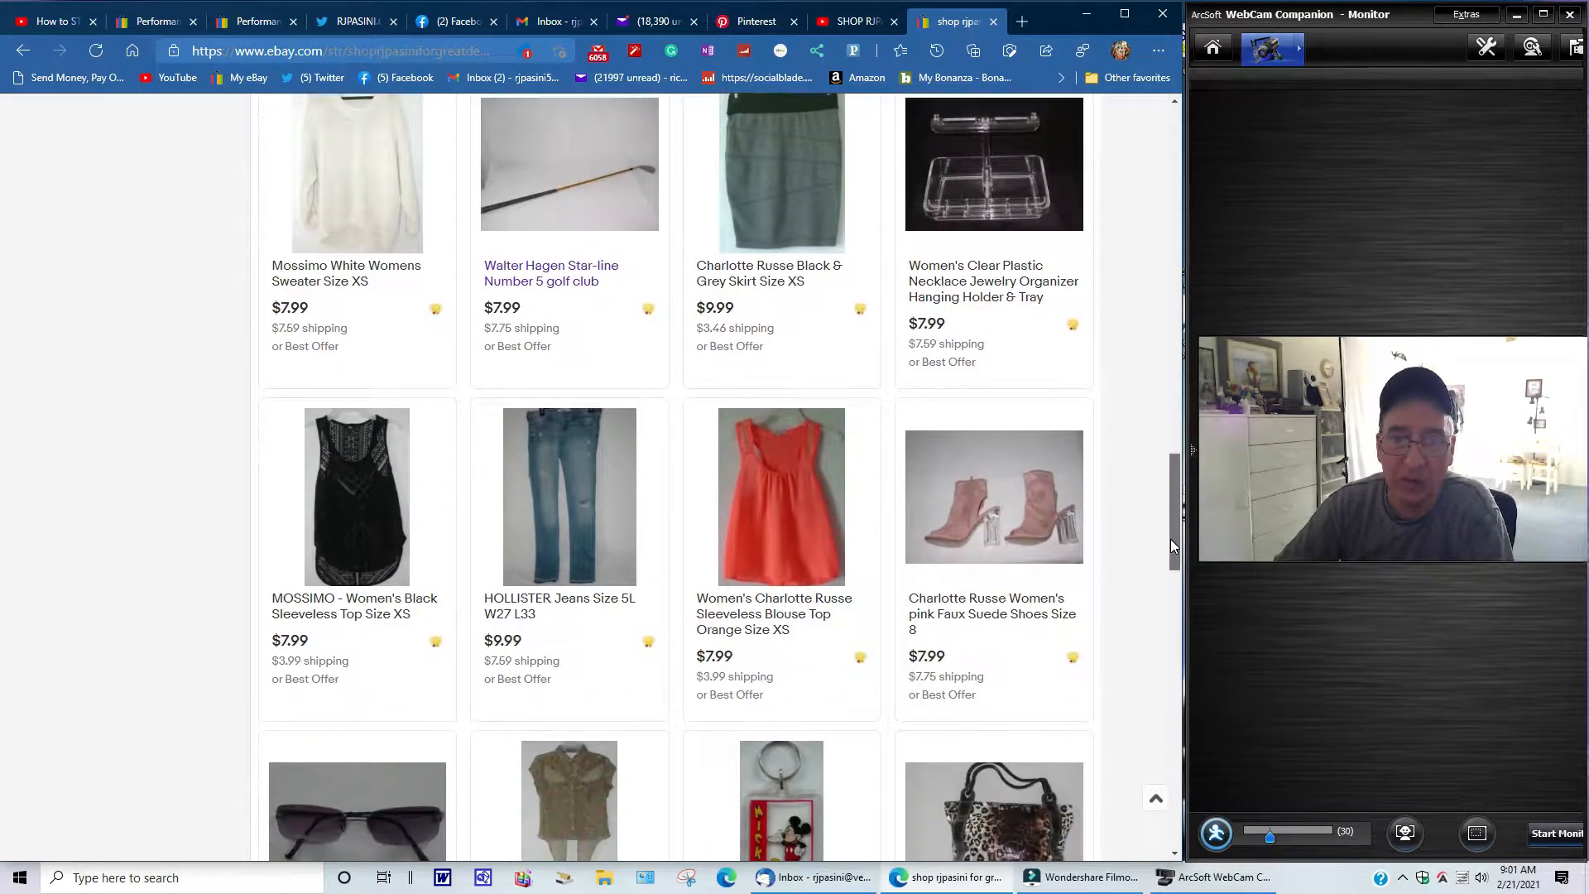
scroll(down, 3)
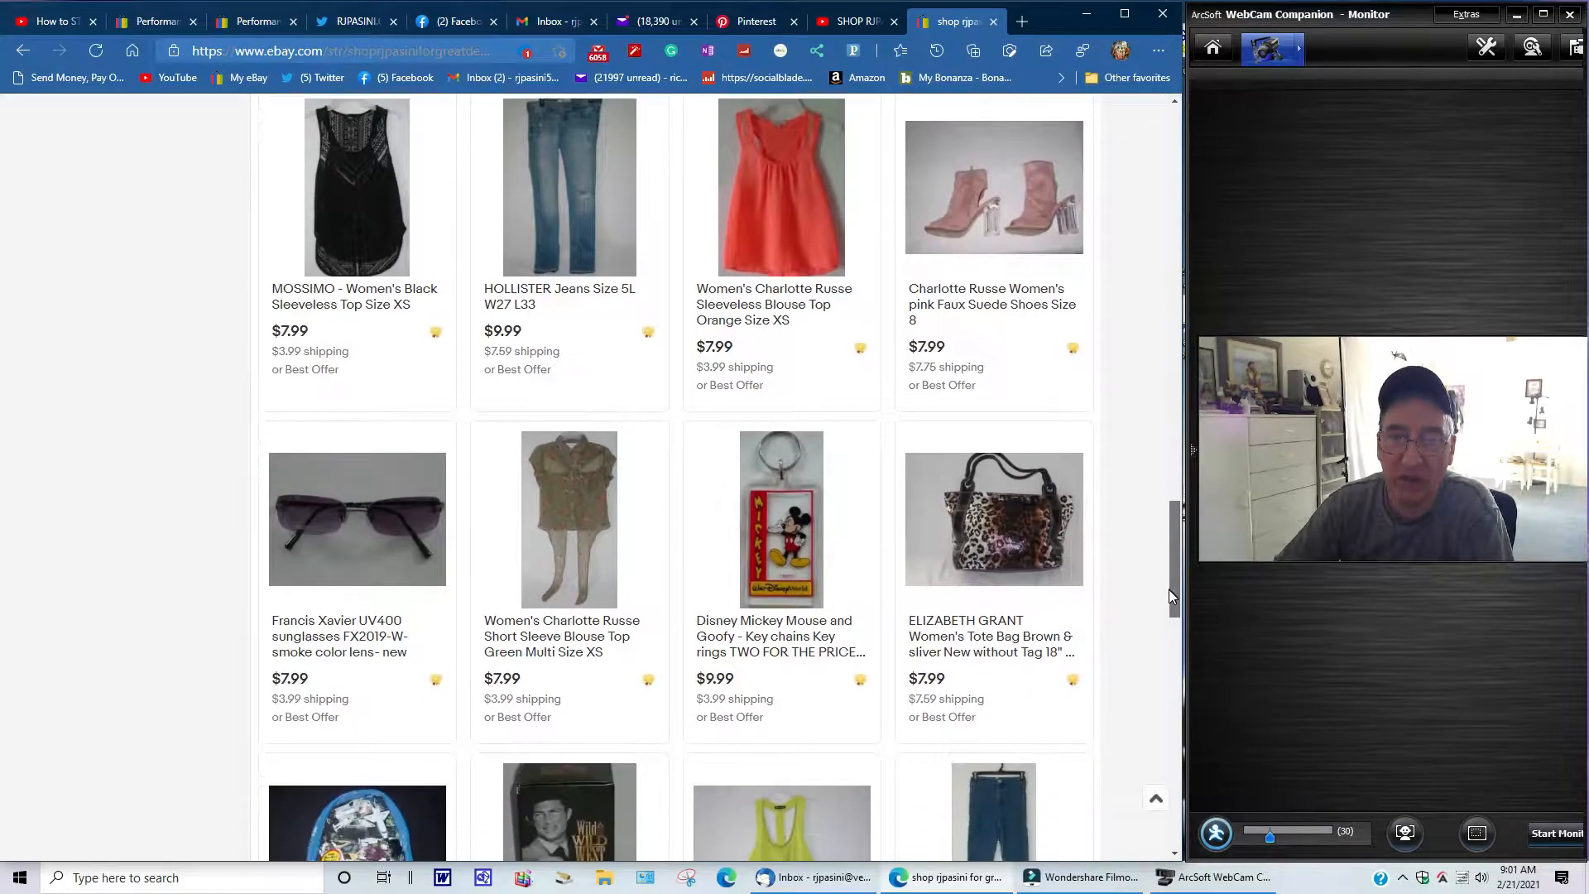
scroll(down, 3)
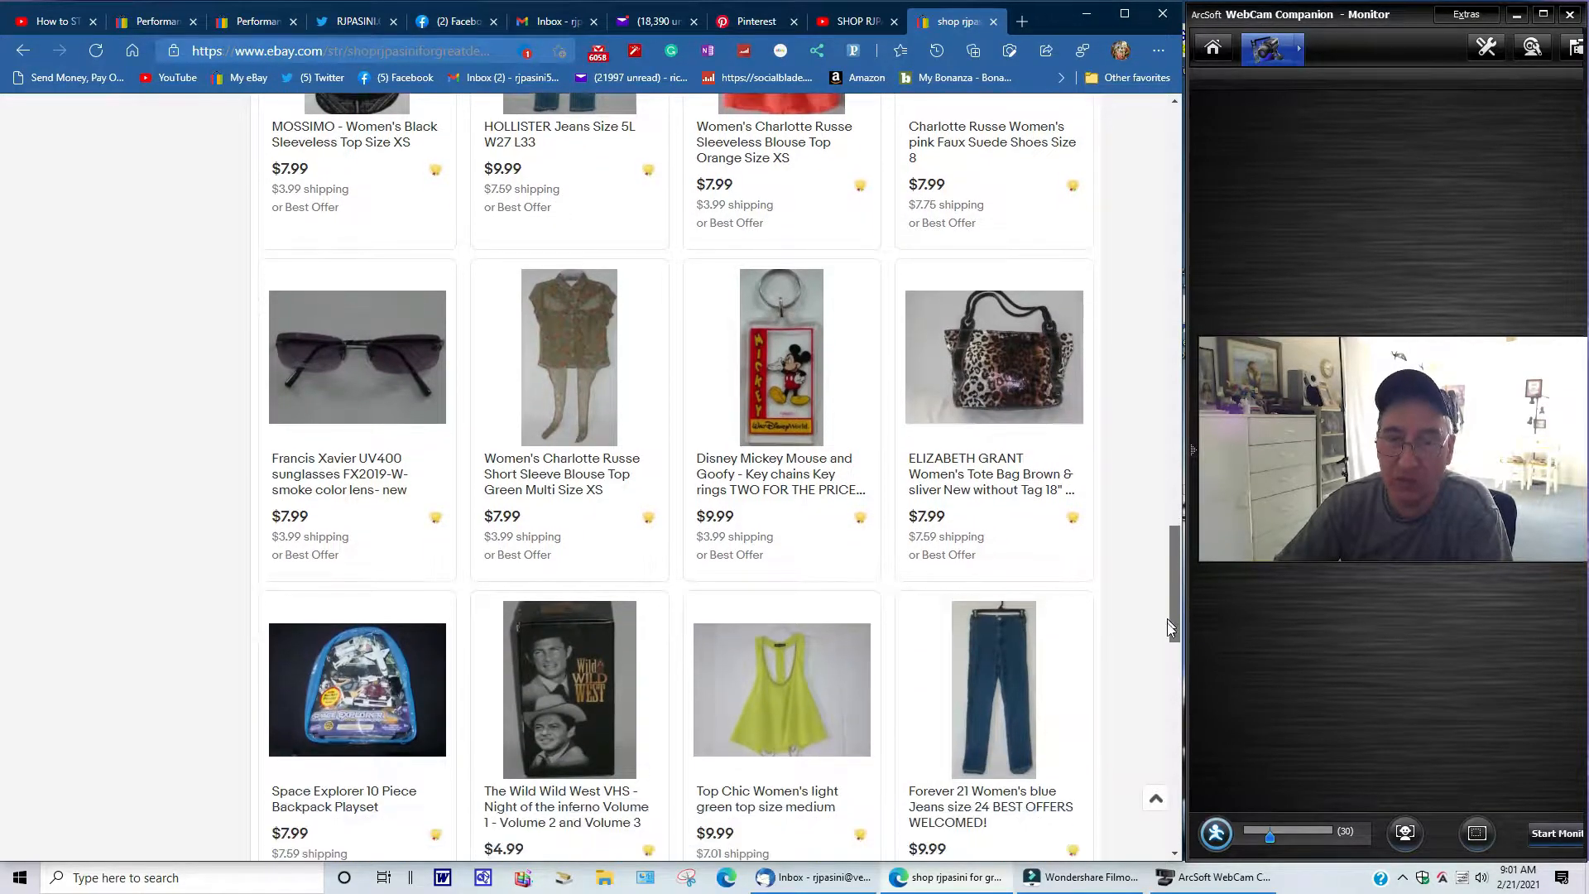
scroll(down, 3)
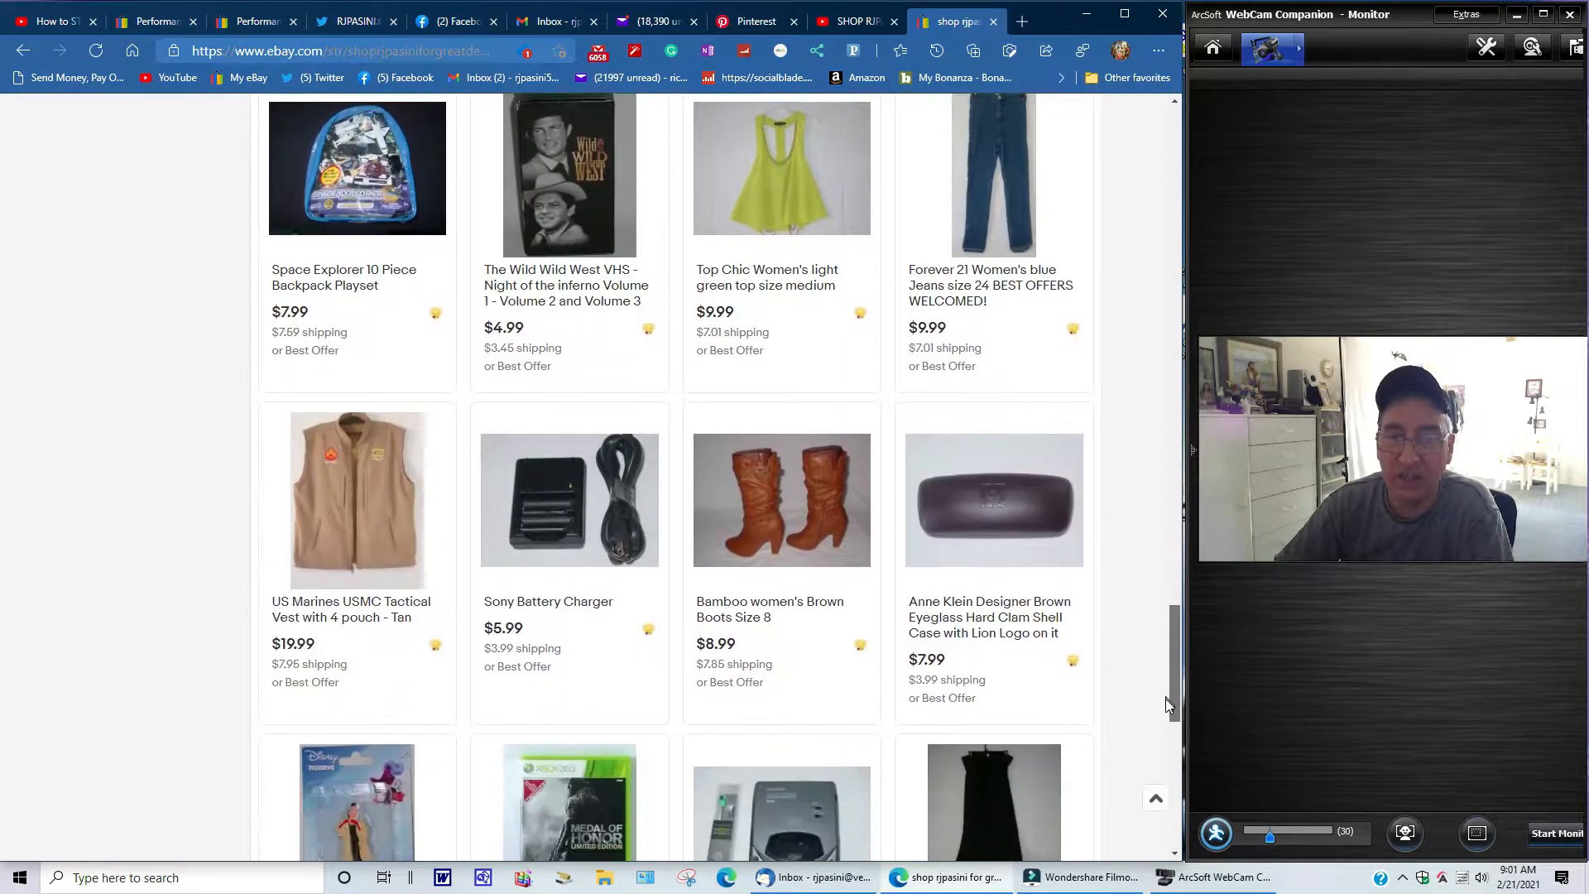
scroll(down, 3)
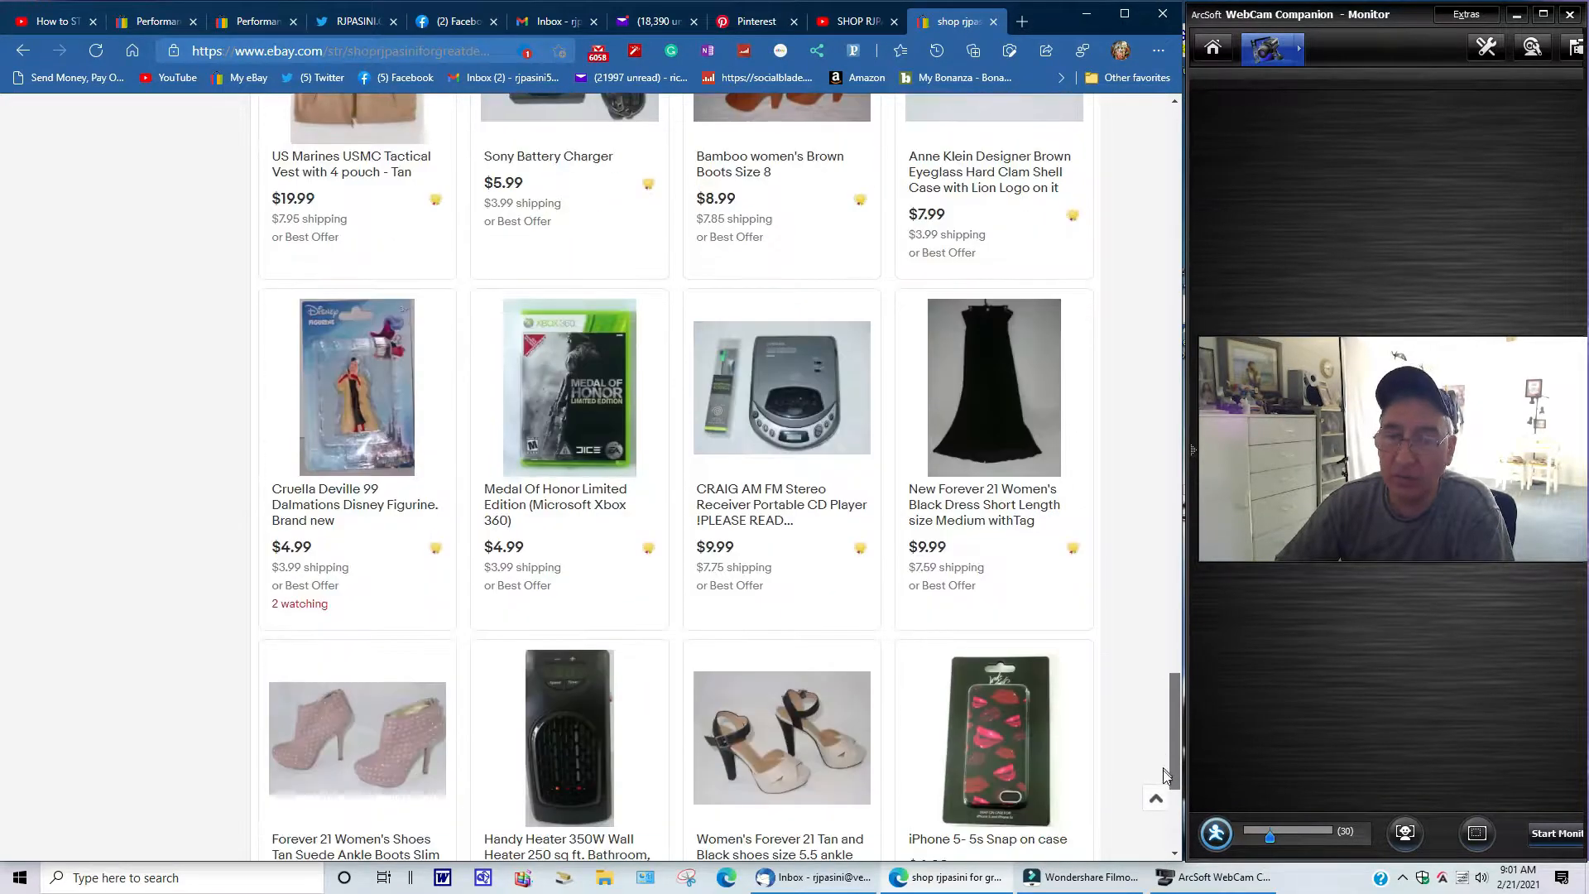
scroll(down, 3)
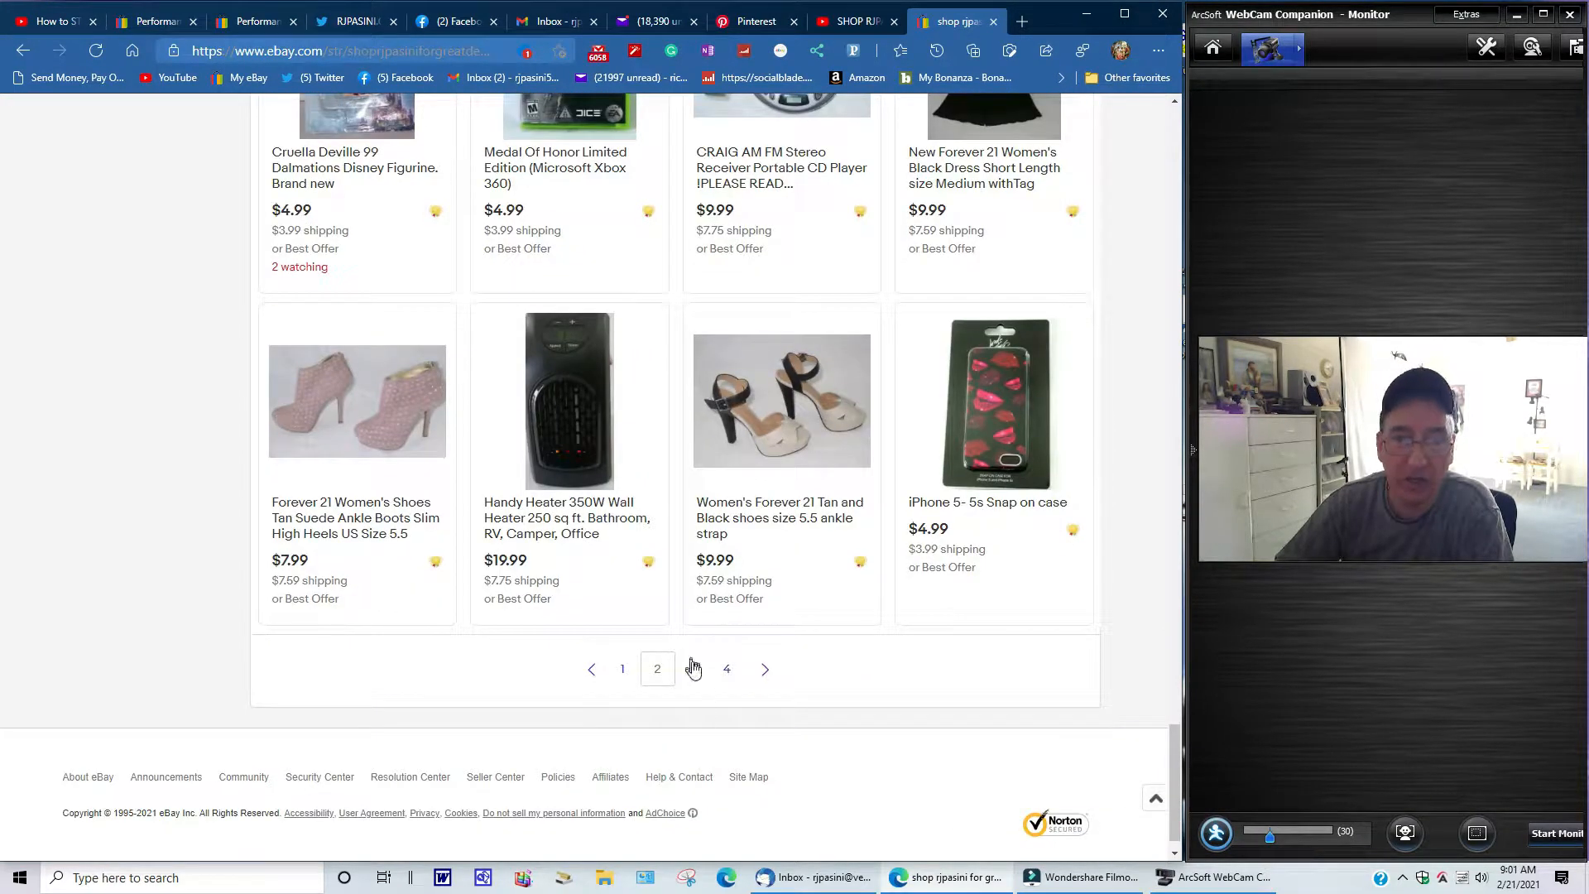
- Open page 3 of the store listings and scroll through its items to the pagination bar
click(656, 669)
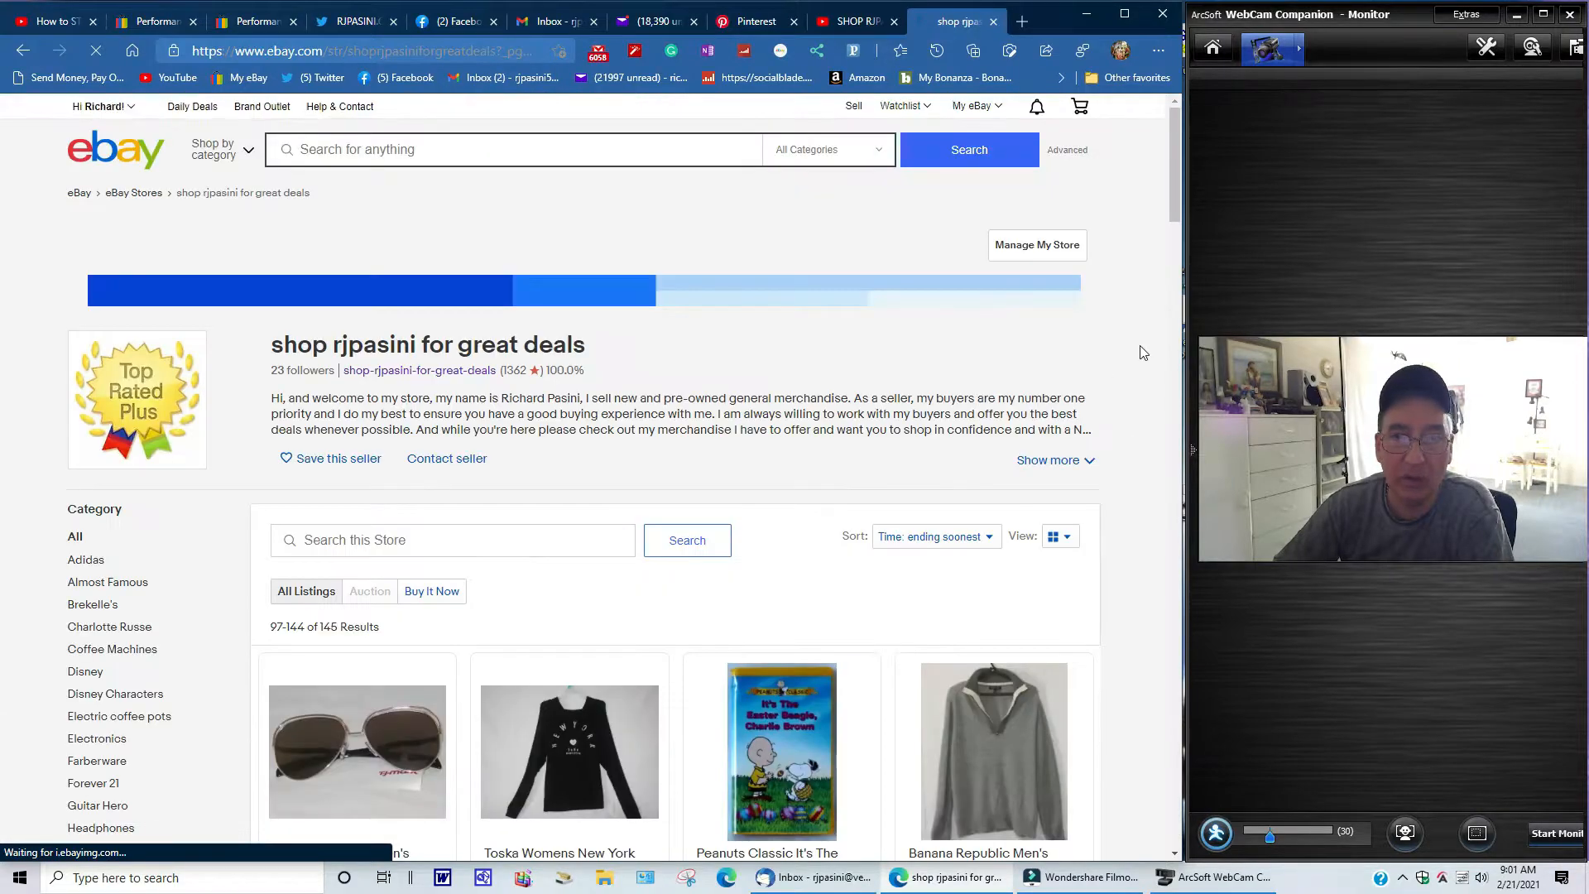
scroll(down, 3)
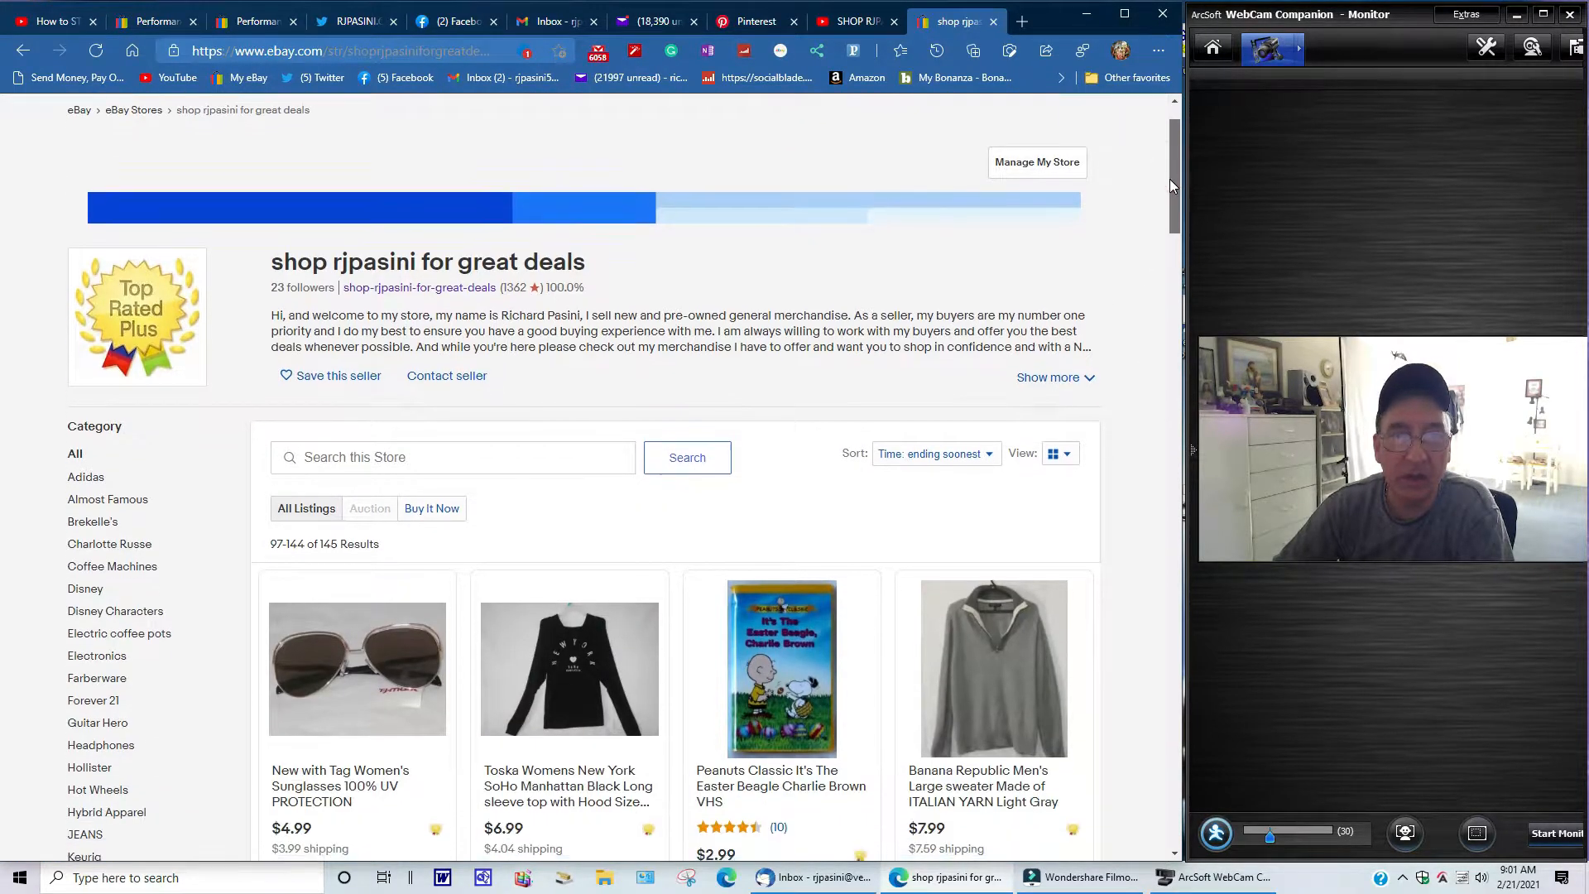
scroll(down, 3)
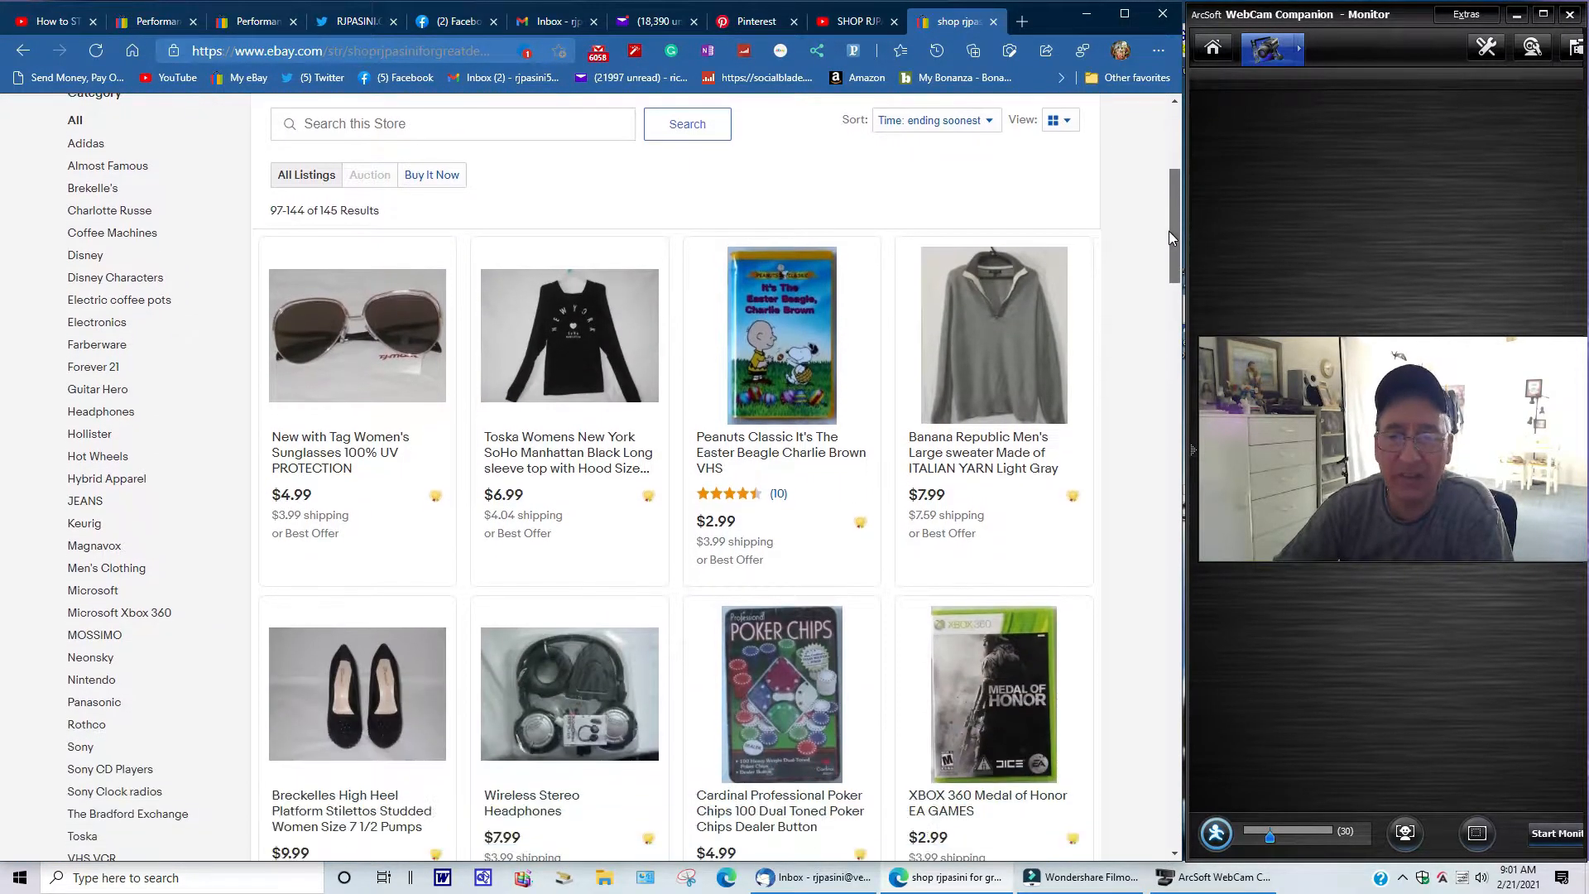
scroll(down, 3)
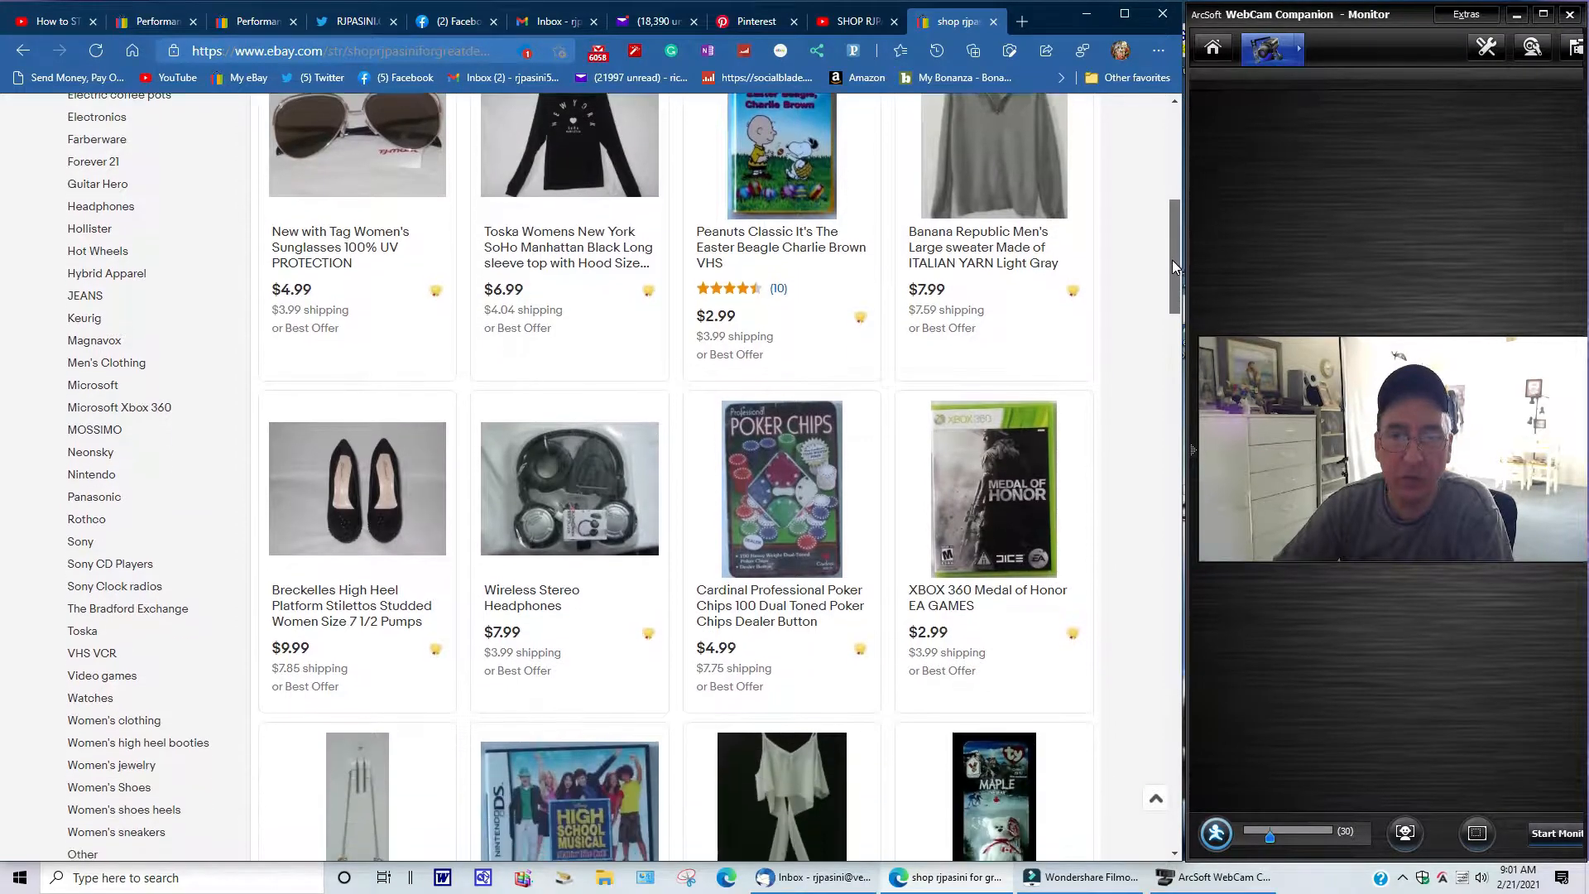
scroll(down, 3)
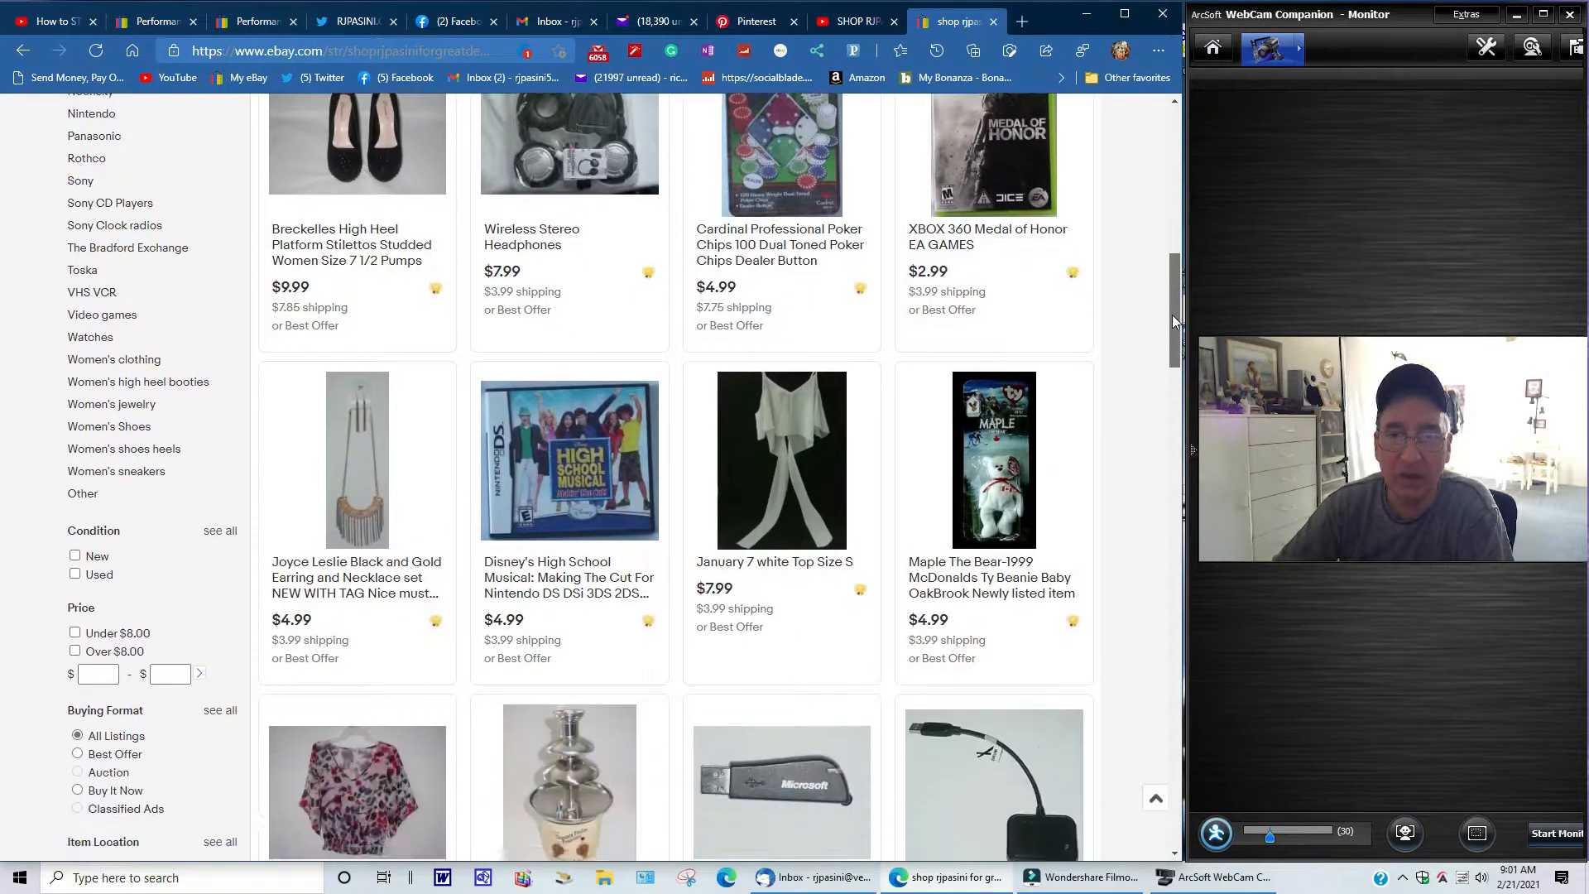
scroll(down, 3)
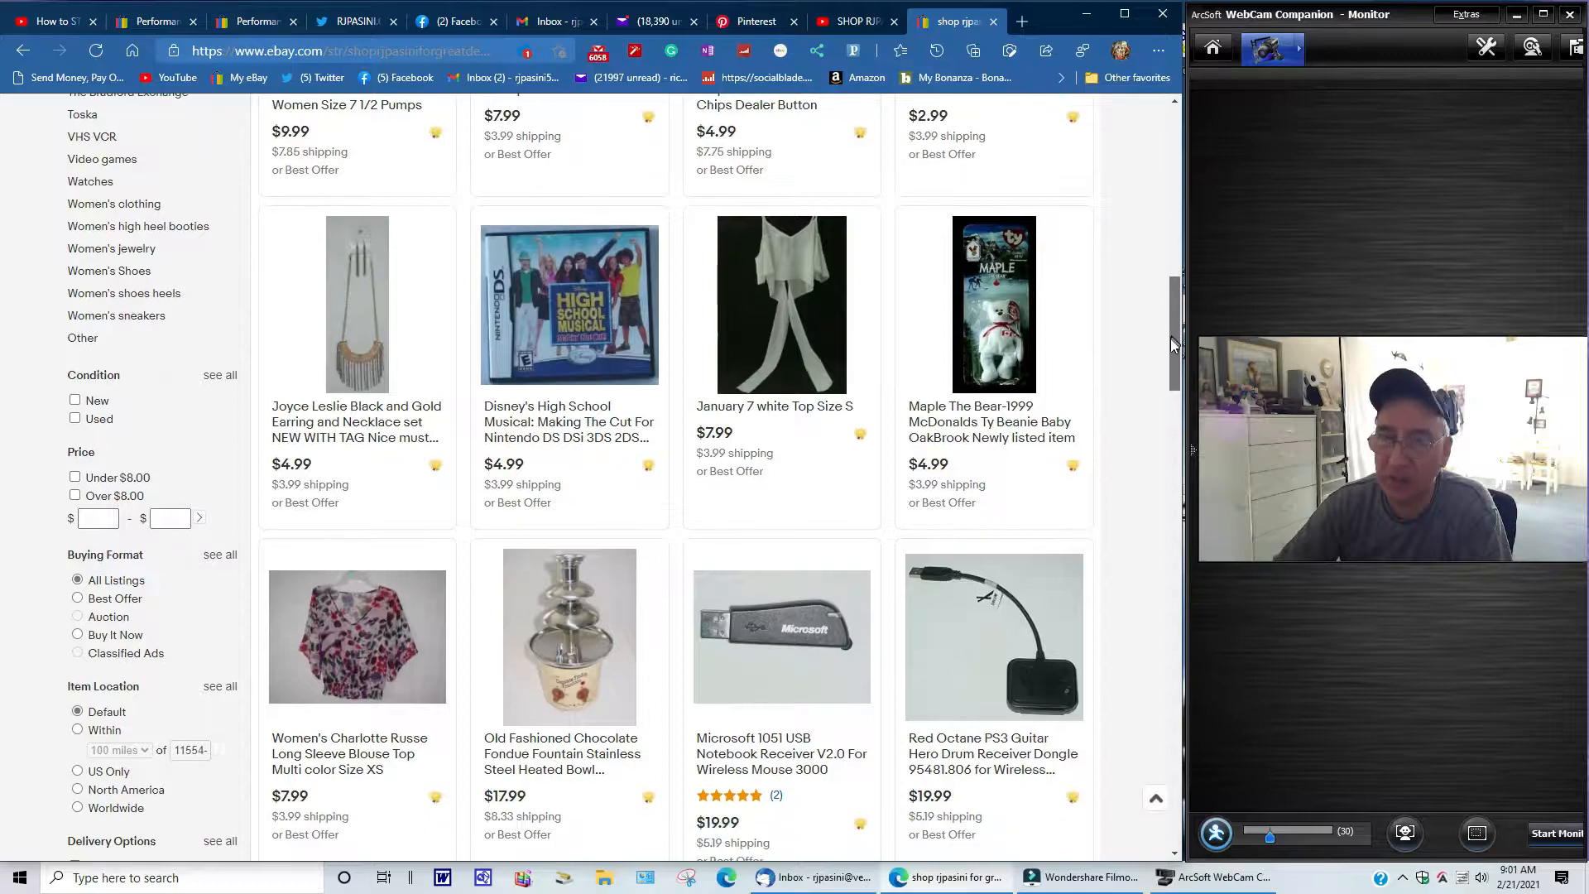
scroll(down, 3)
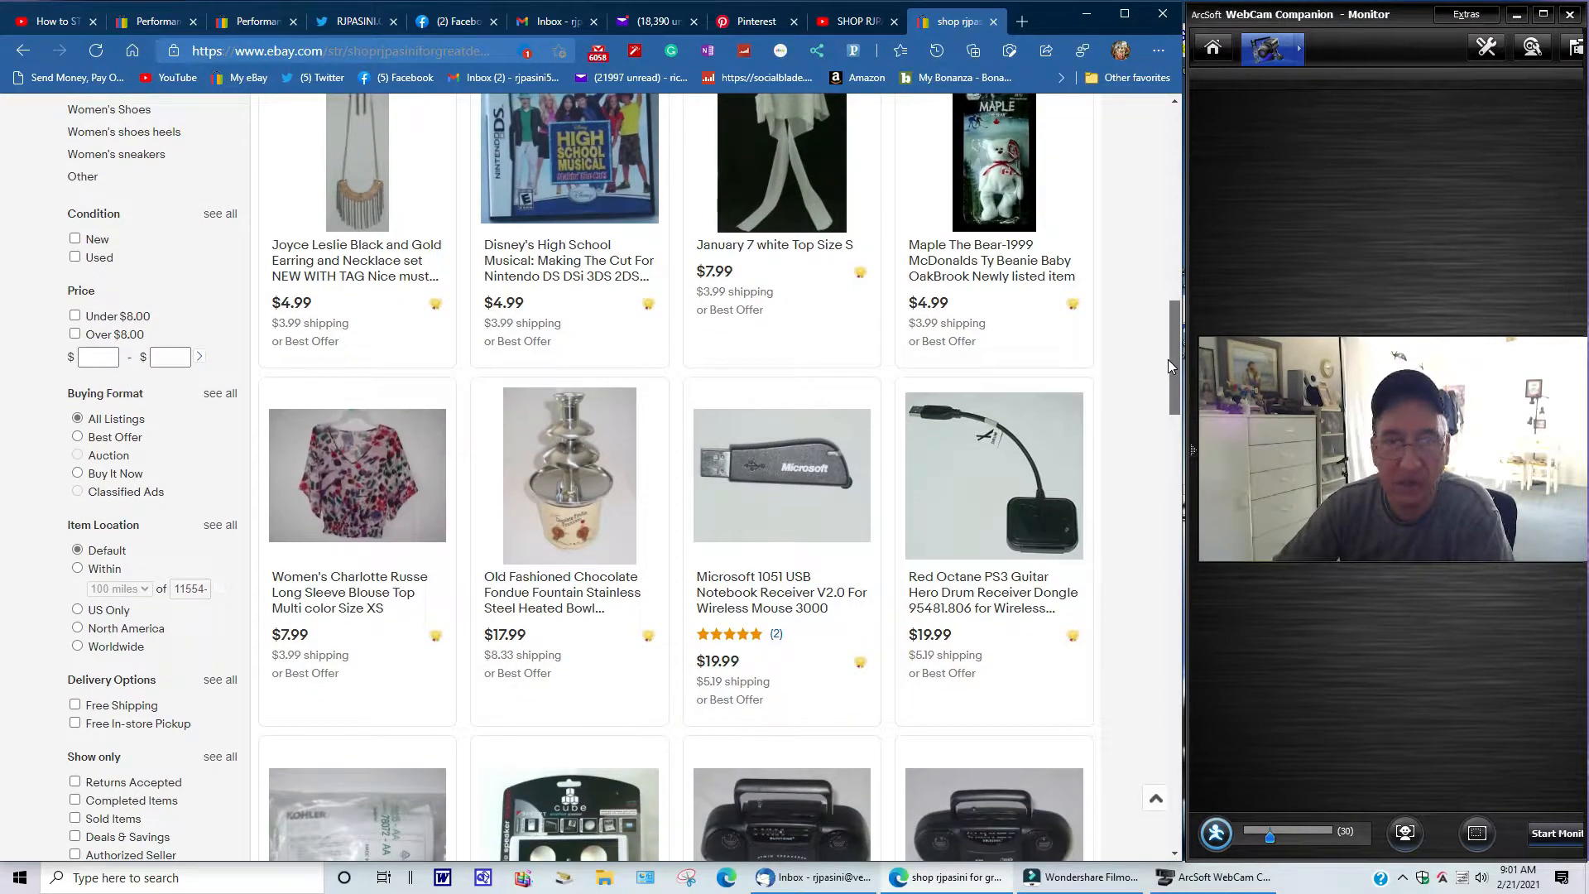
scroll(down, 3)
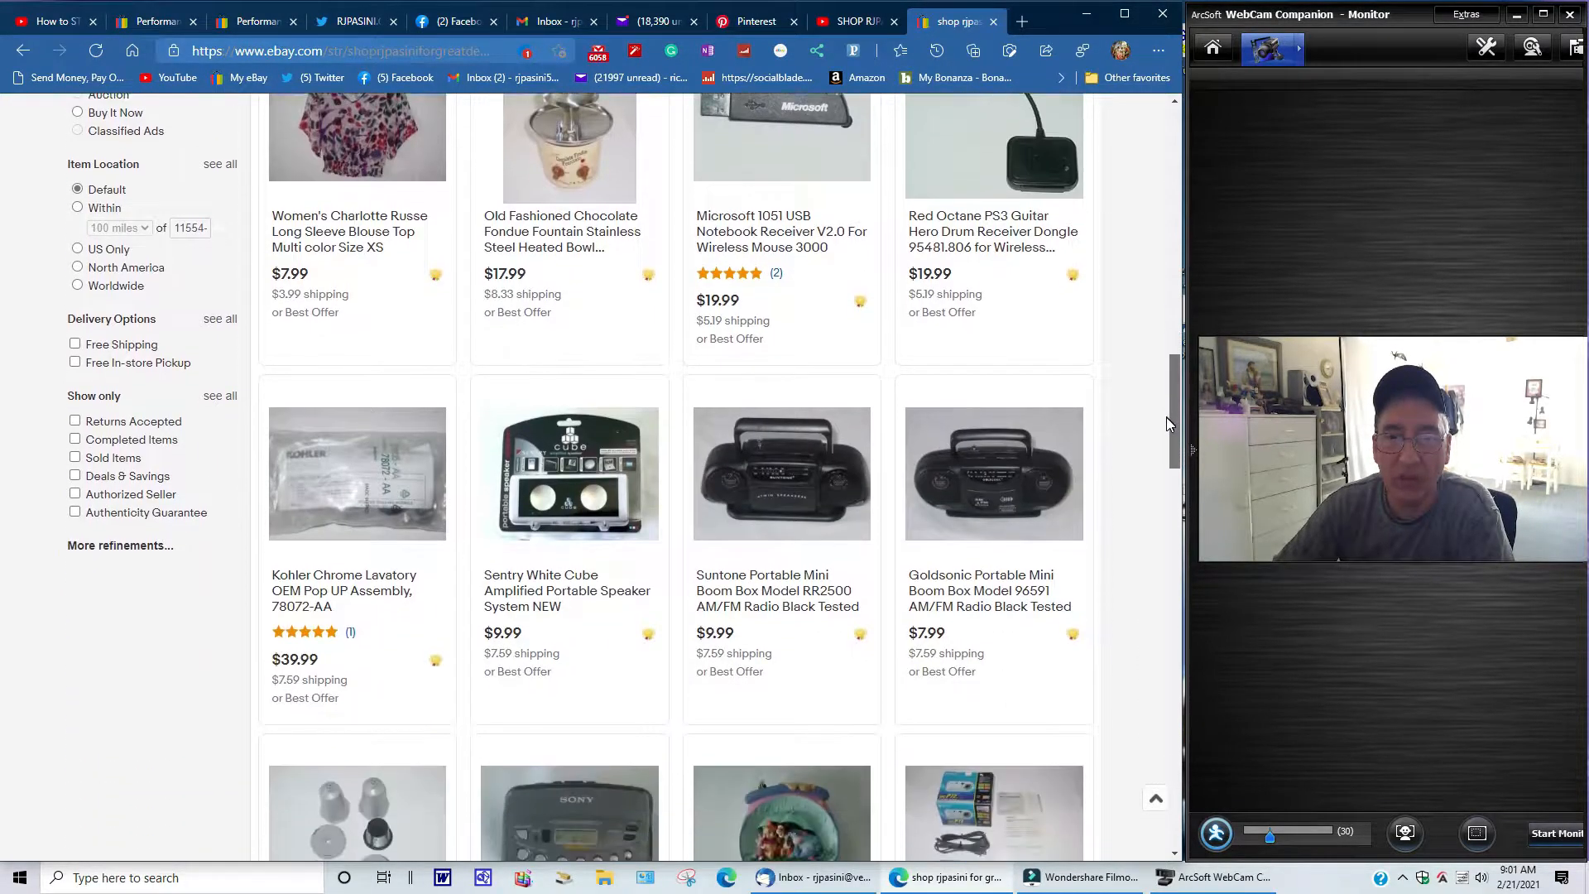
scroll(down, 3)
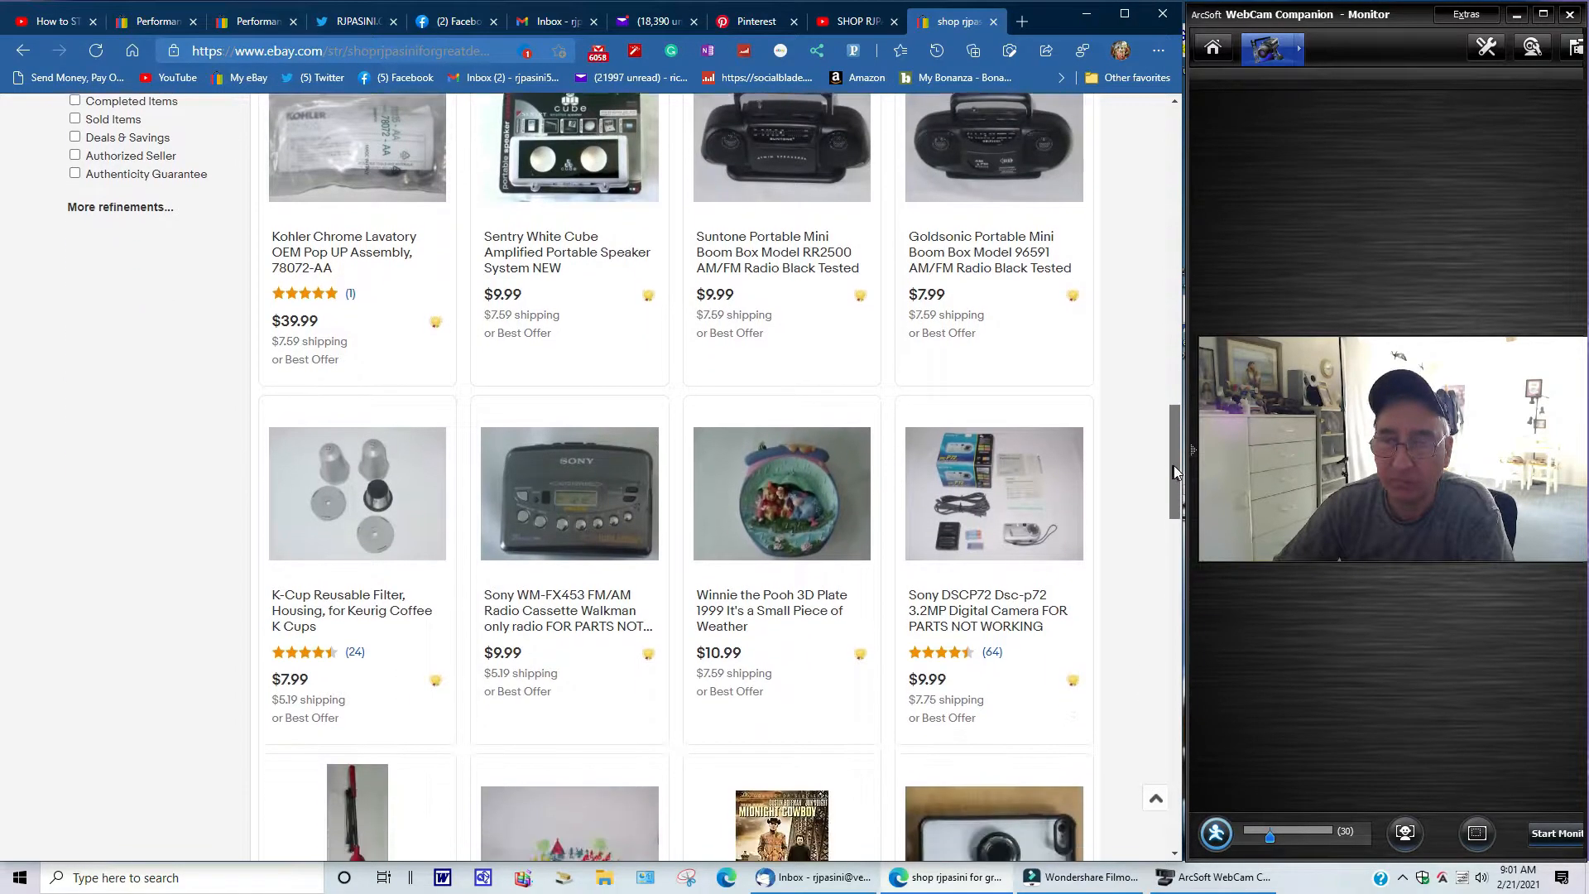
scroll(down, 3)
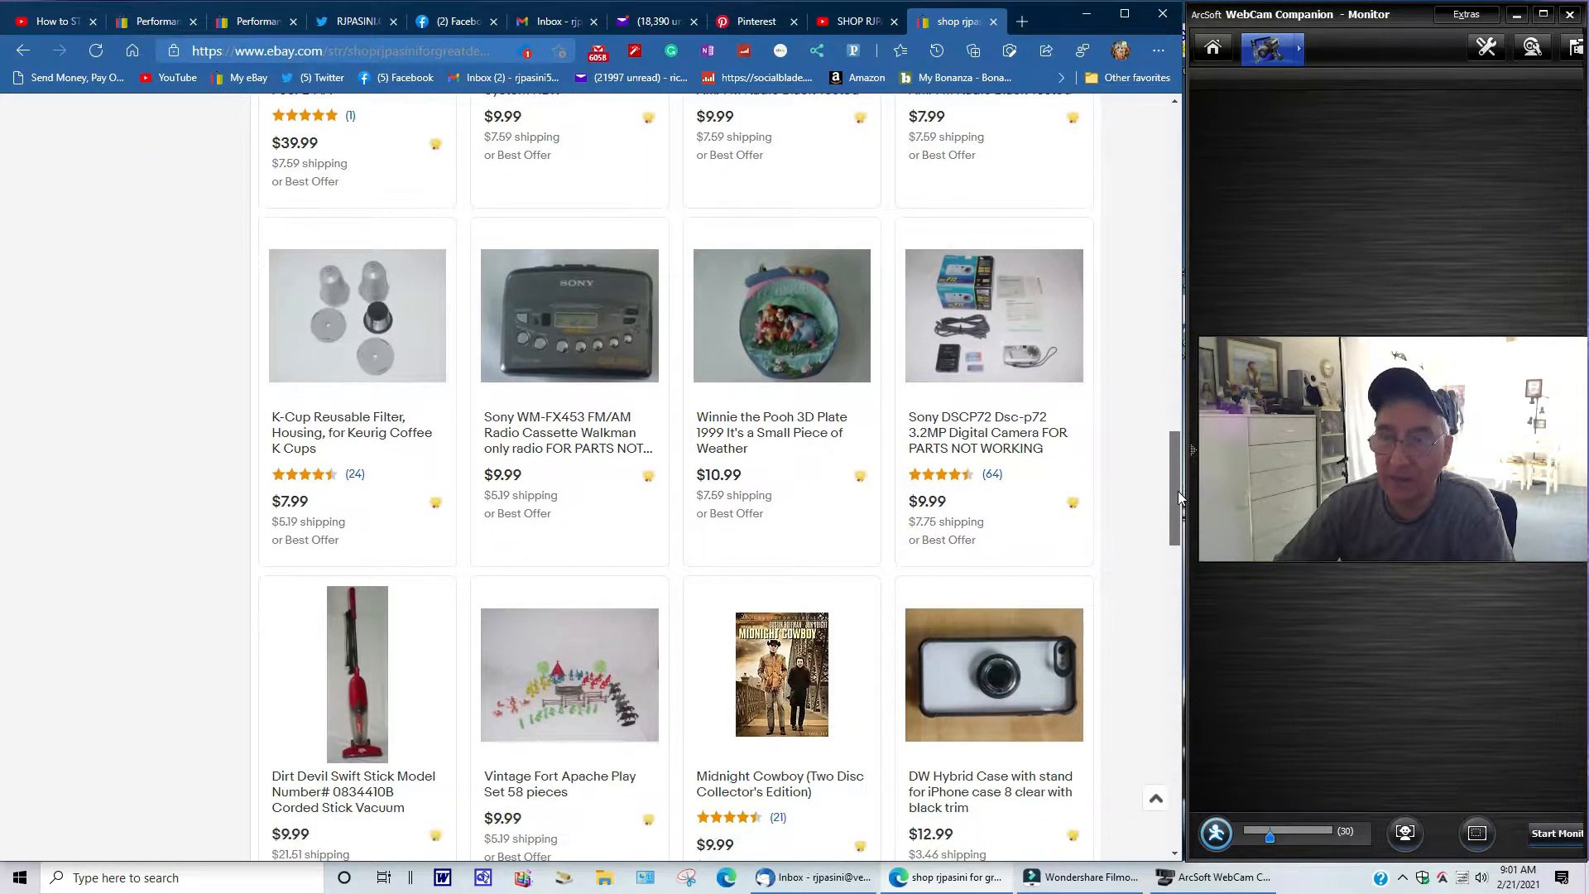
scroll(down, 3)
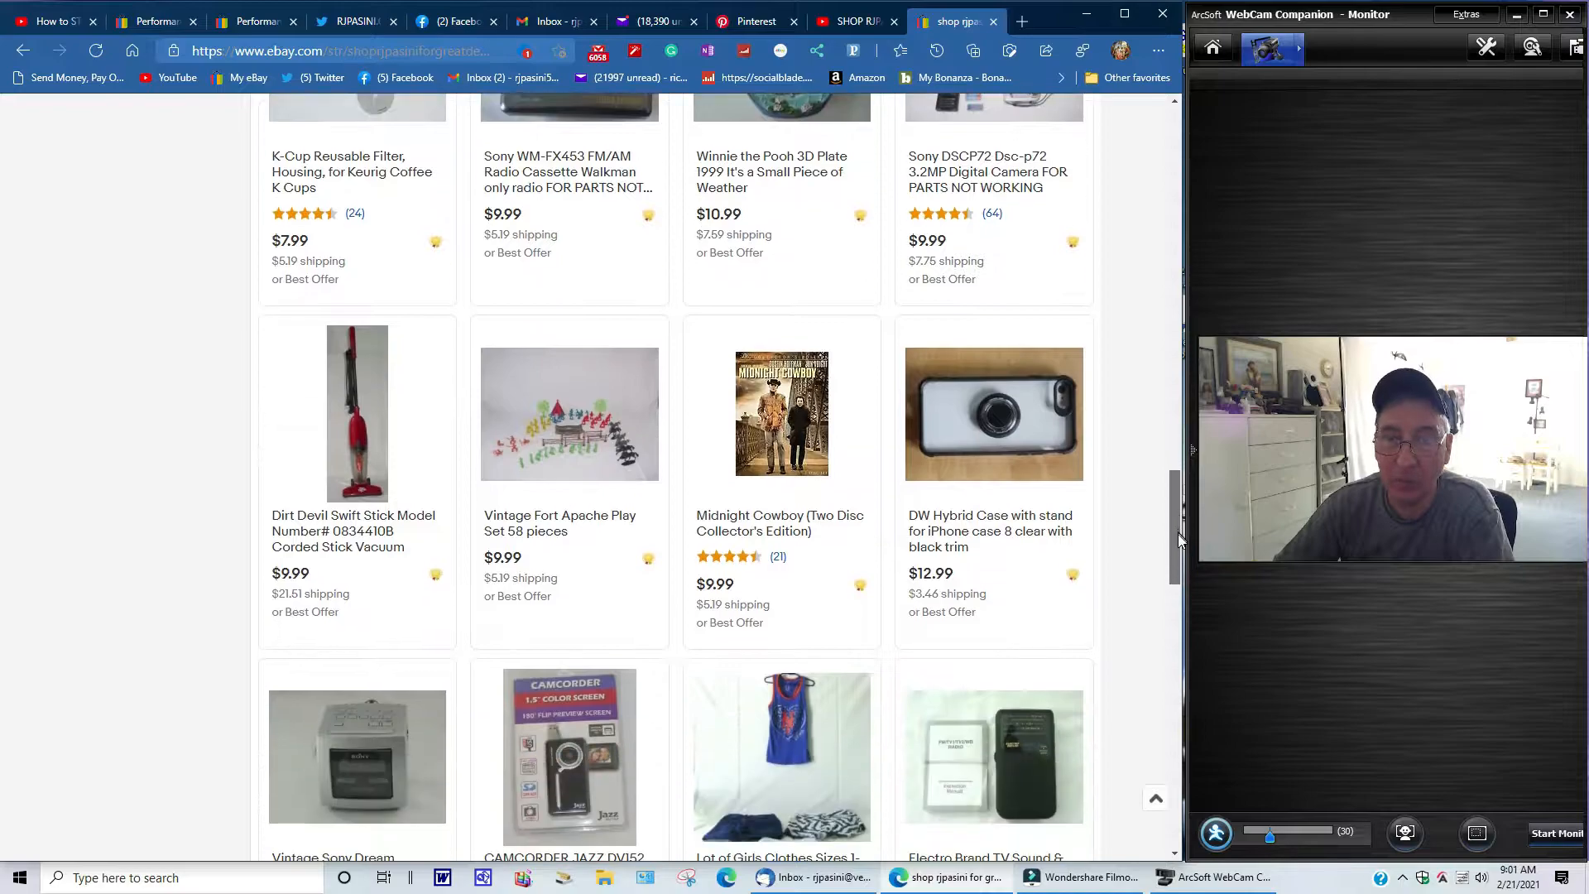
scroll(down, 3)
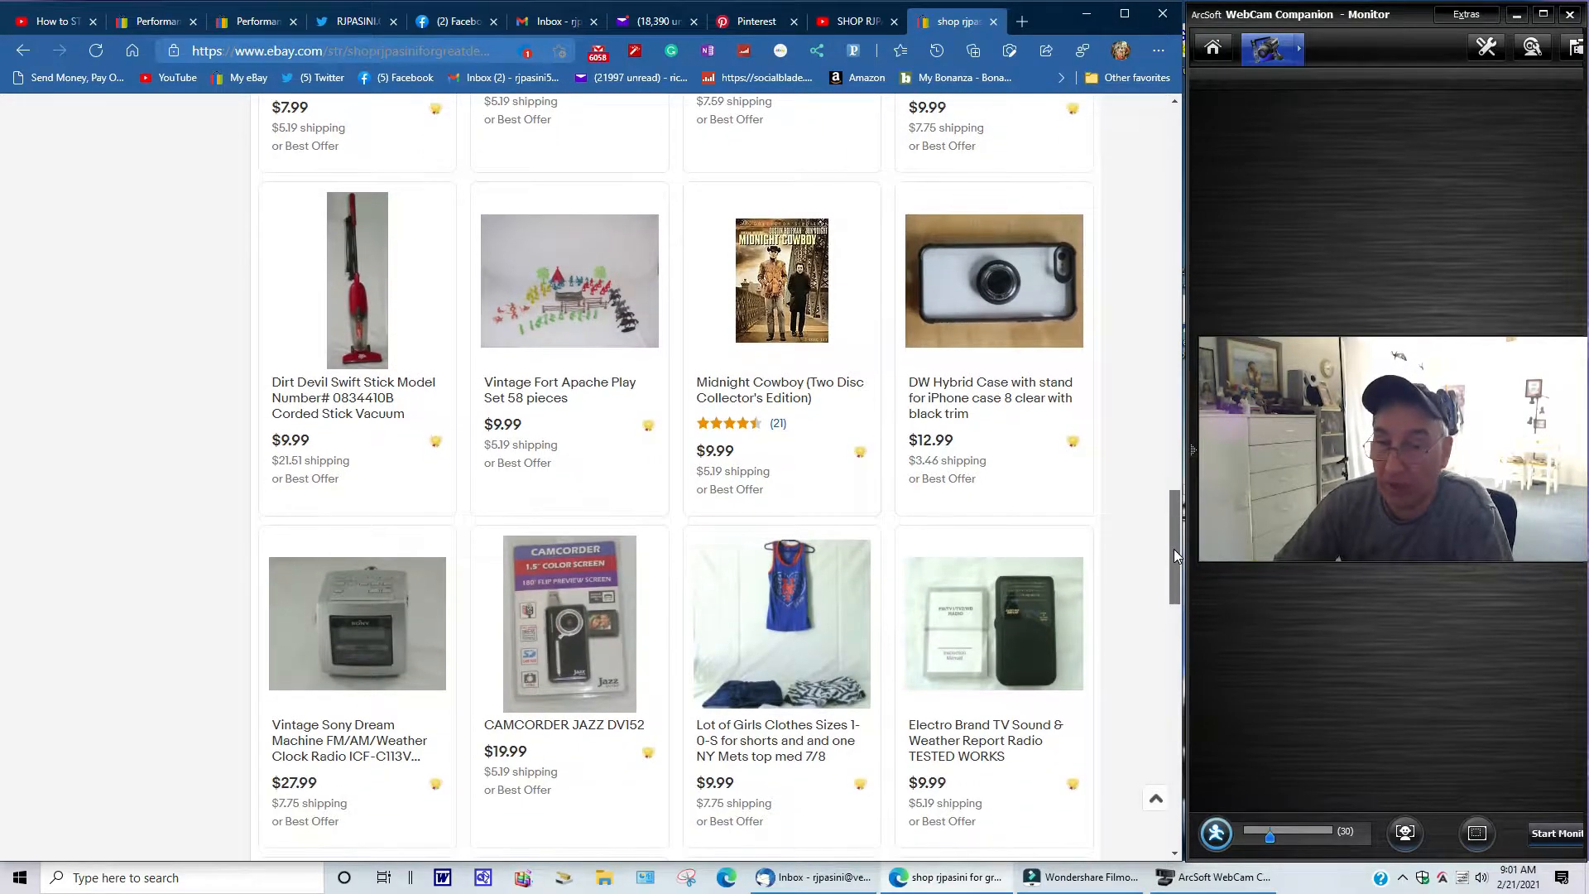
scroll(down, 3)
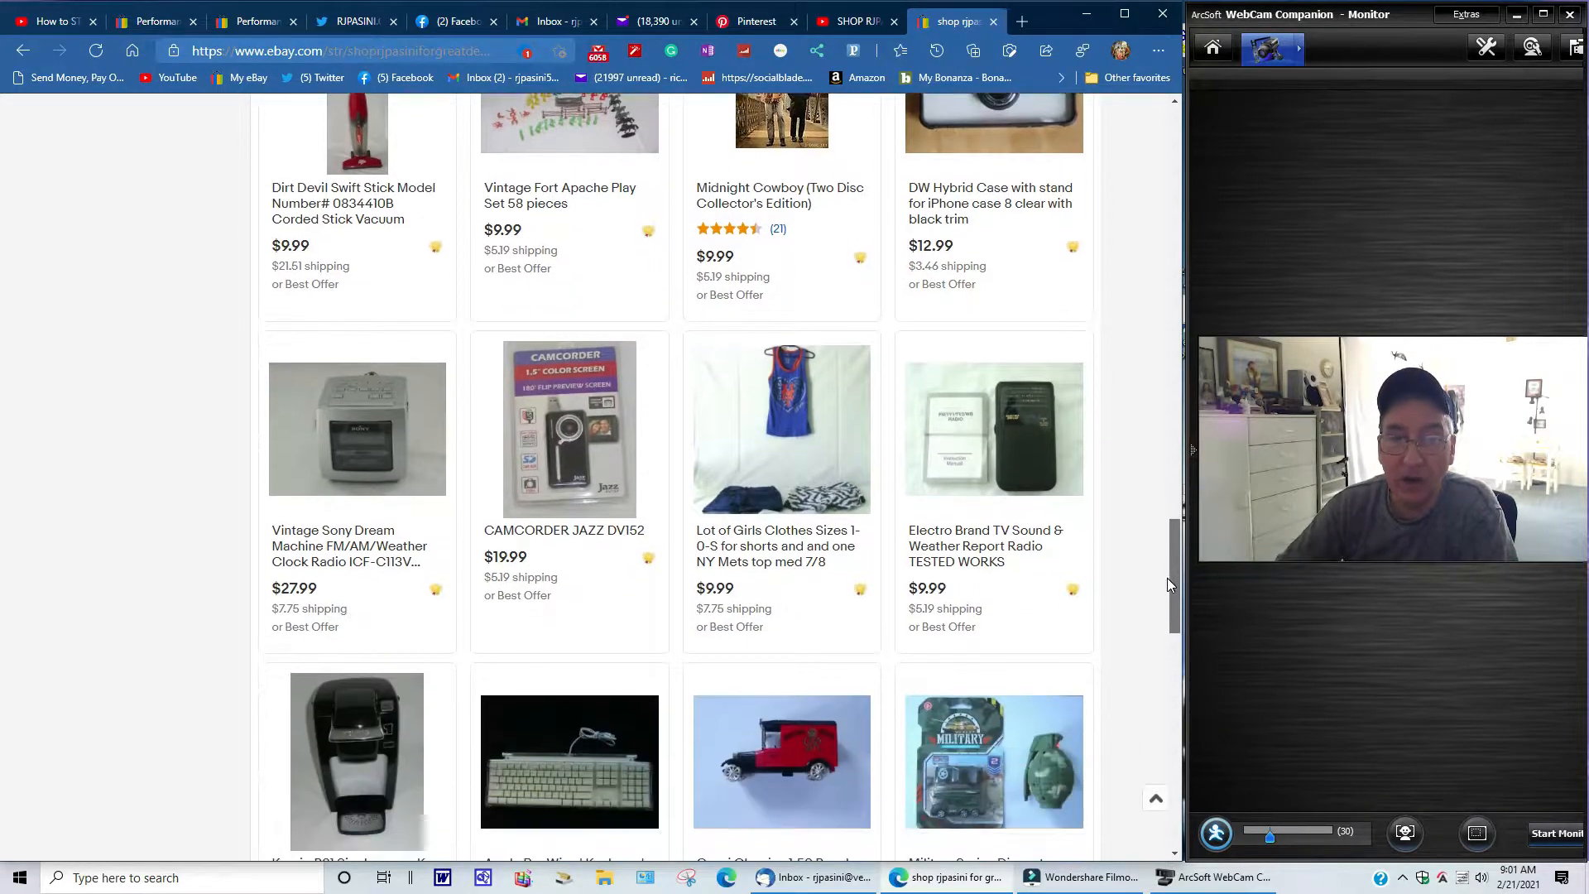
scroll(down, 3)
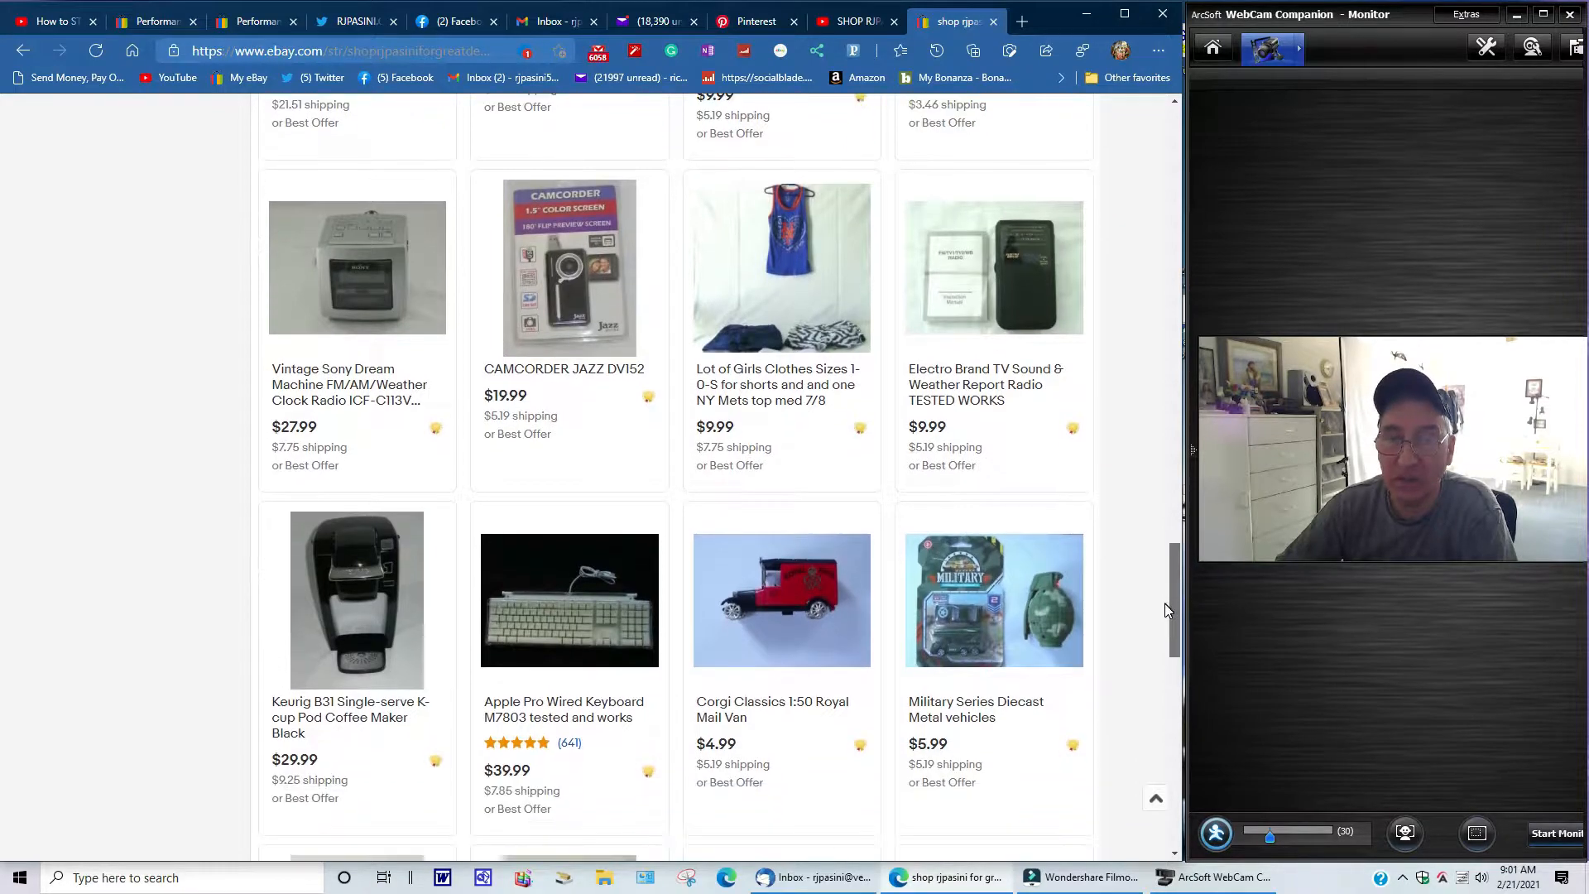
scroll(down, 3)
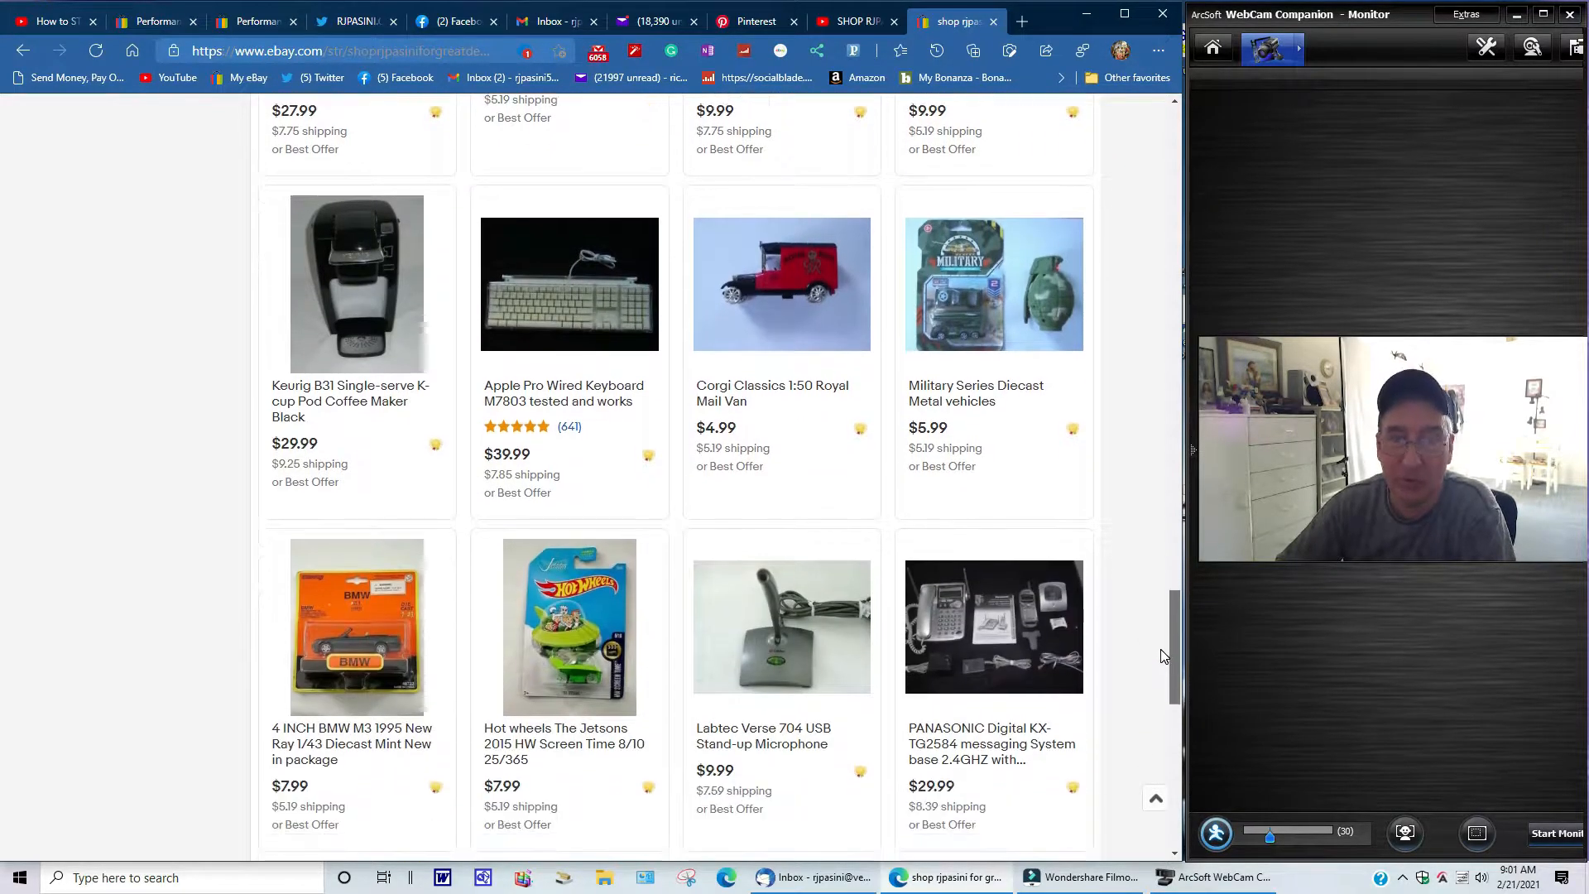
scroll(down, 3)
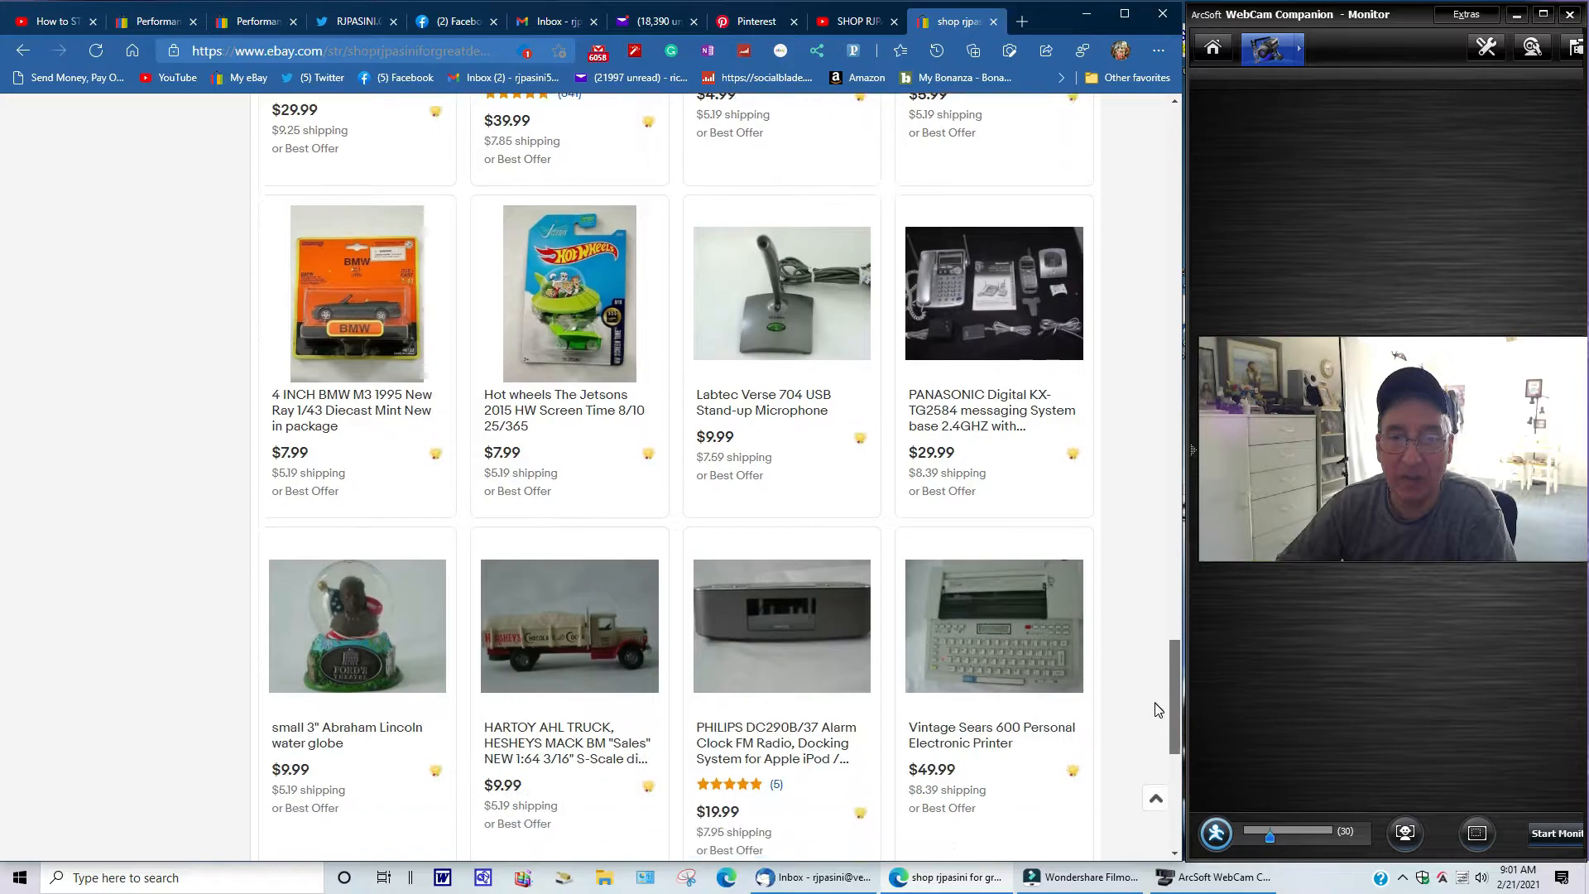
scroll(down, 3)
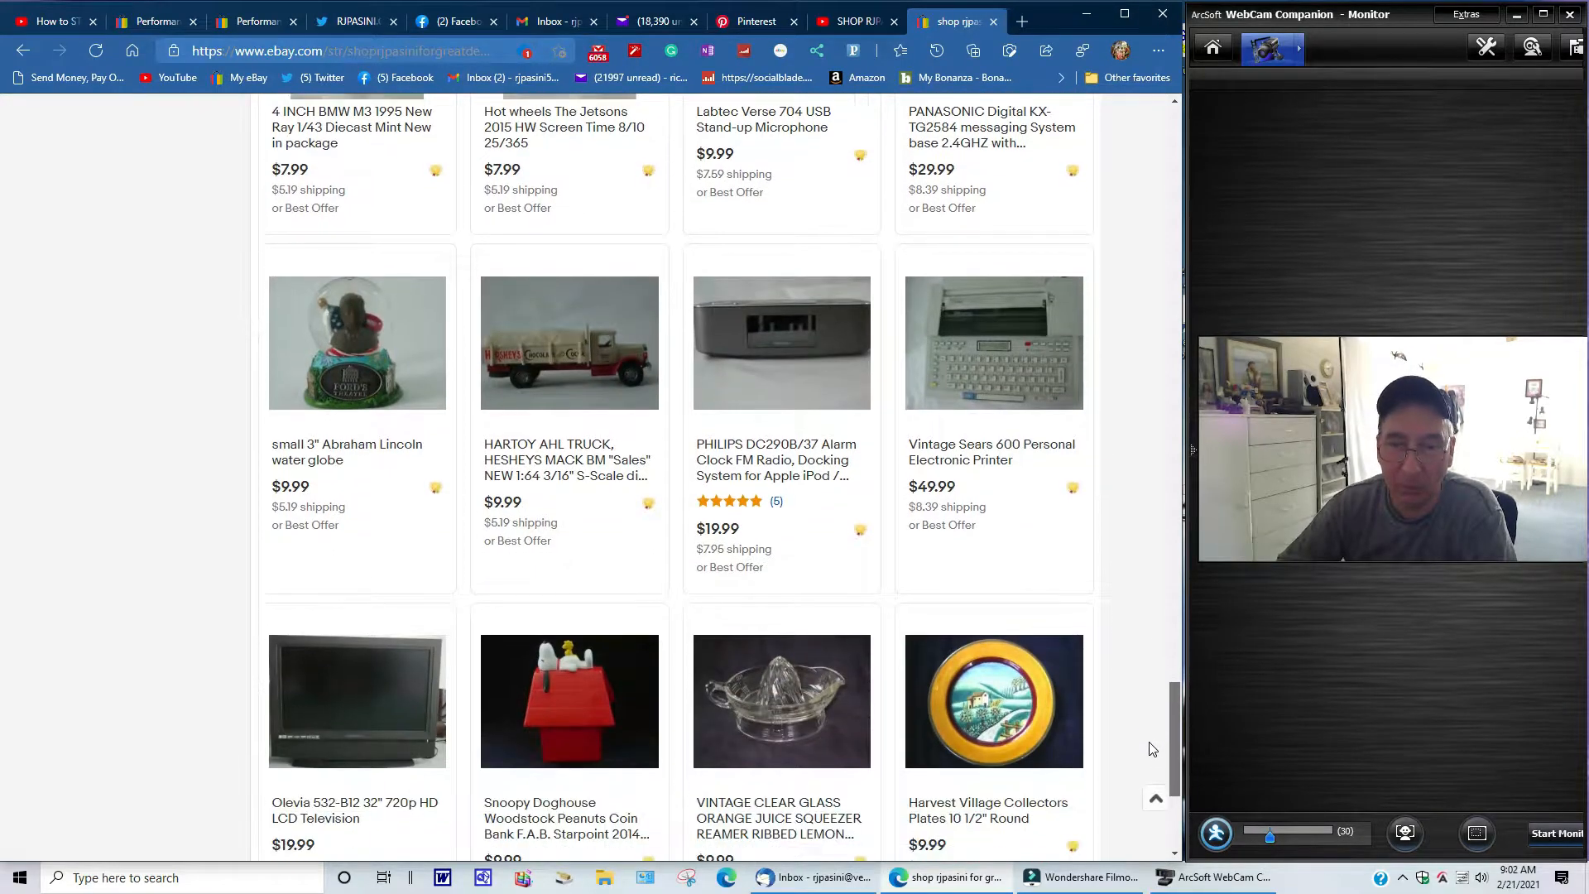
scroll(down, 3)
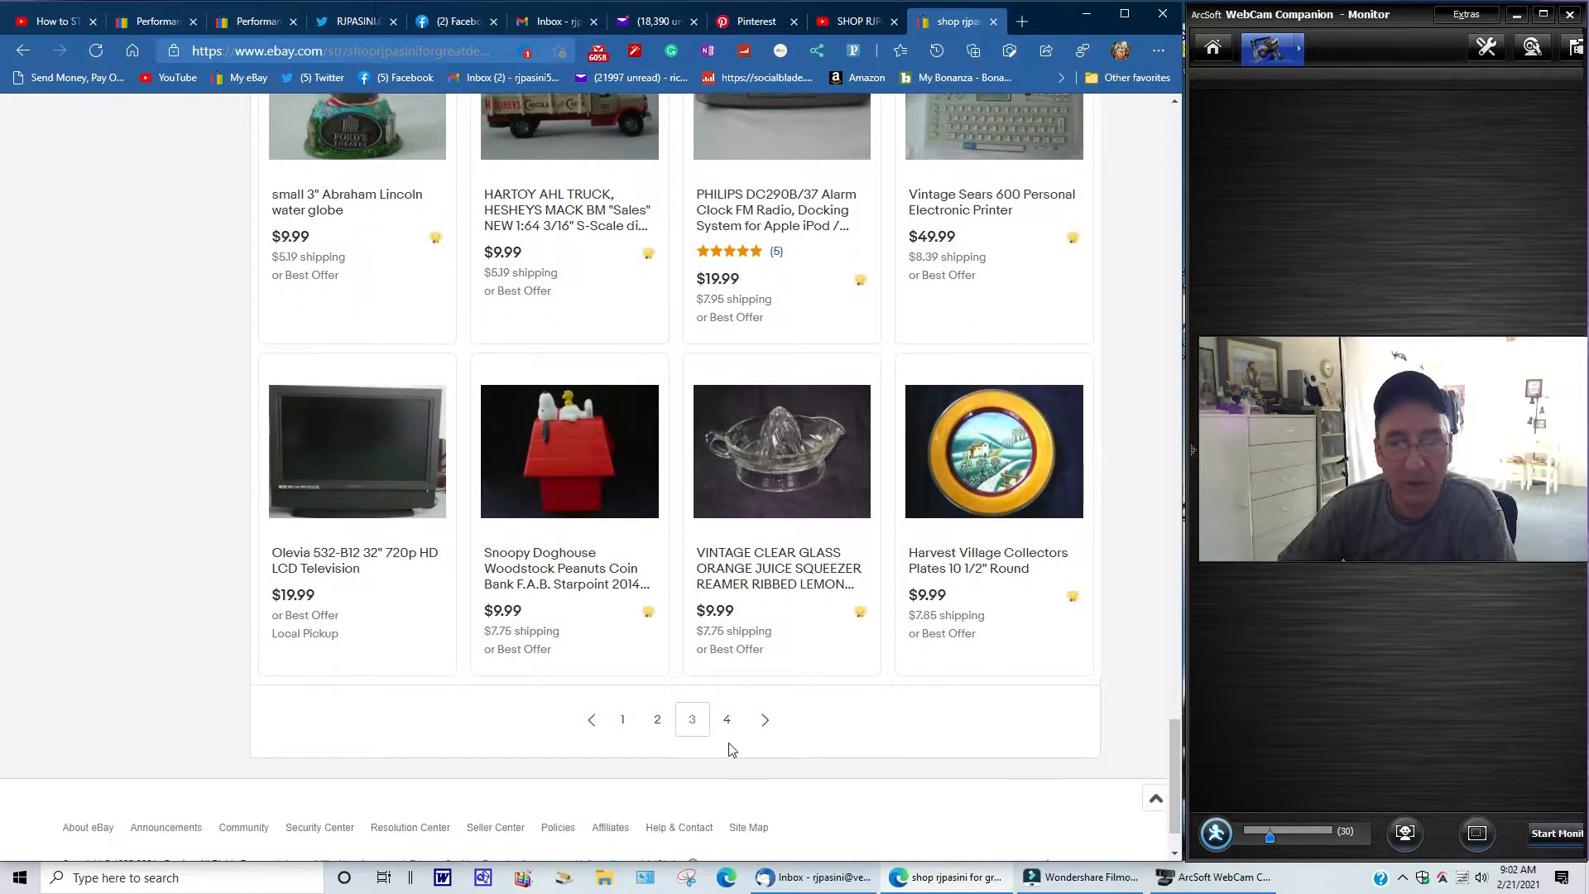
click(764, 719)
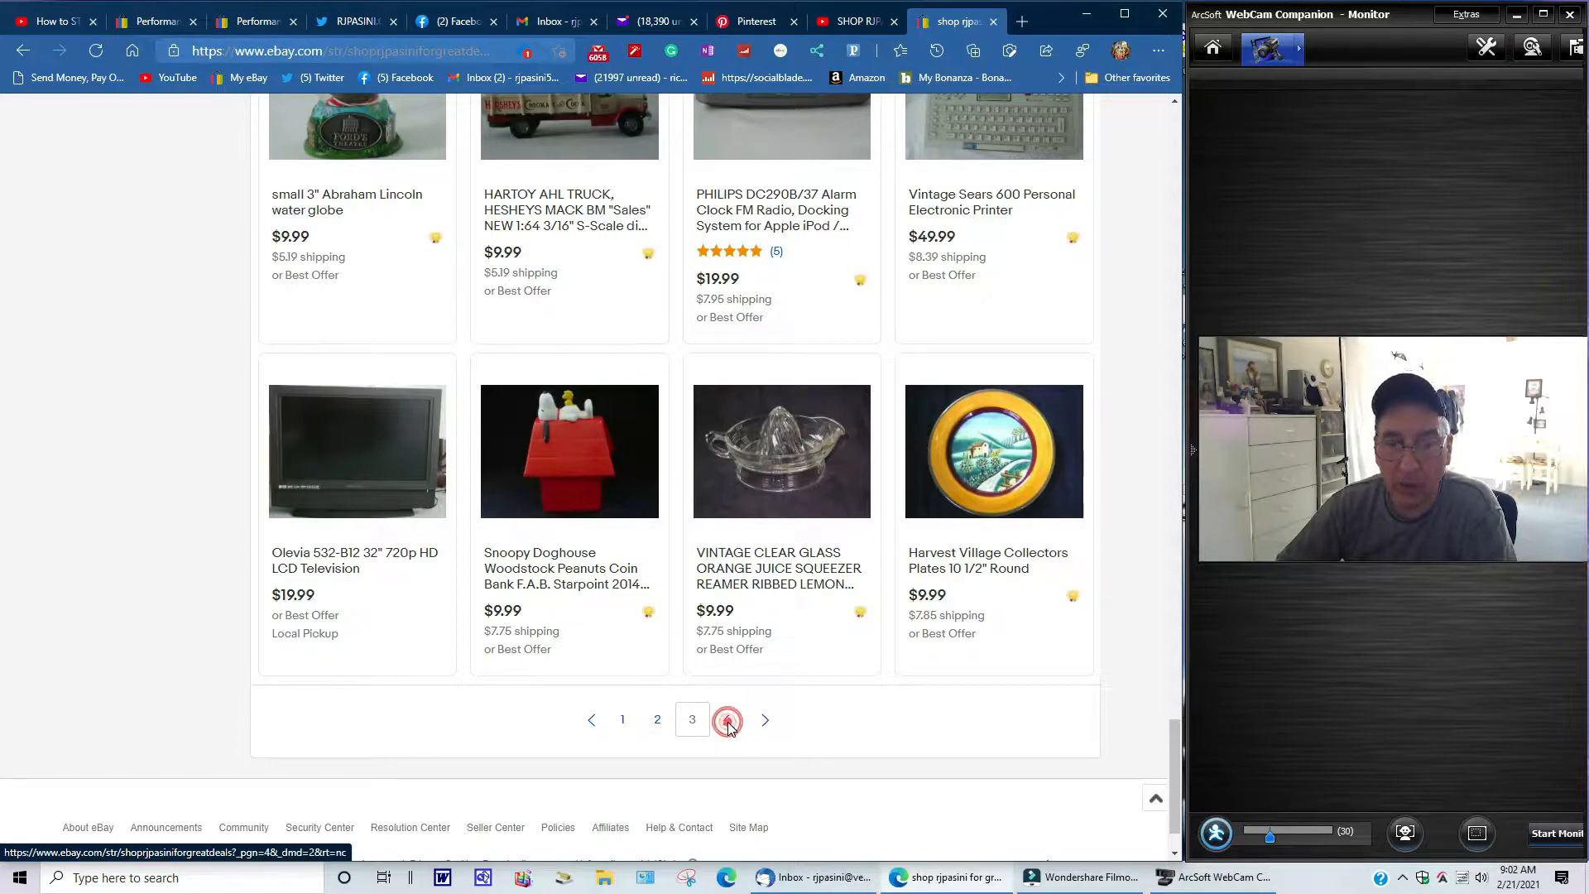
- Open page 4, showing the last result of 145: a Lot of 8 Pez Dispensers
click(727, 719)
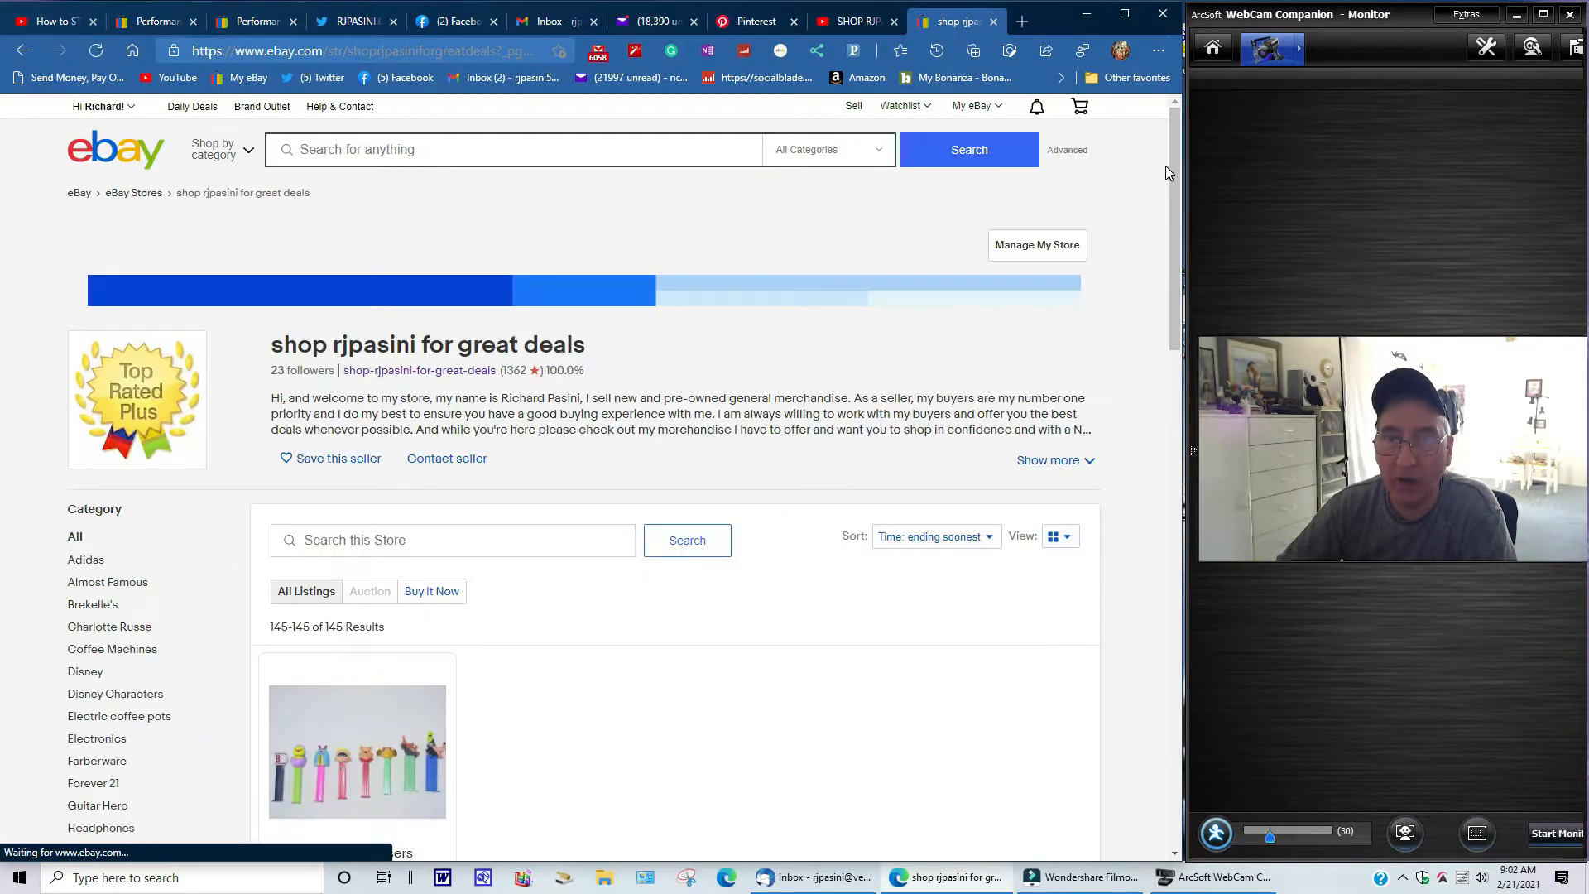
scroll(down, 3)
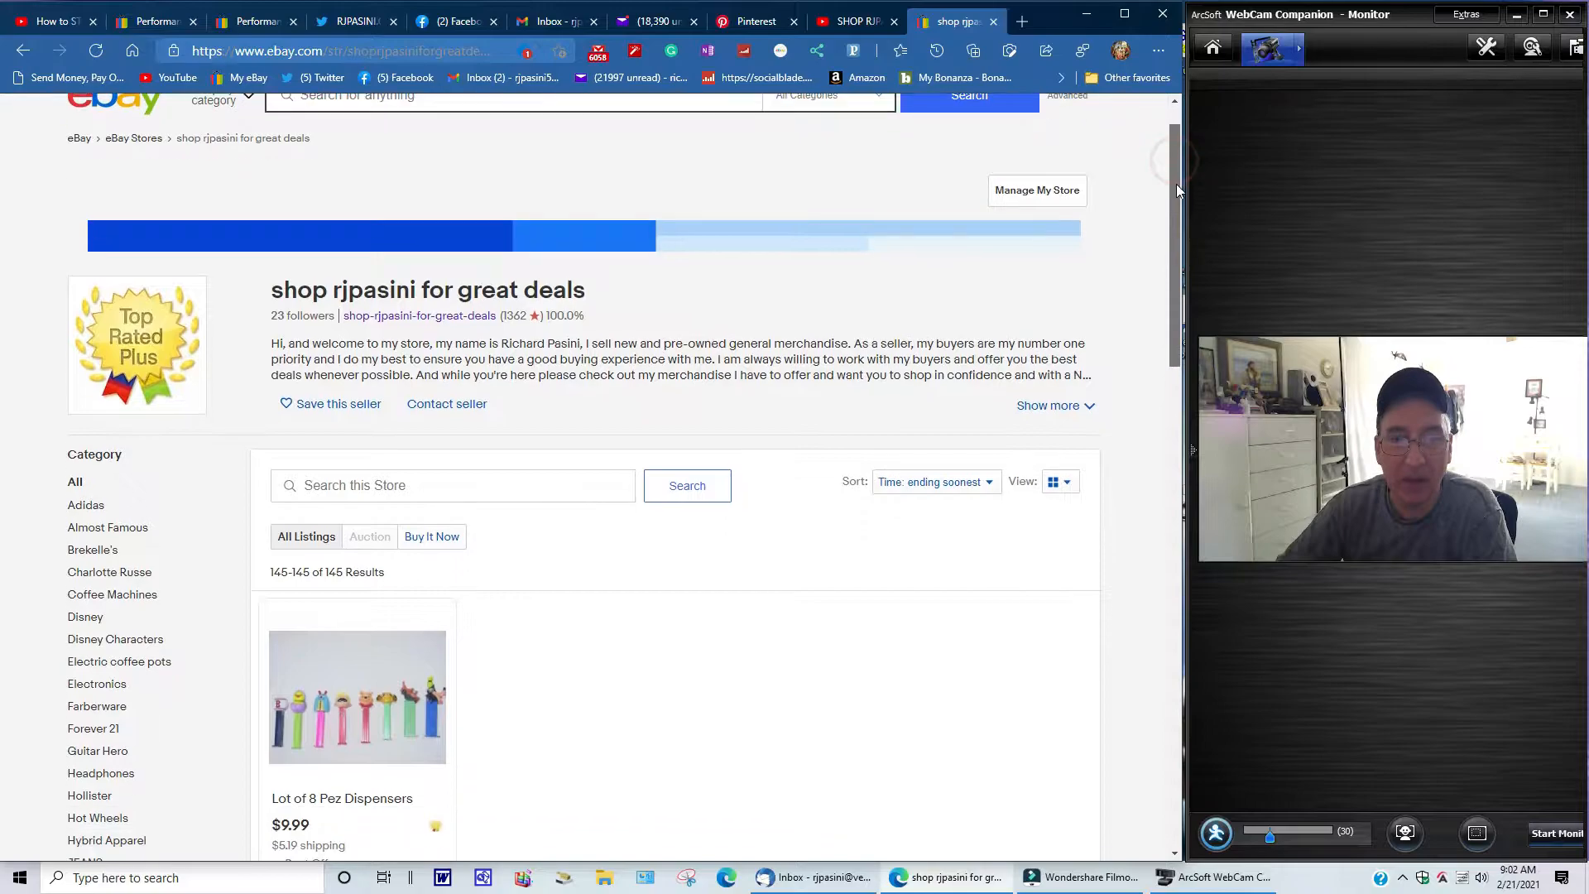
scroll(down, 3)
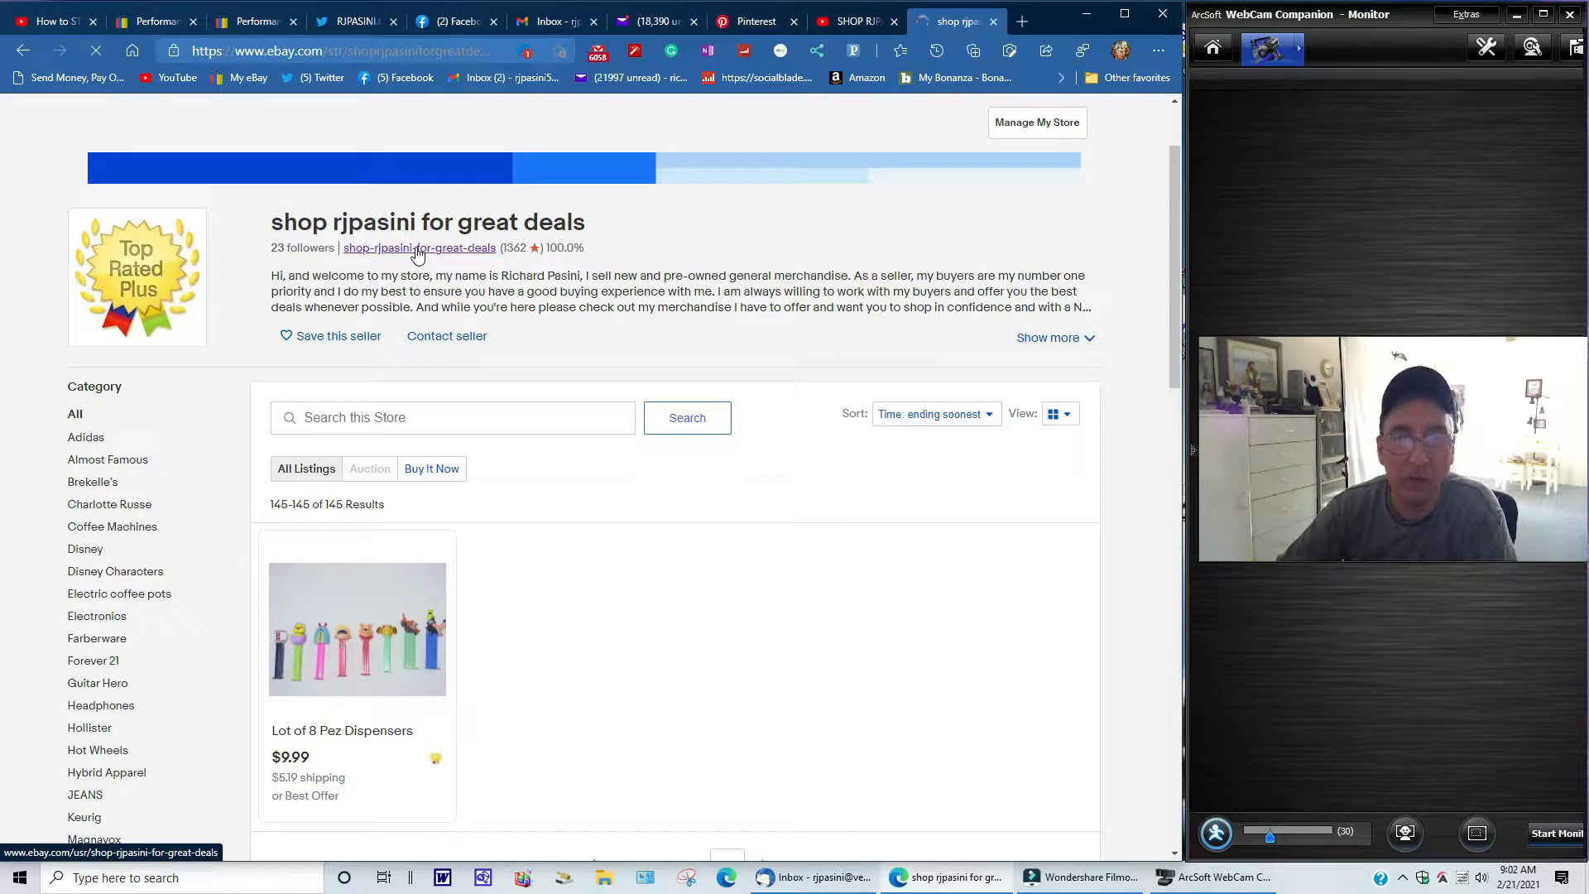
click(419, 248)
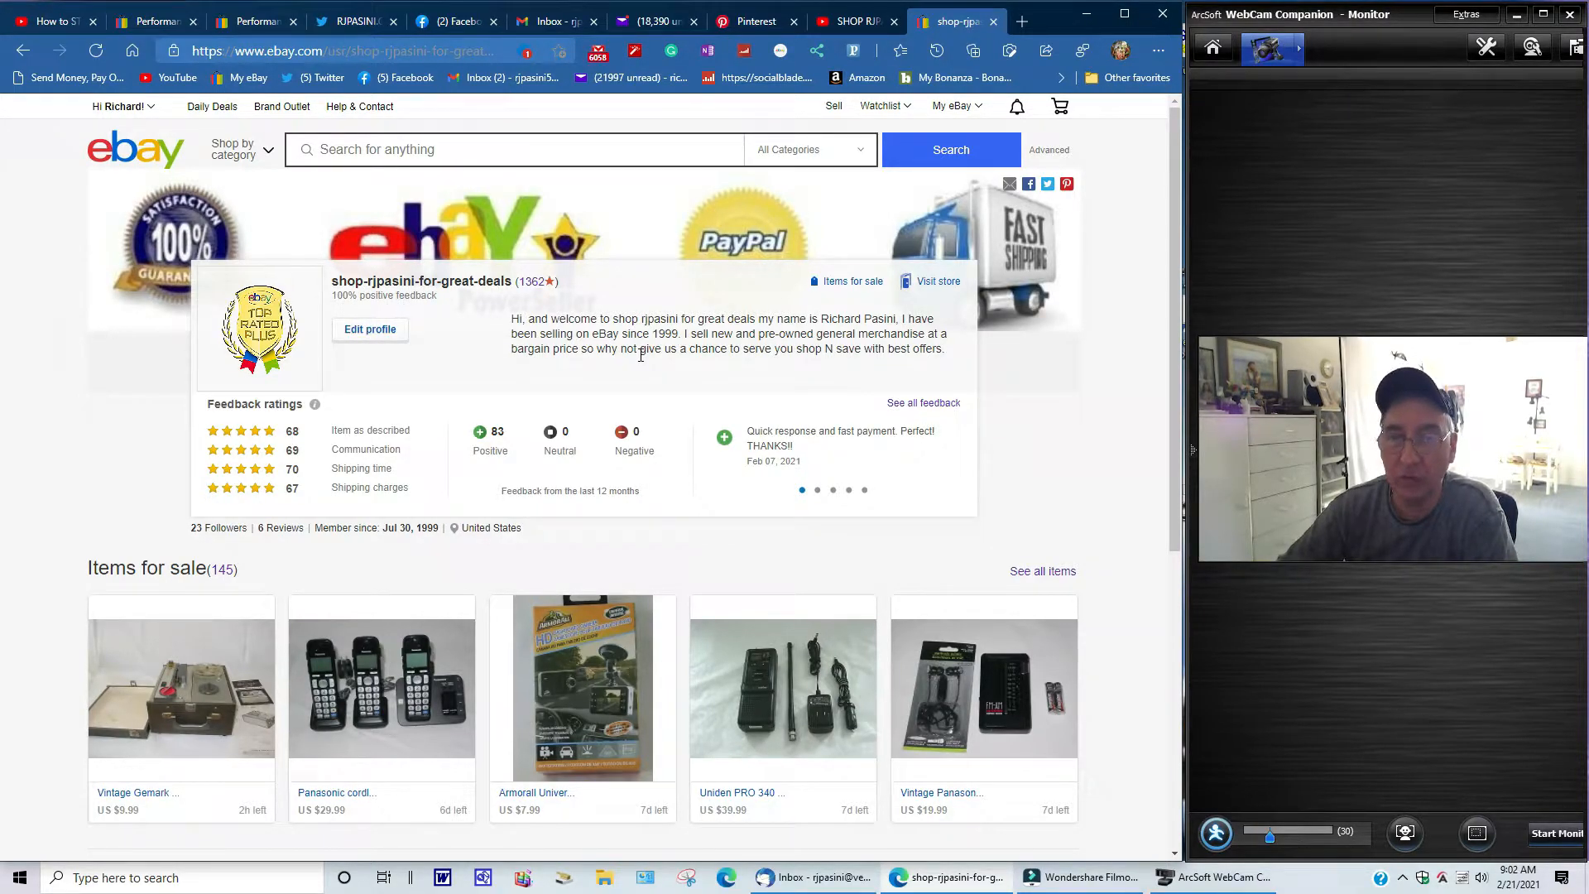
mouse_move(1032, 370)
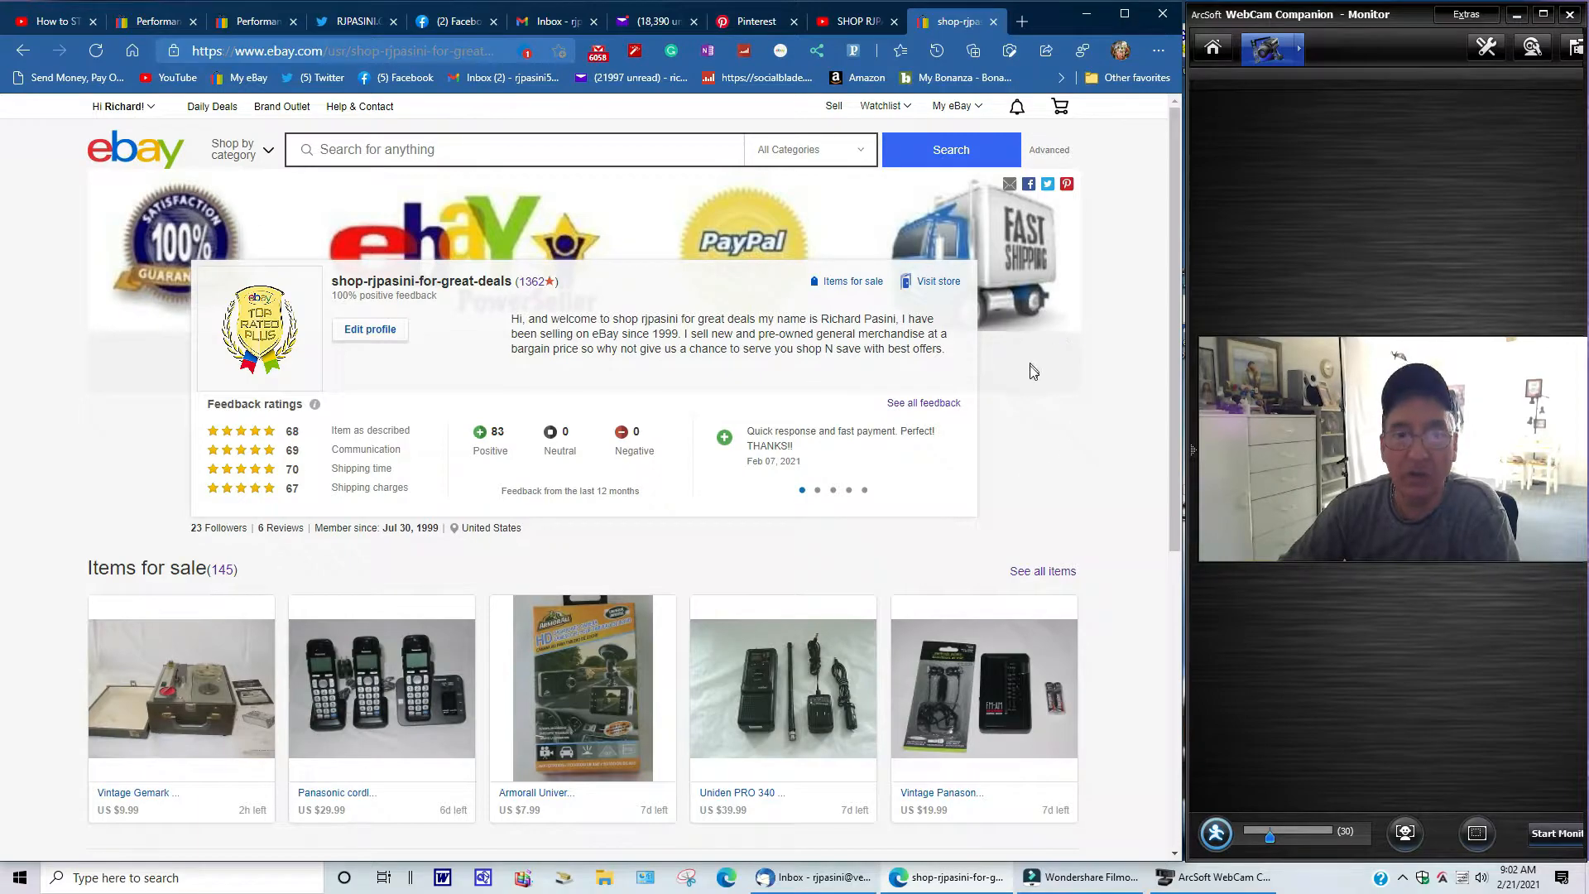
scroll(down, 3)
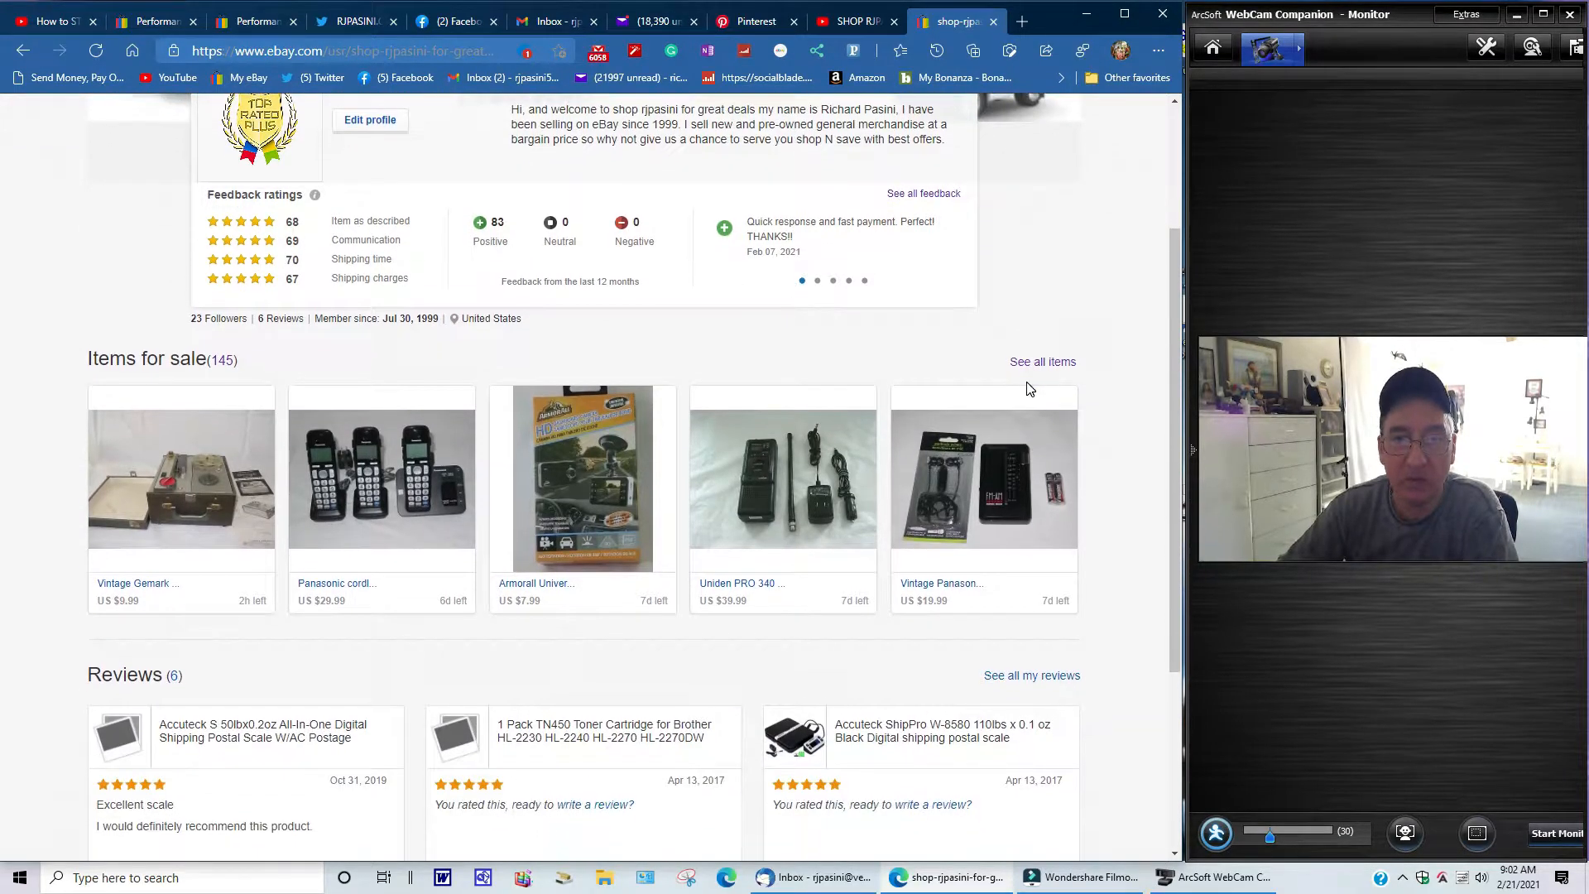
scroll(down, 3)
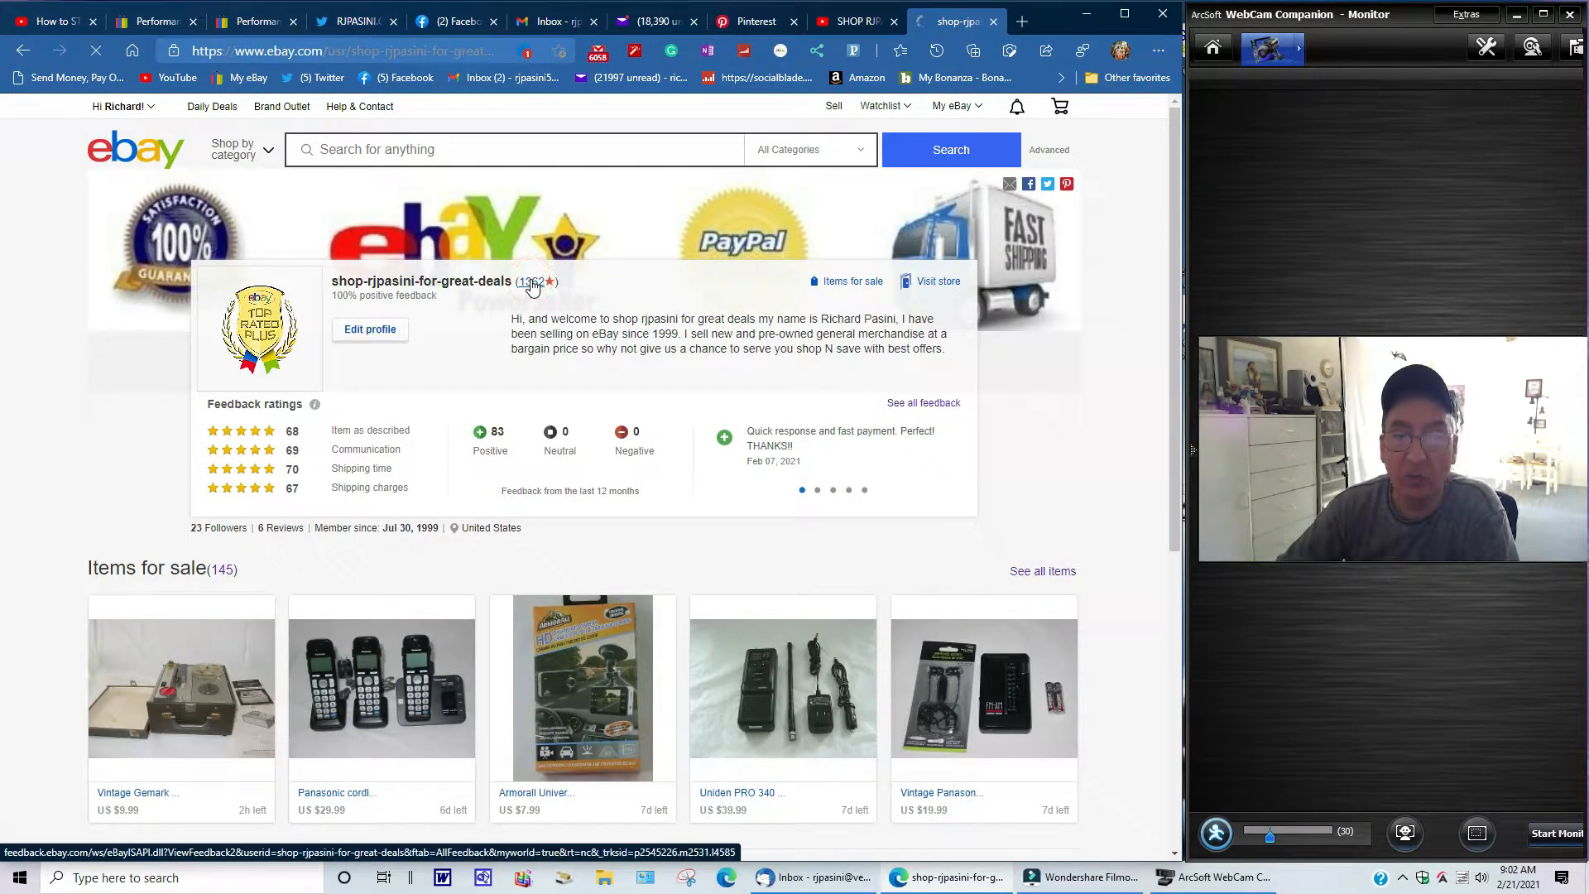
click(531, 282)
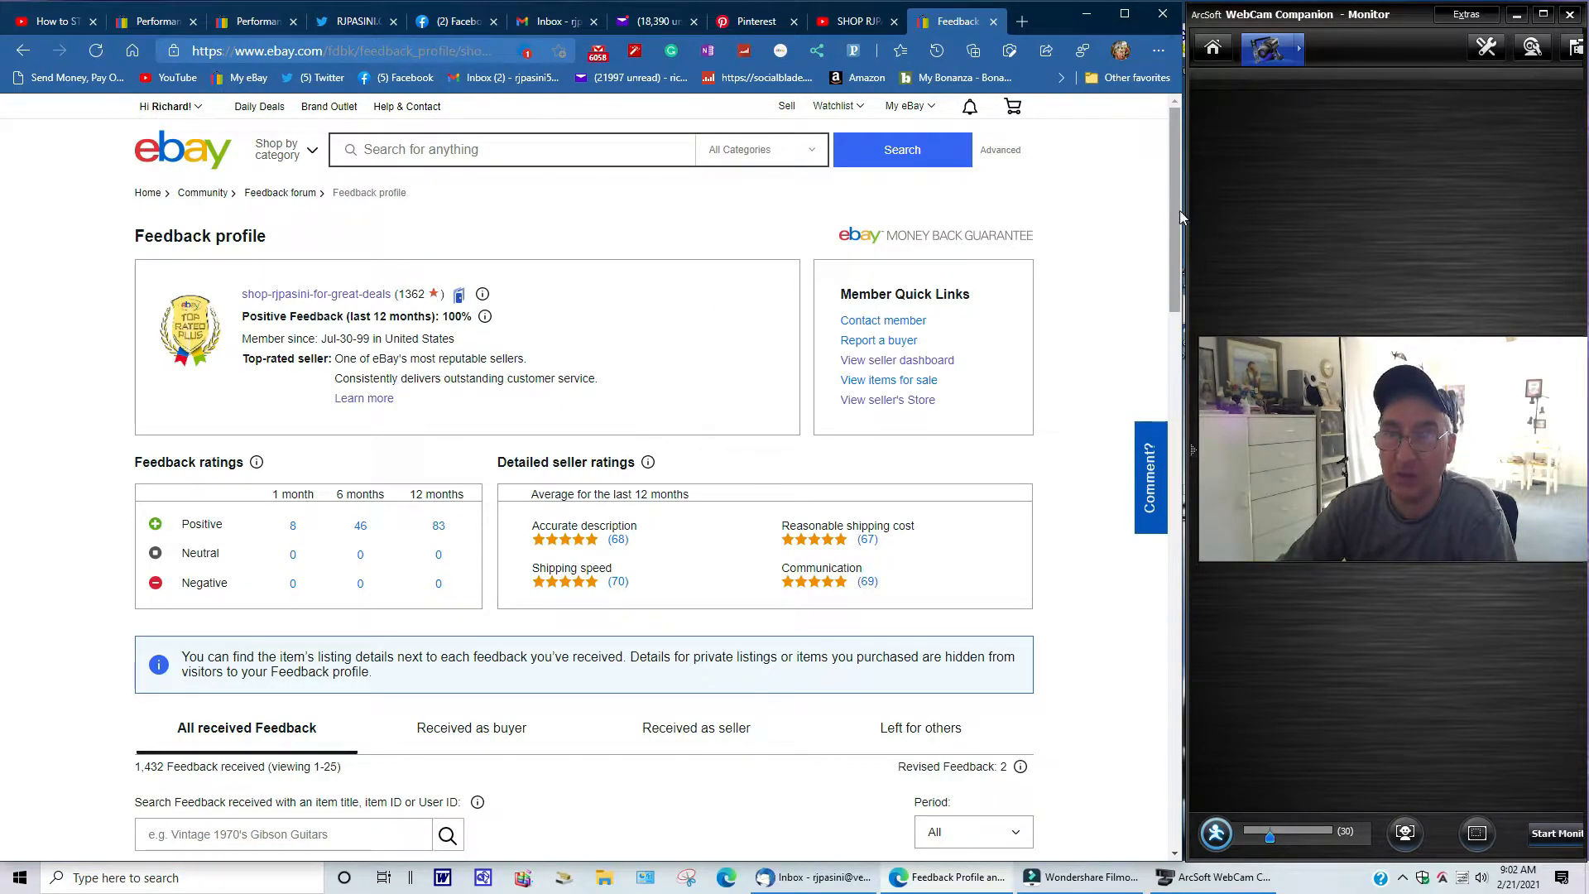
scroll(down, 3)
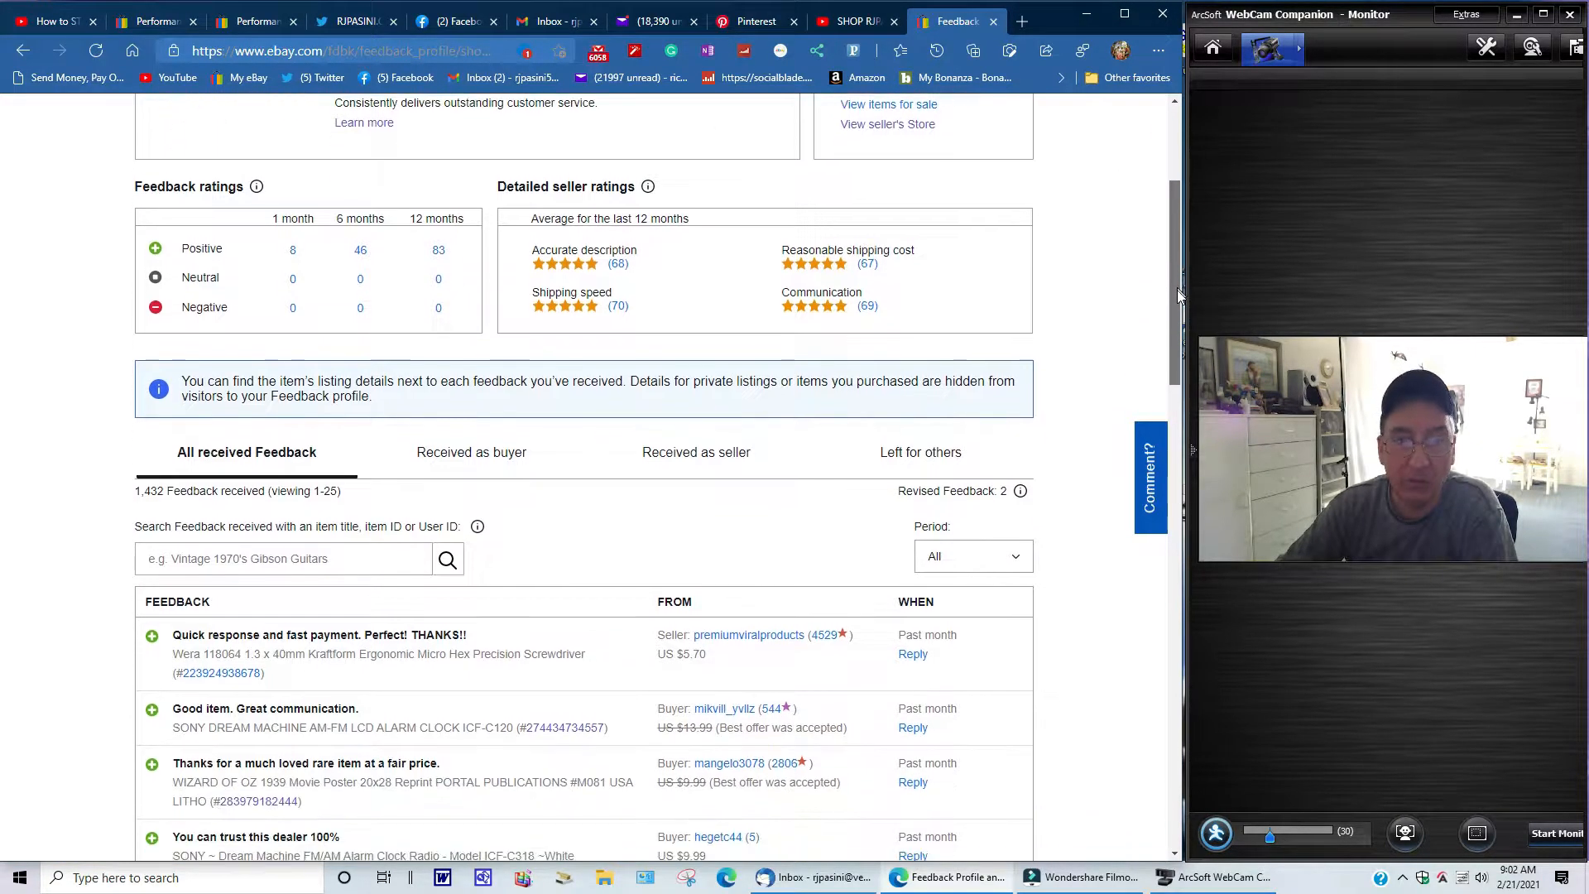
scroll(down, 3)
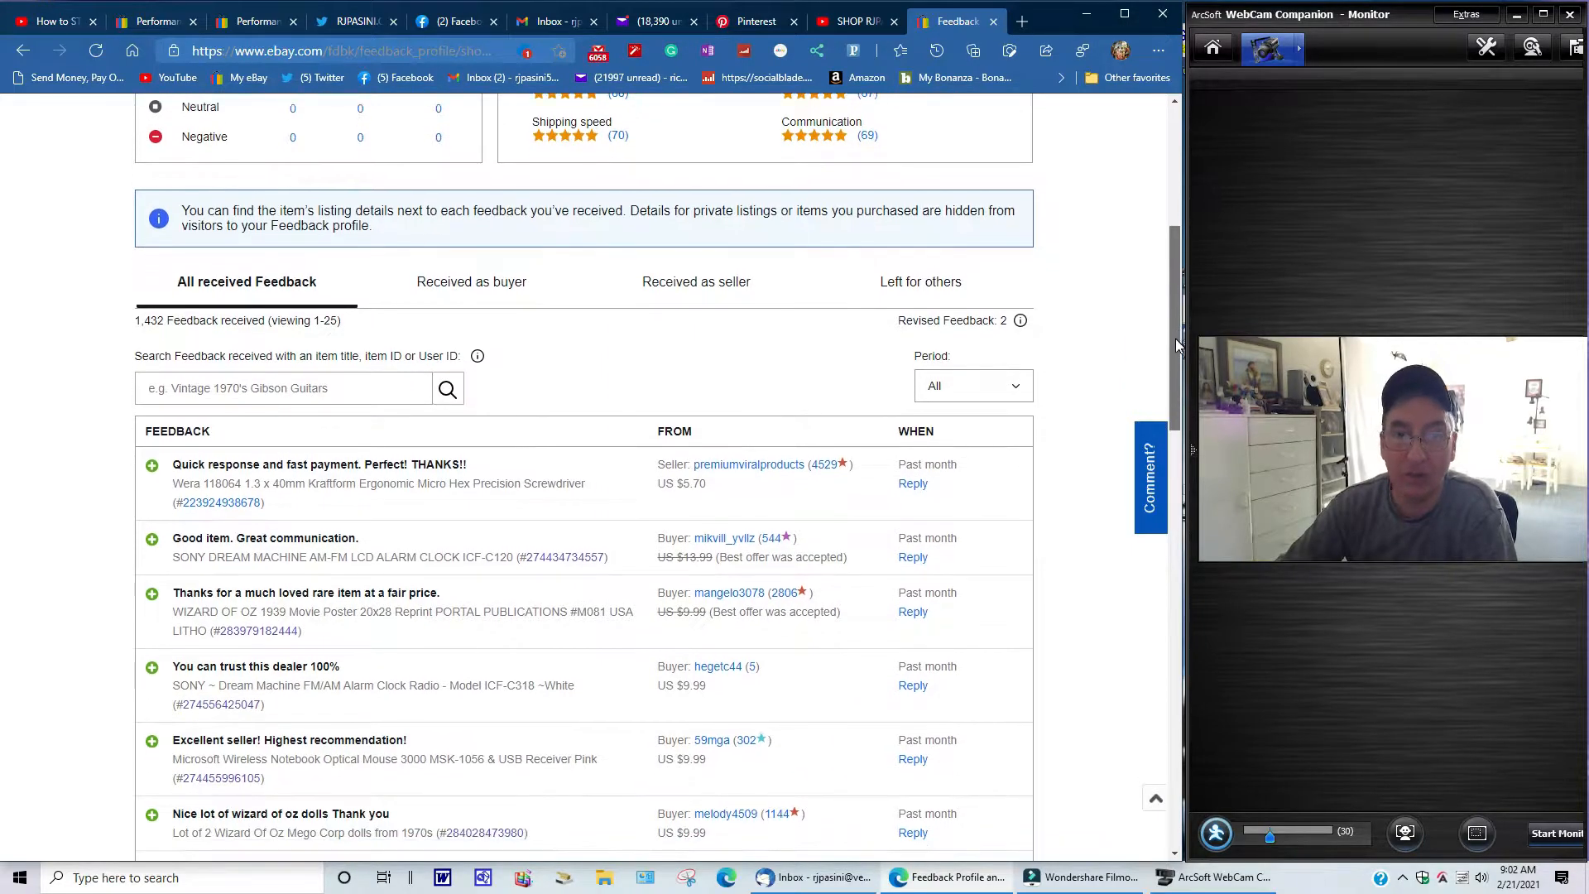
scroll(down, 3)
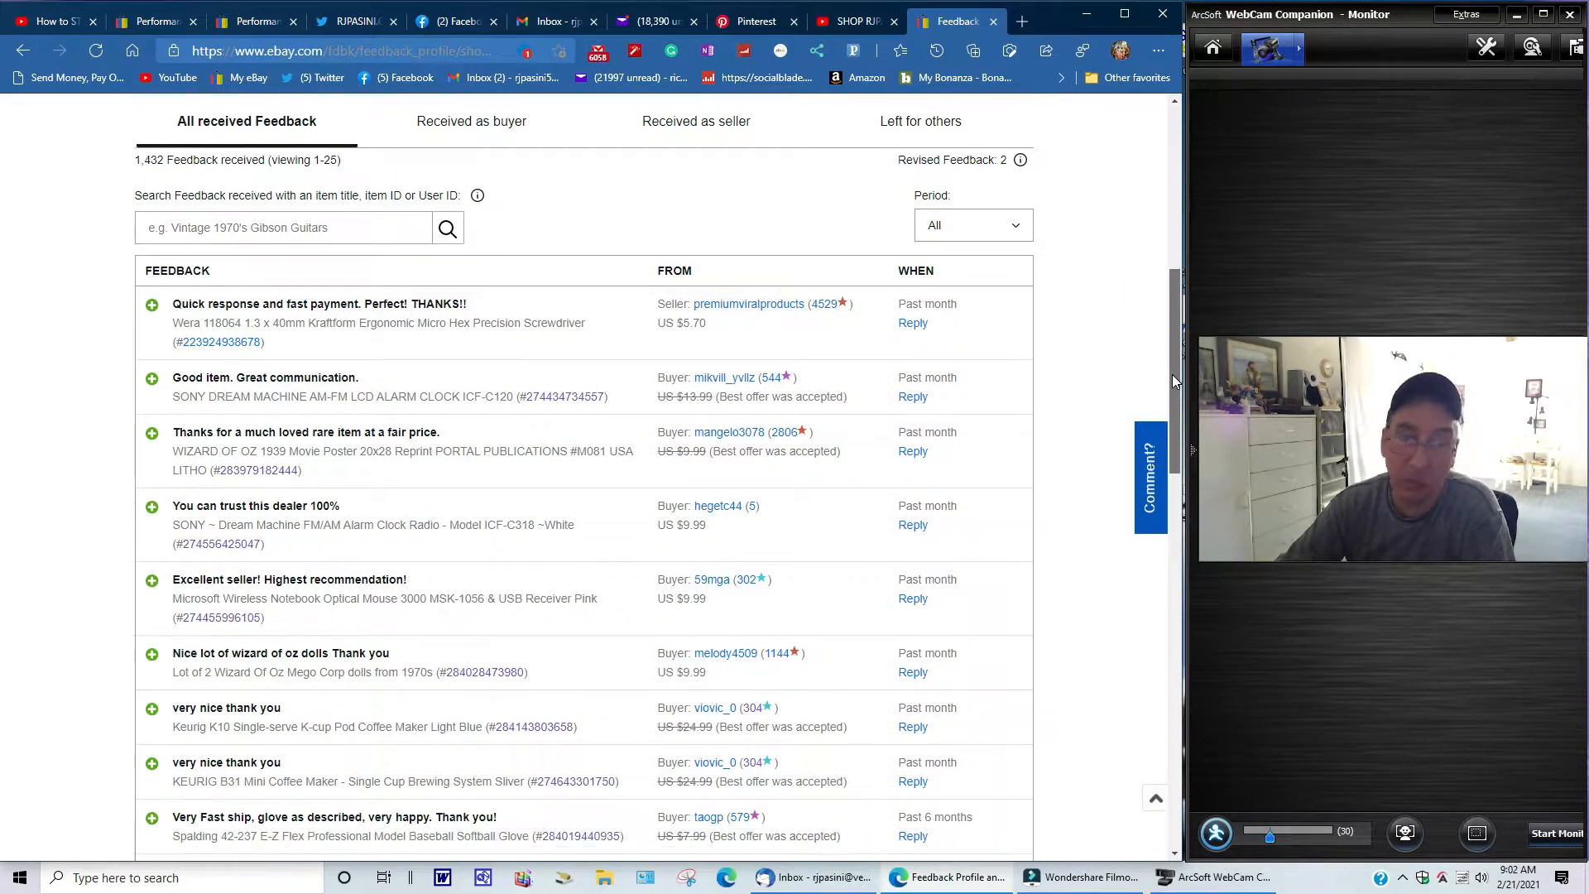
scroll(down, 3)
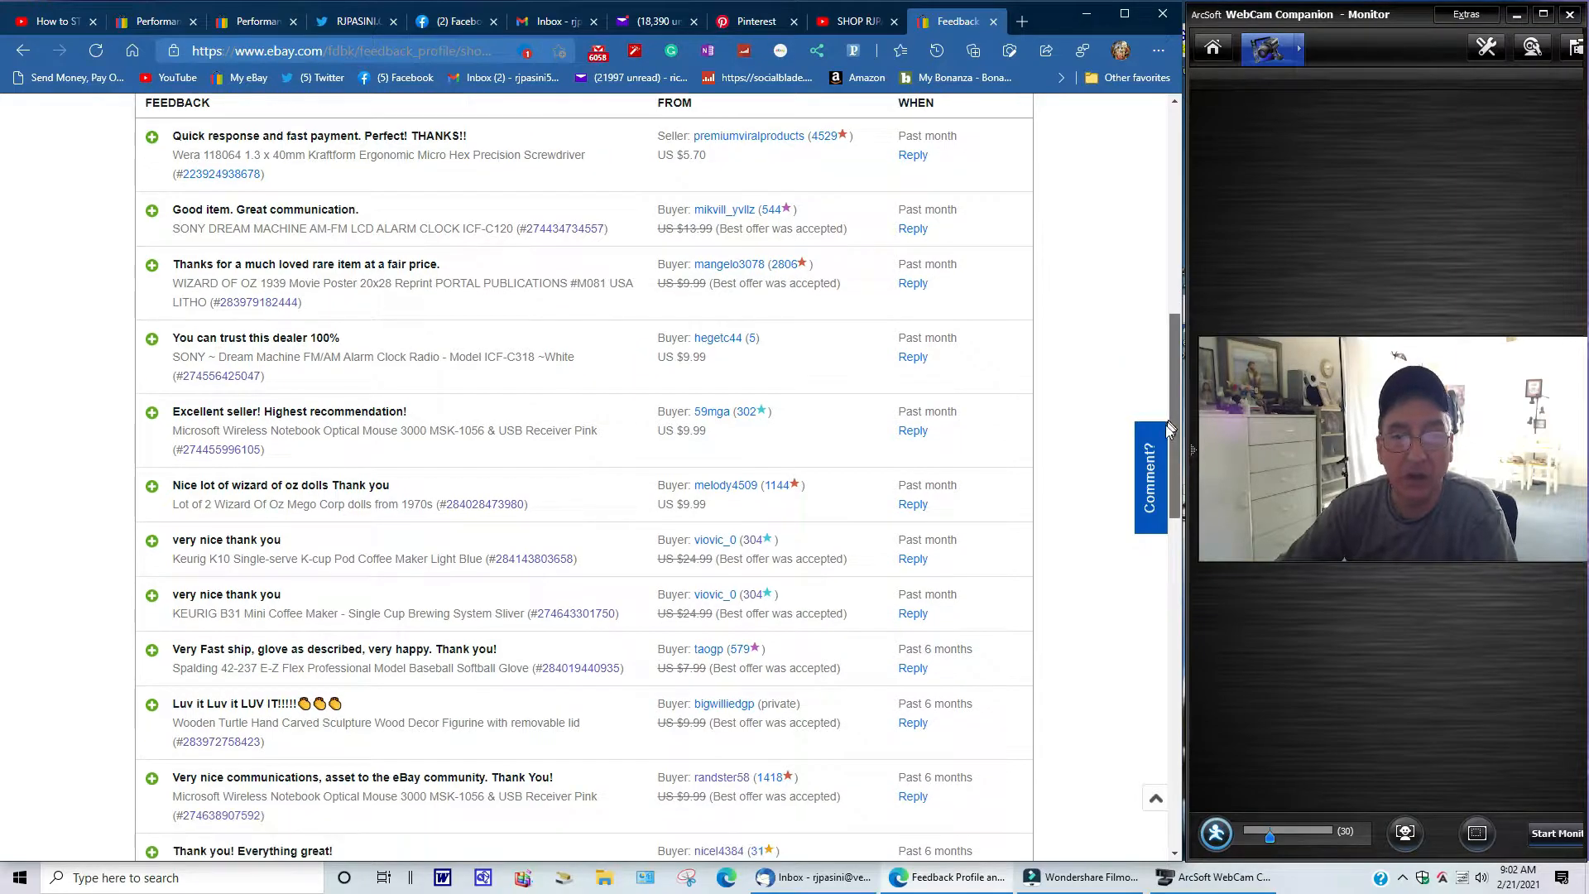
scroll(down, 3)
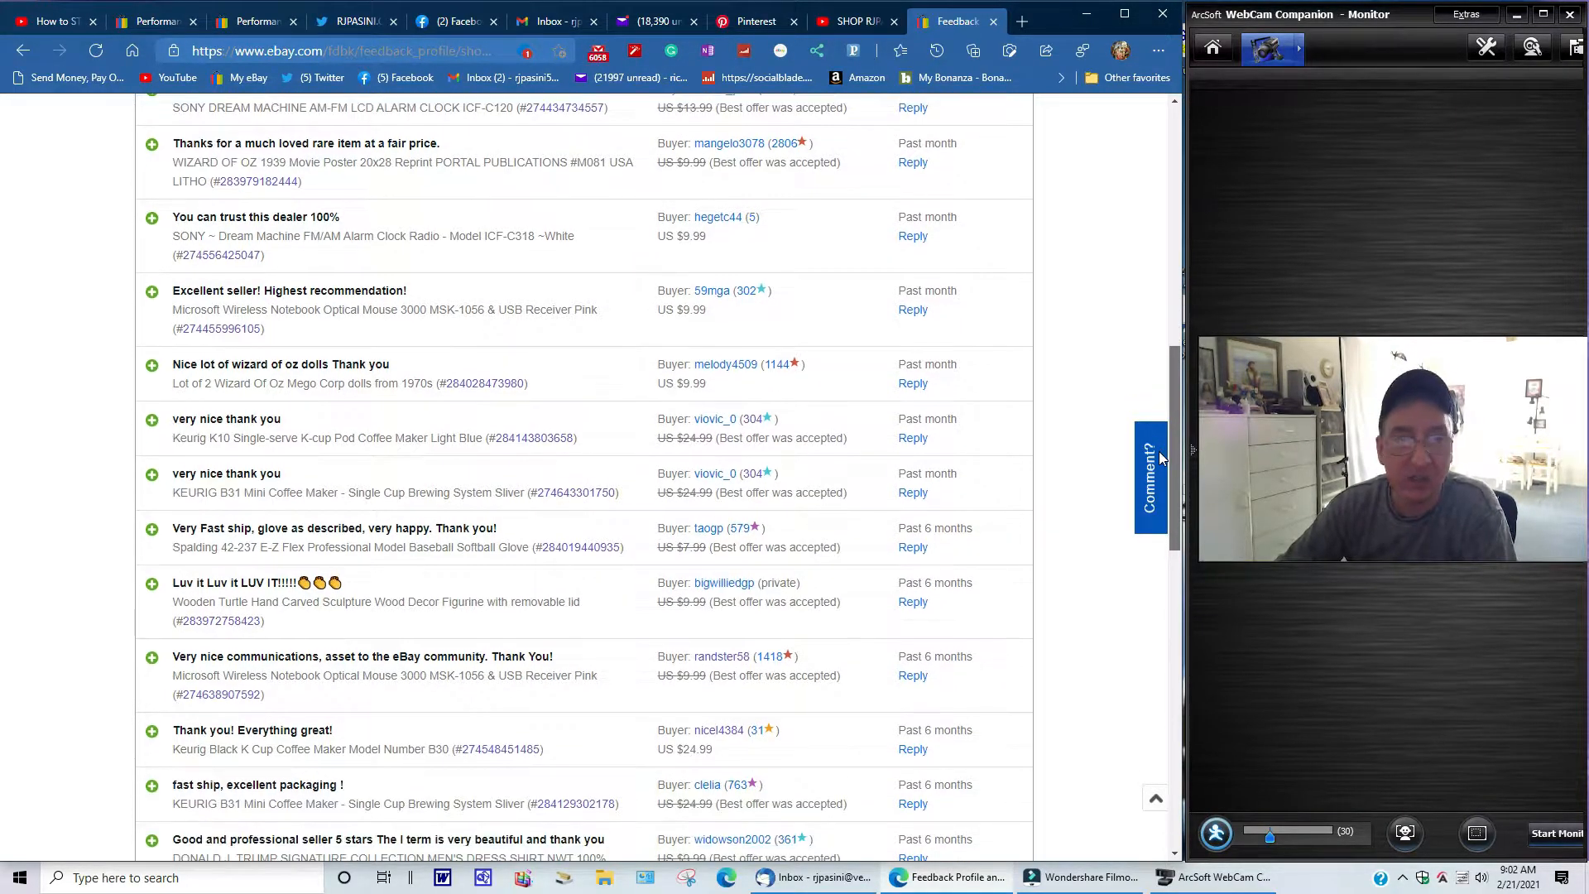
scroll(down, 3)
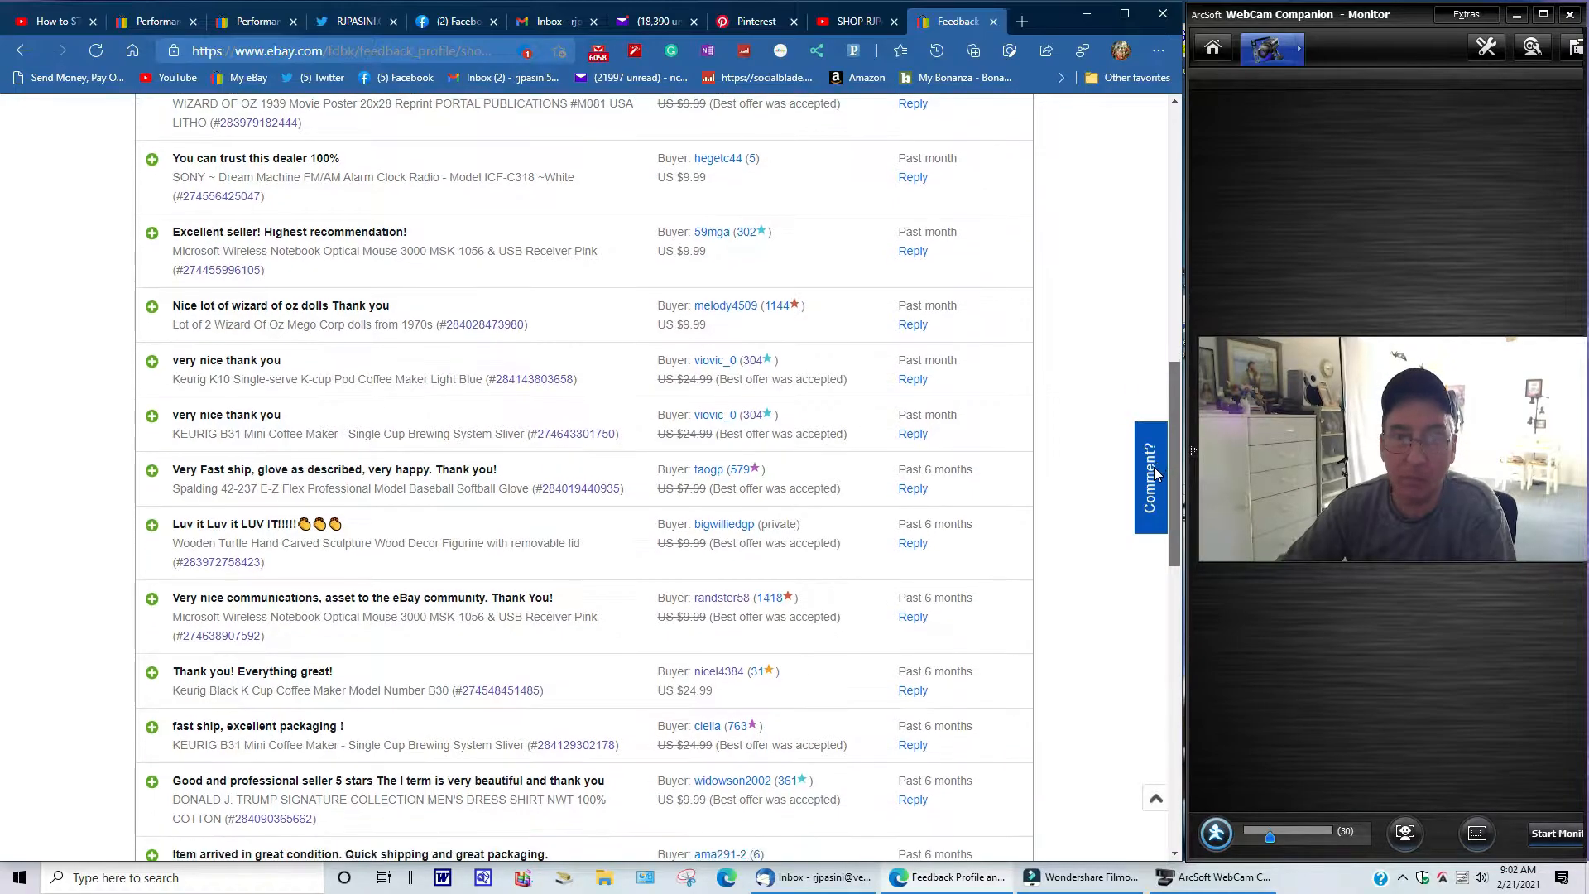
scroll(down, 3)
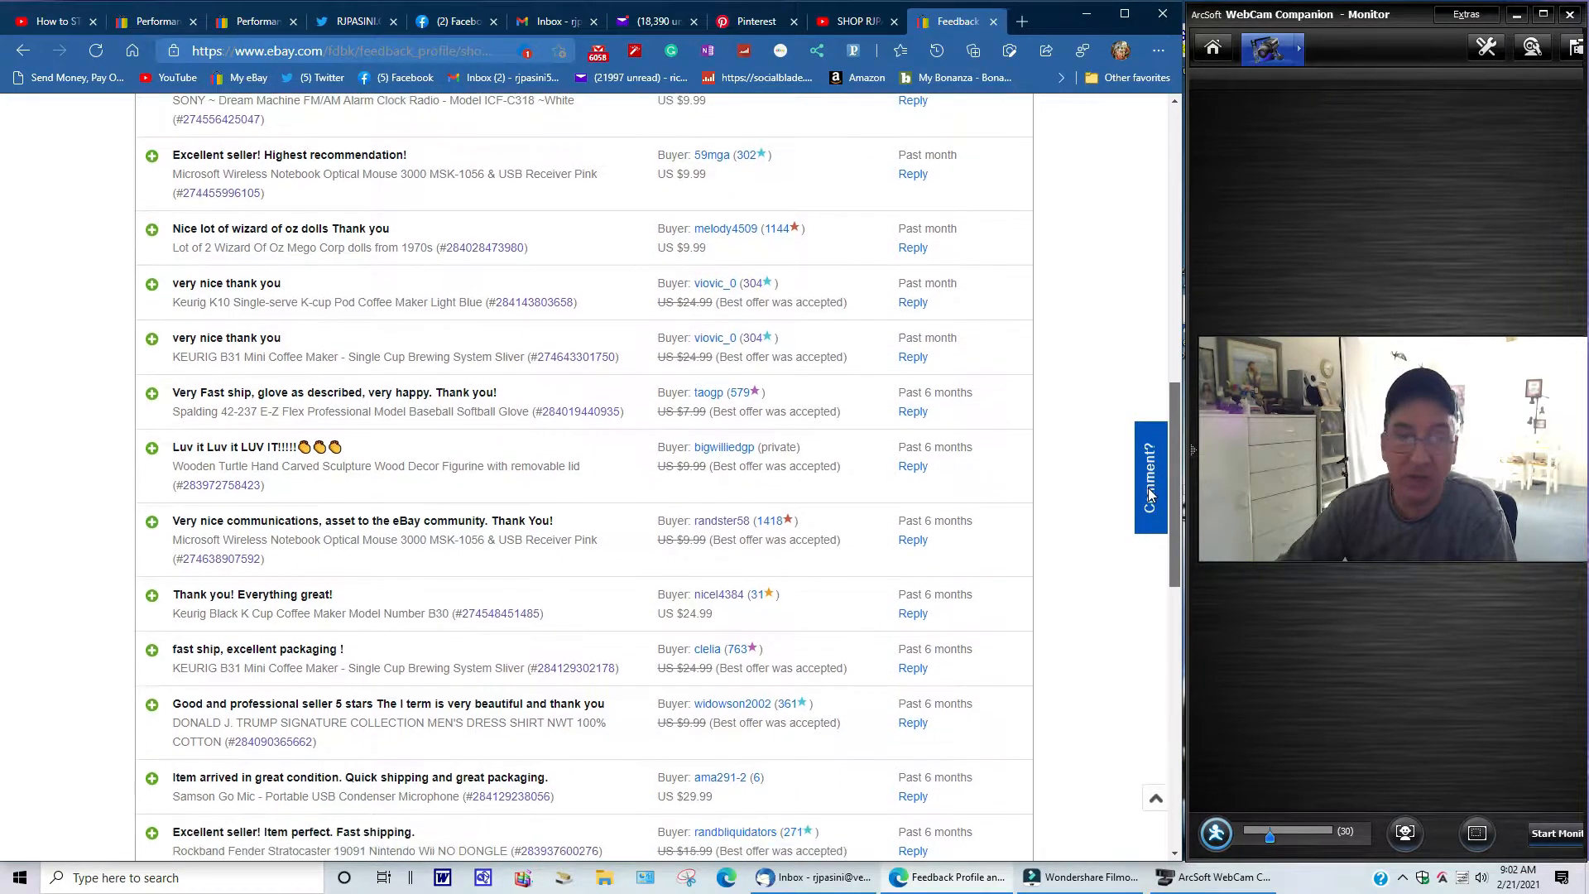
scroll(down, 3)
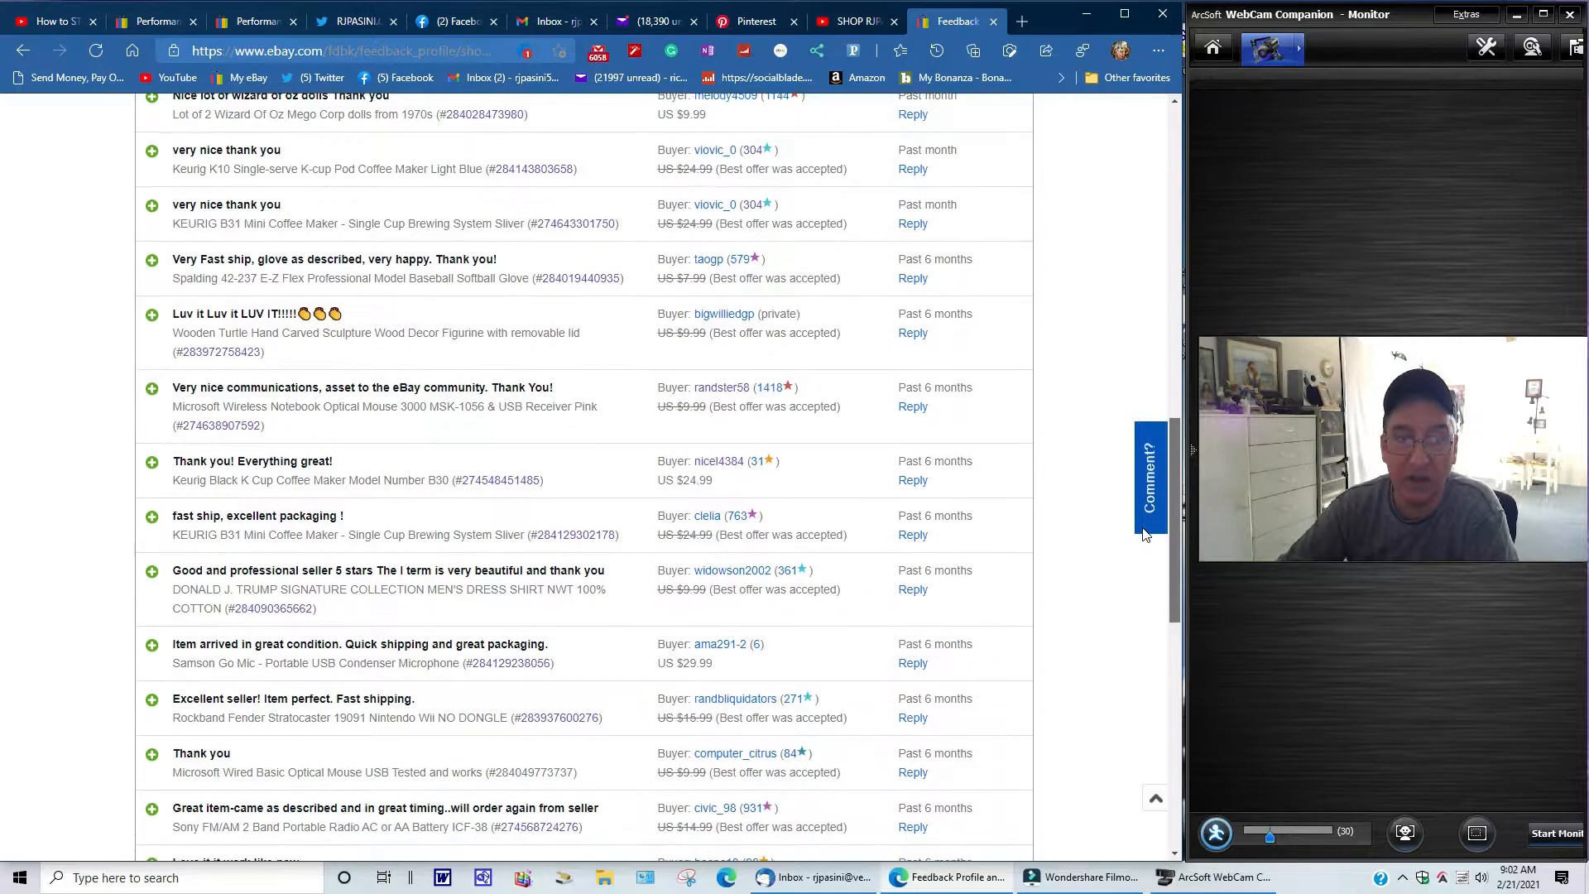
scroll(down, 3)
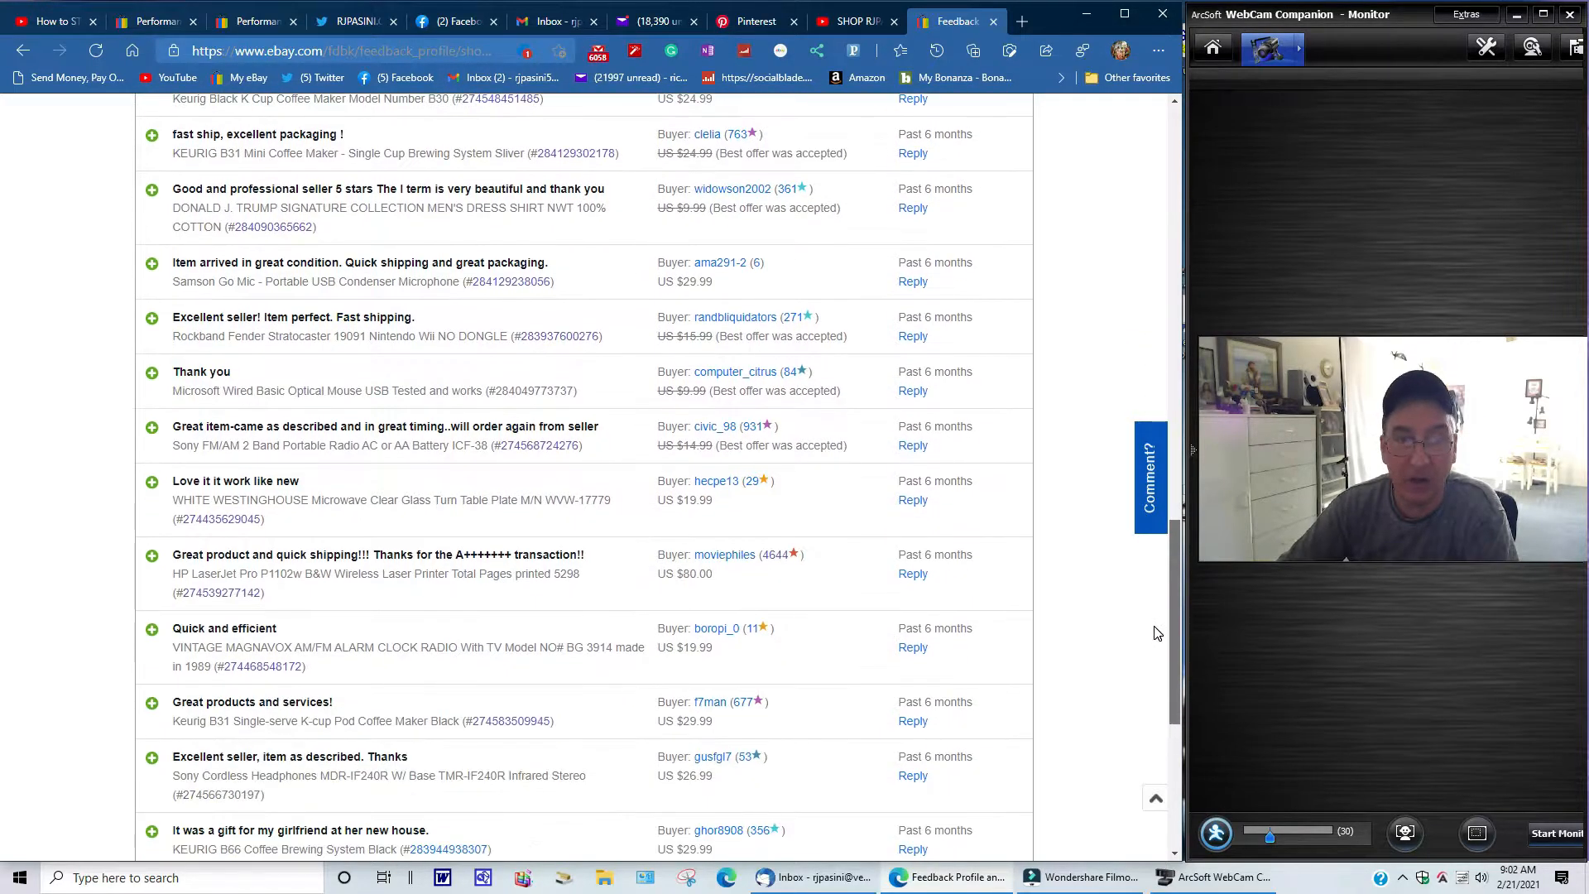
scroll(down, 3)
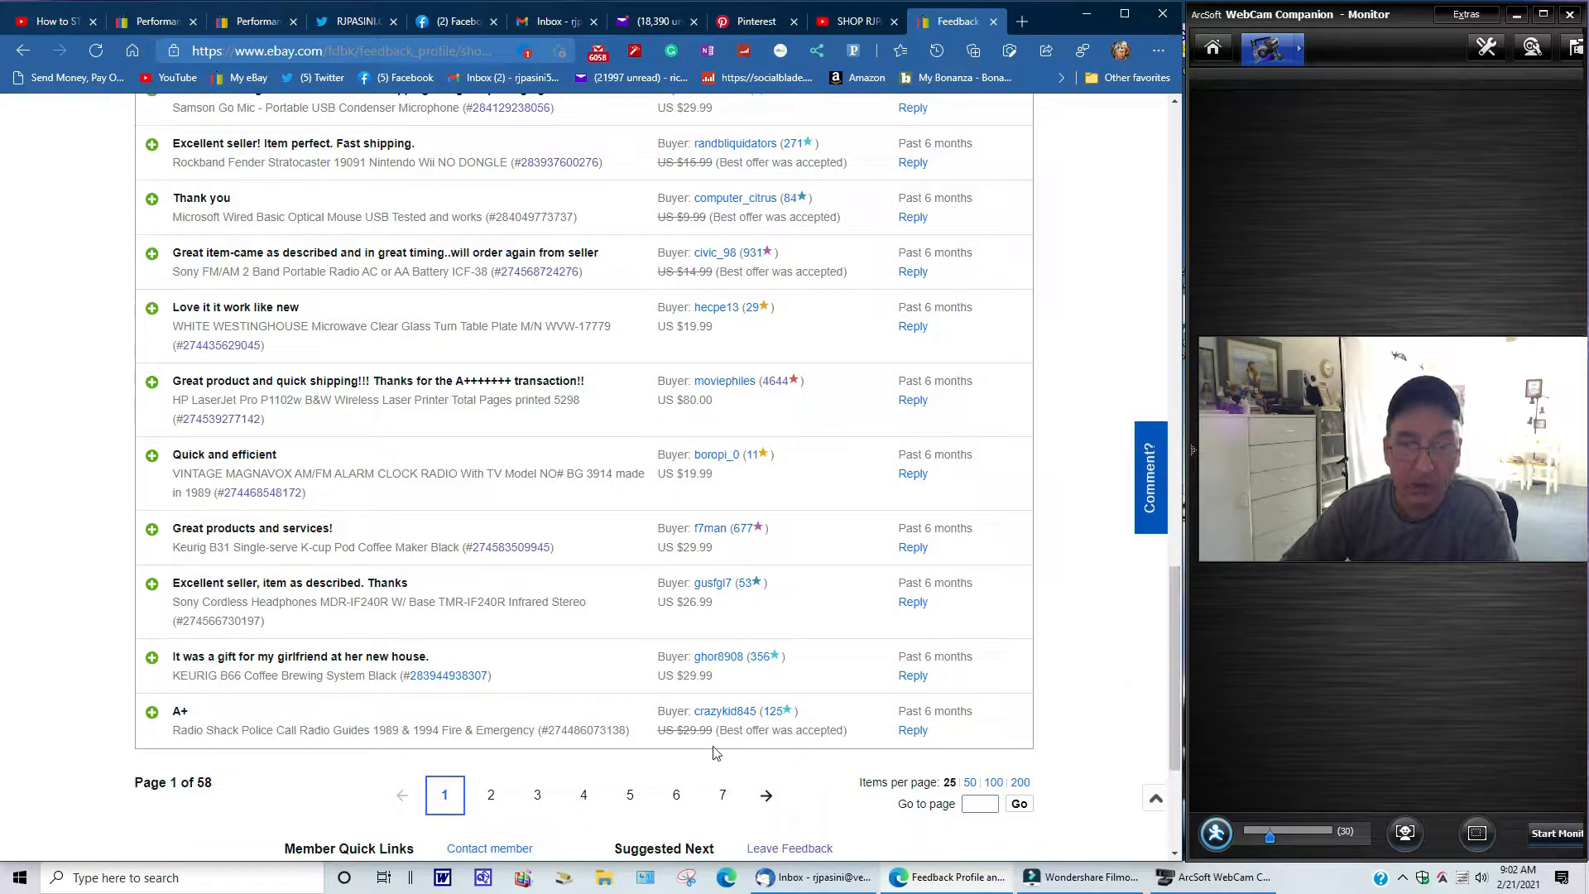
- Switch to 200 items per page and scroll through feedback entries 1–200 of 1,432
click(1020, 782)
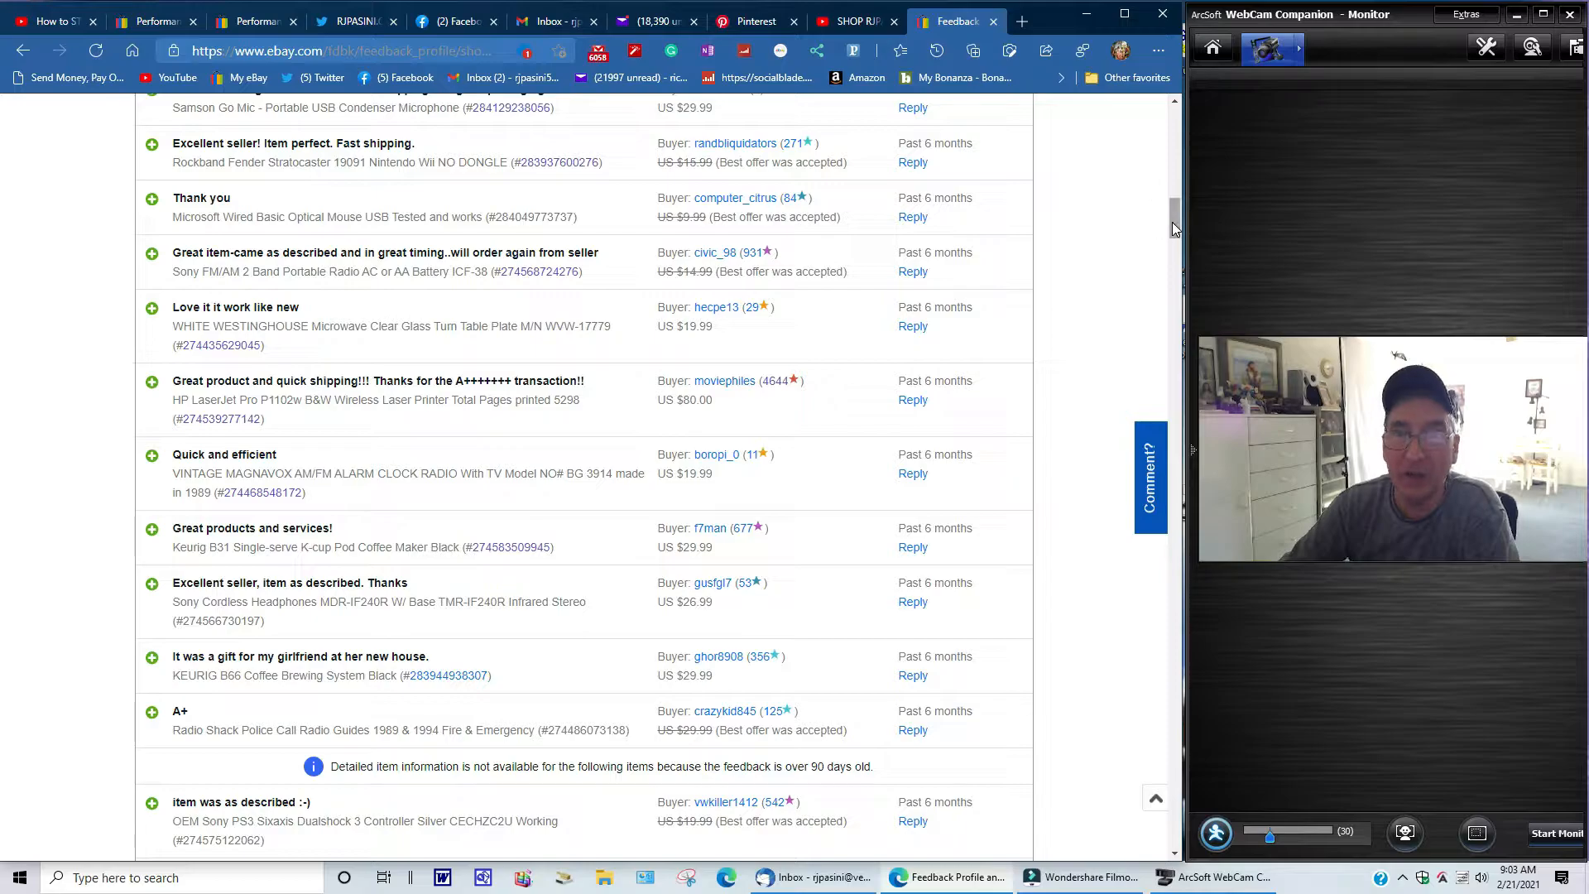
scroll(down, 3)
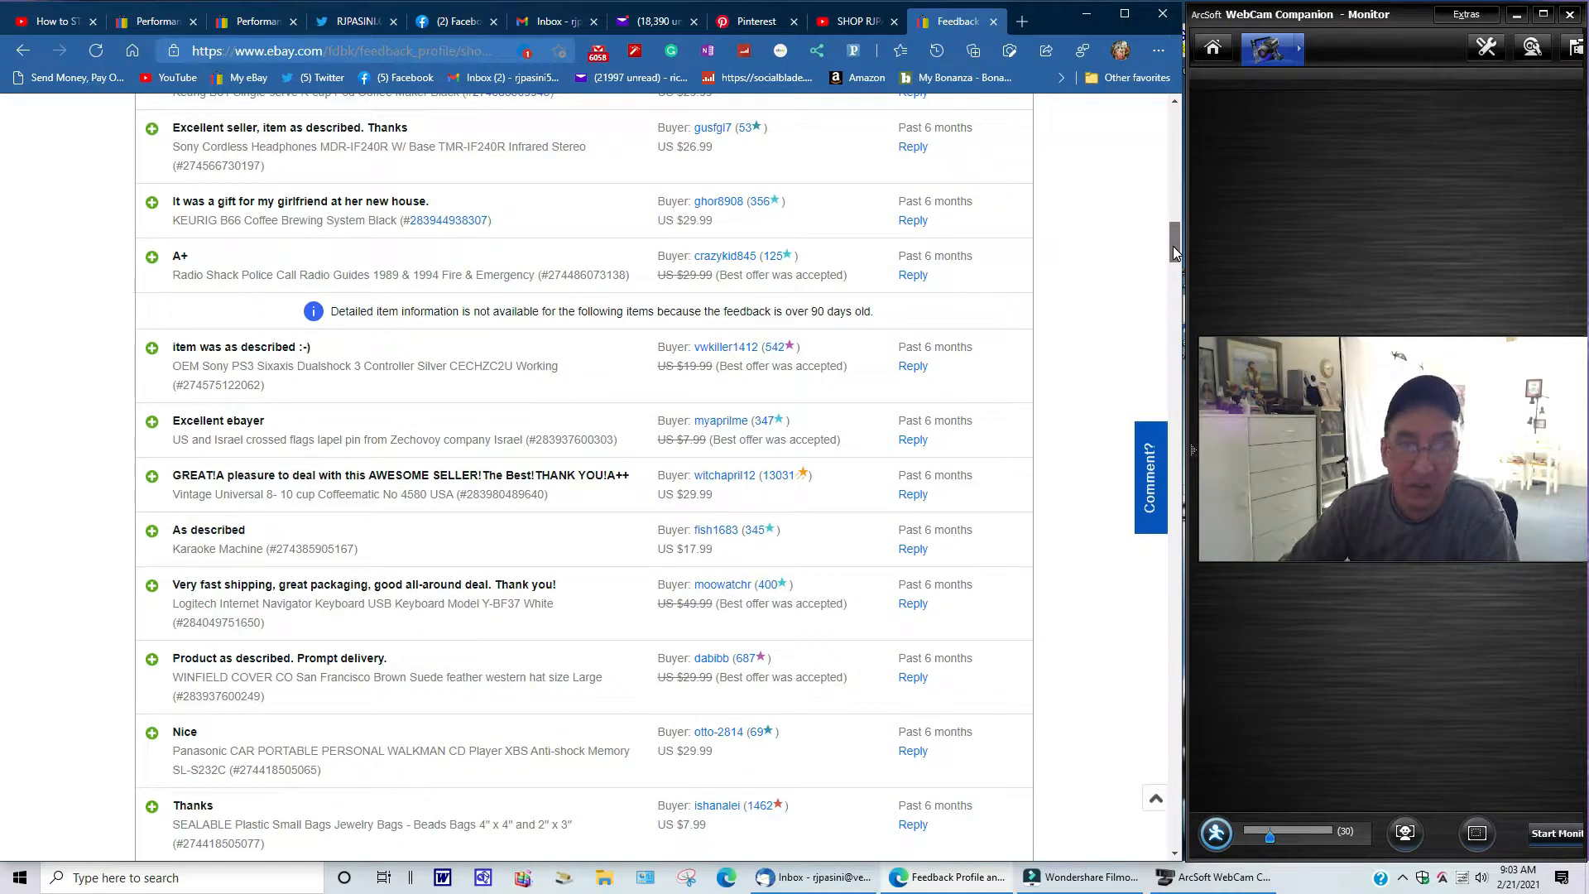
scroll(down, 3)
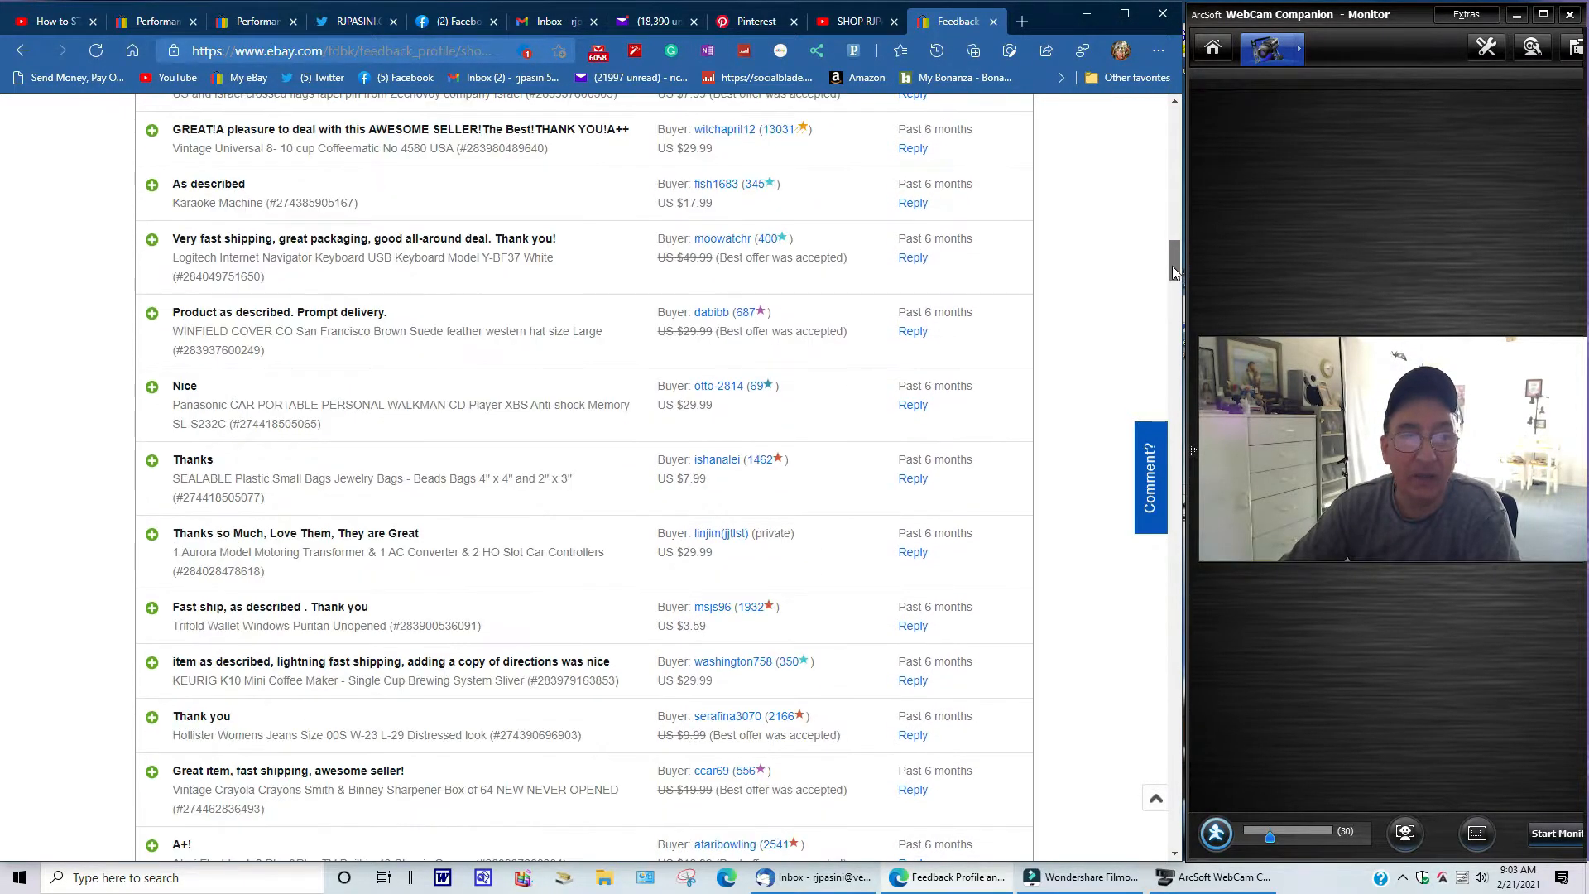
scroll(down, 3)
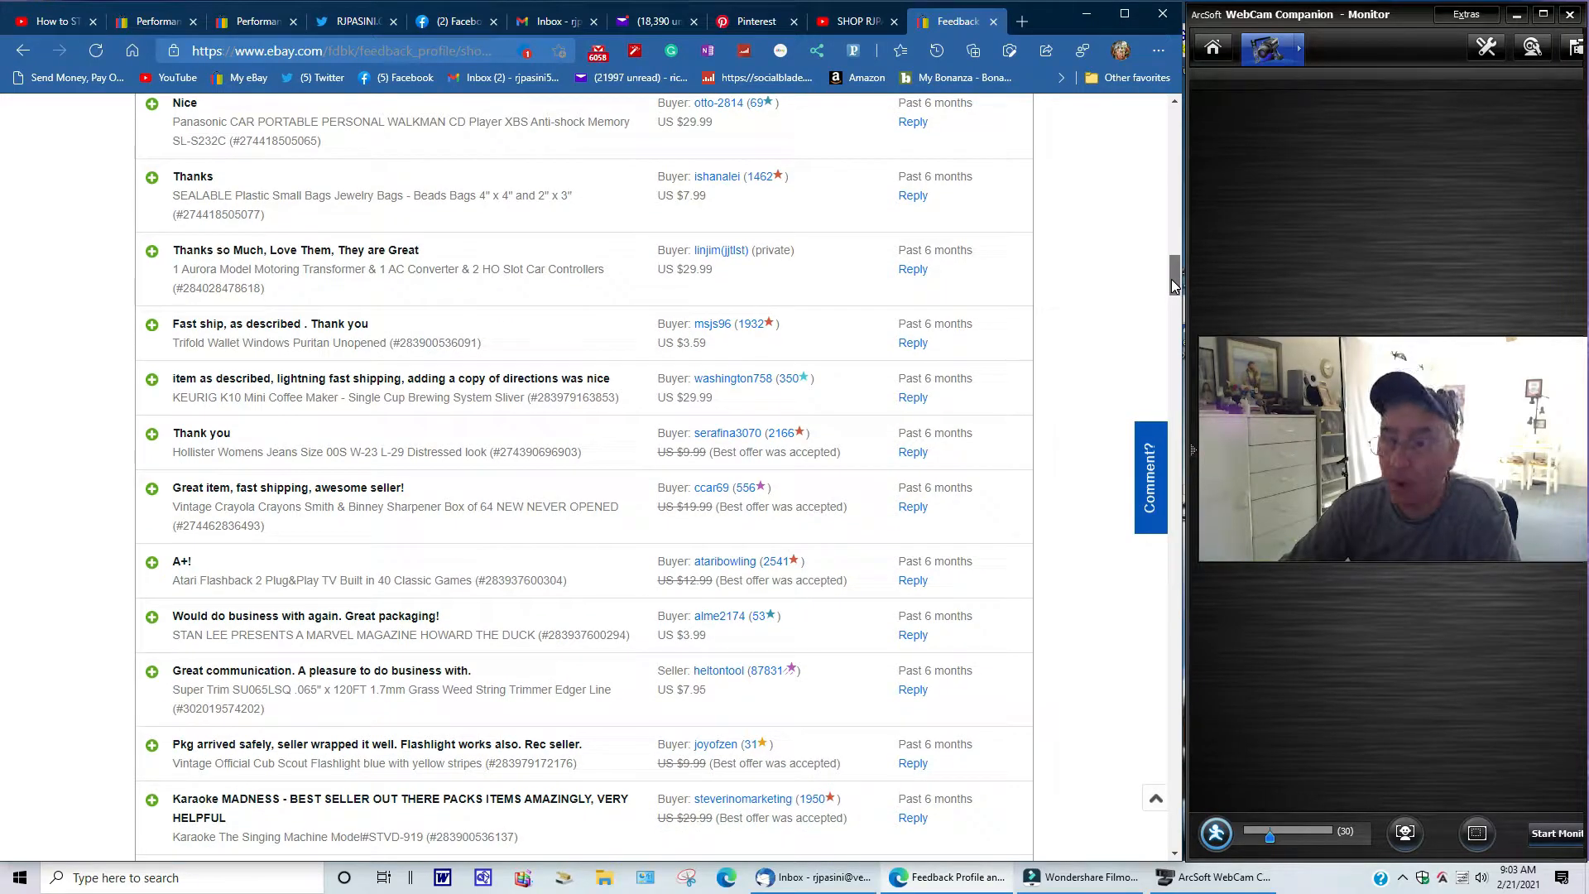
scroll(down, 3)
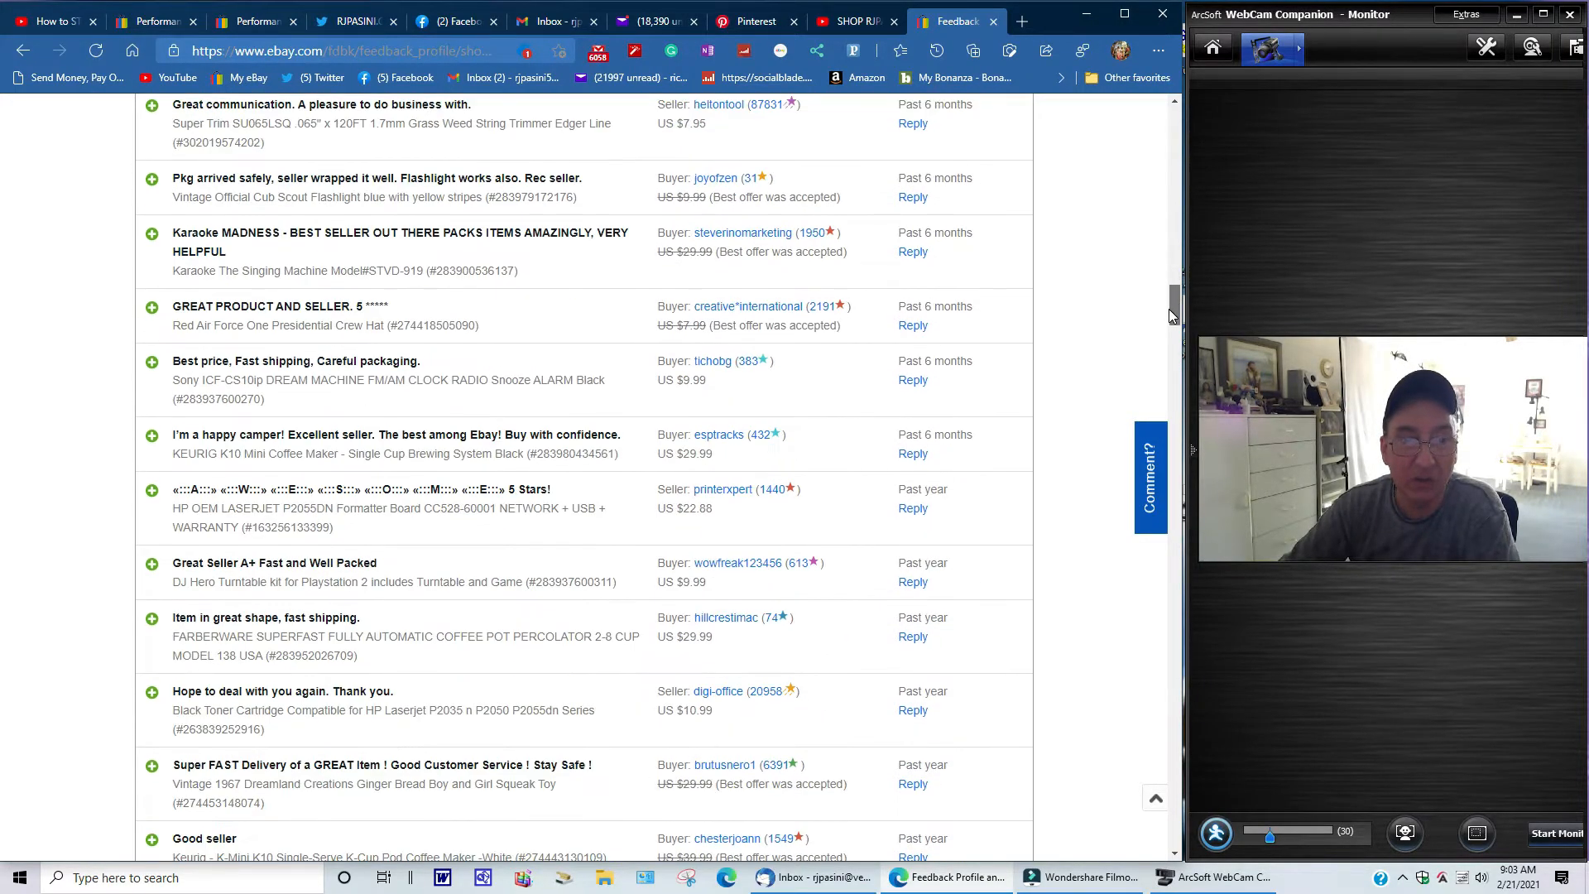
scroll(down, 3)
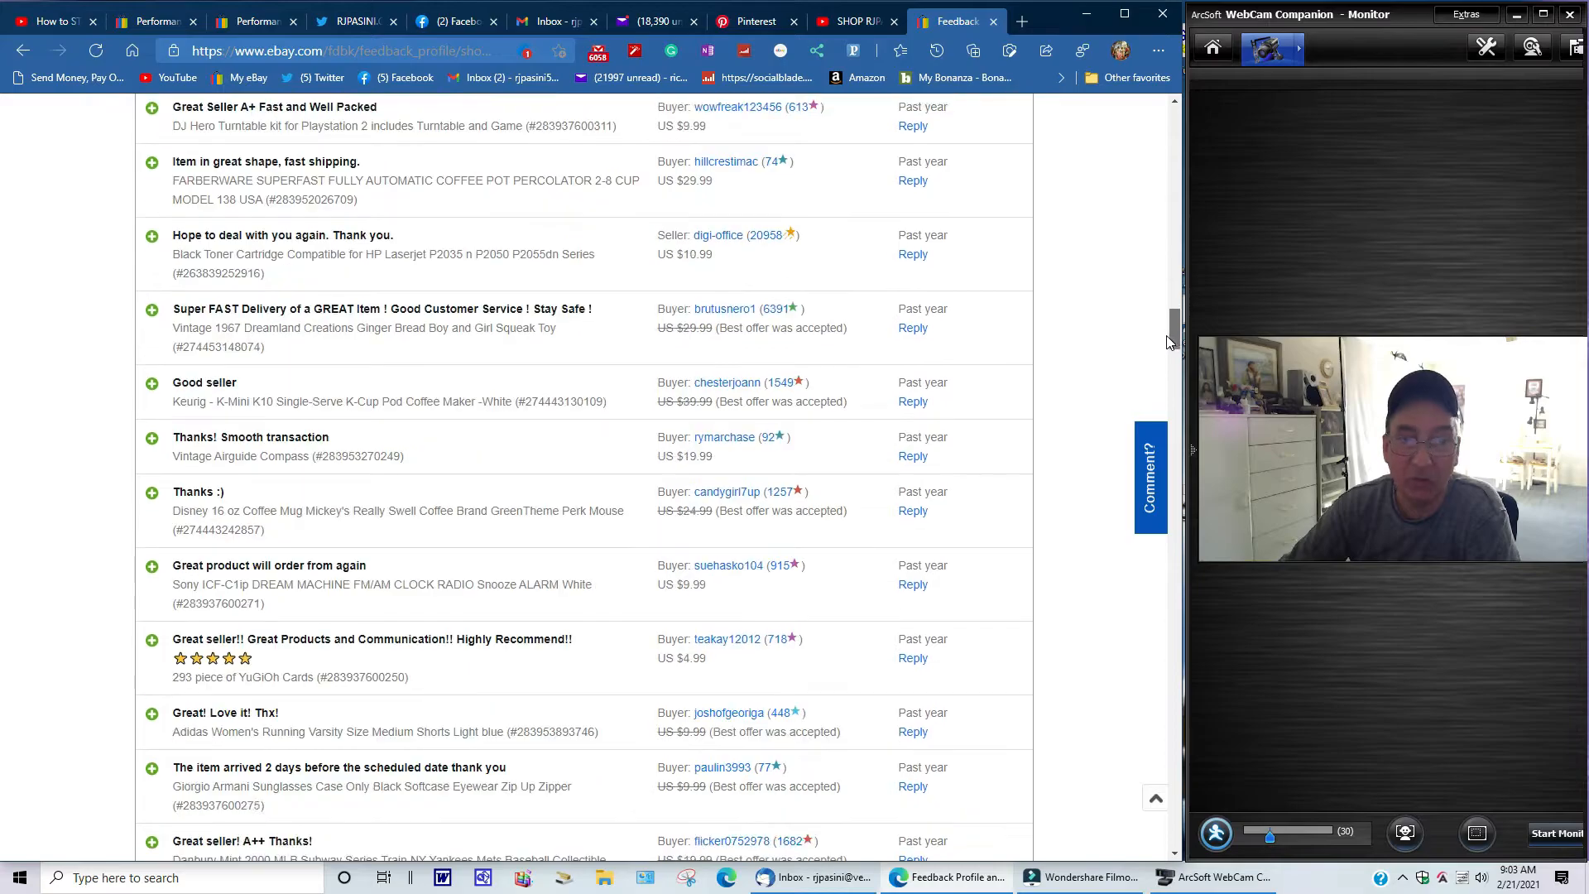
scroll(down, 3)
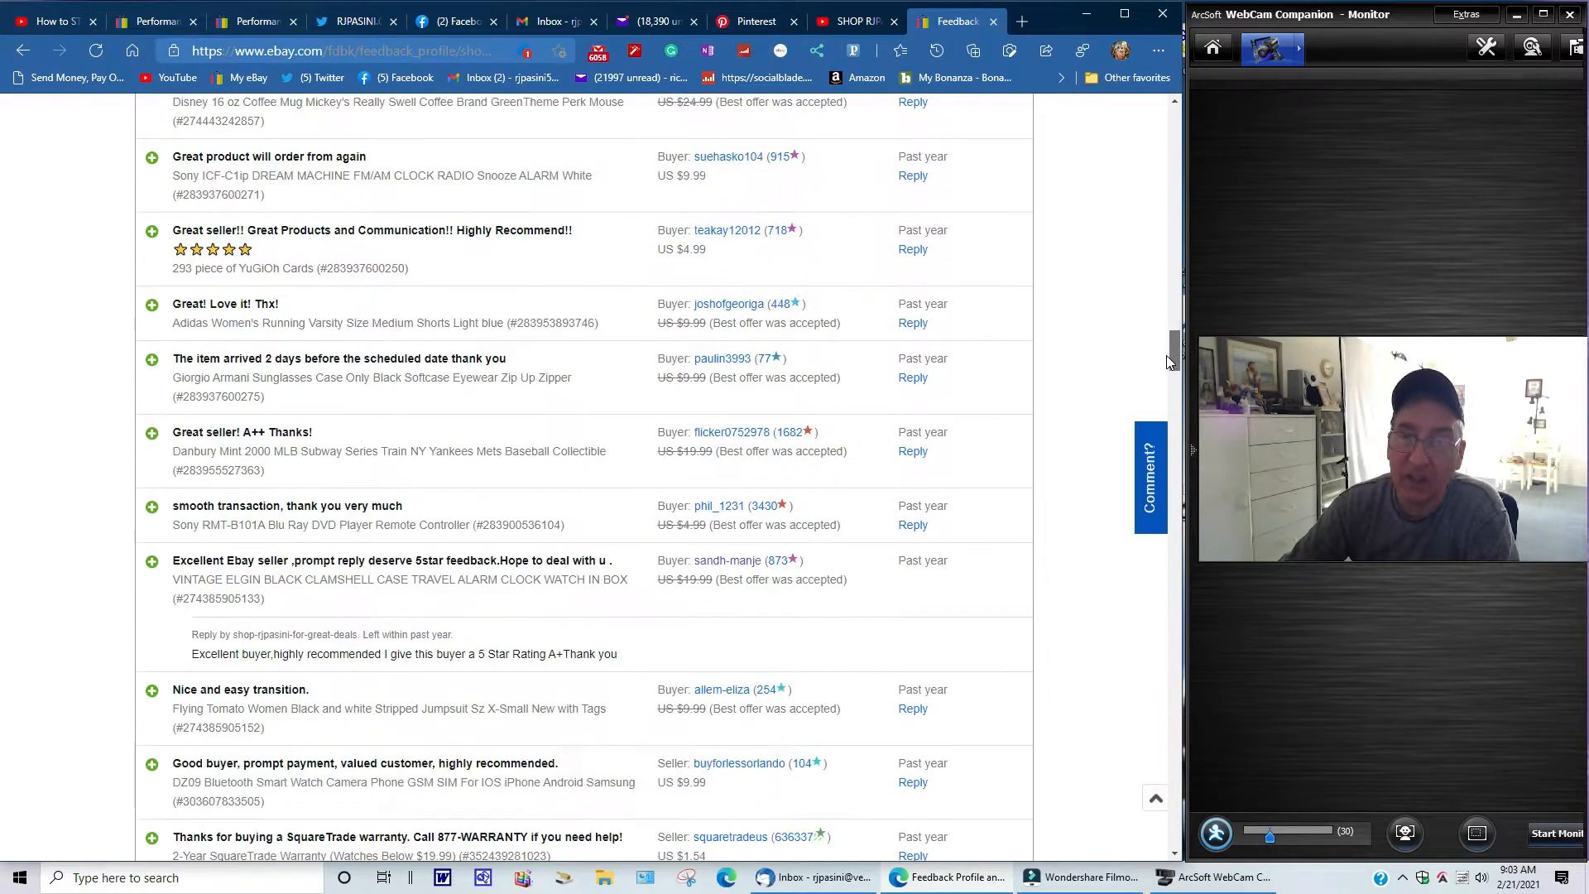
scroll(down, 3)
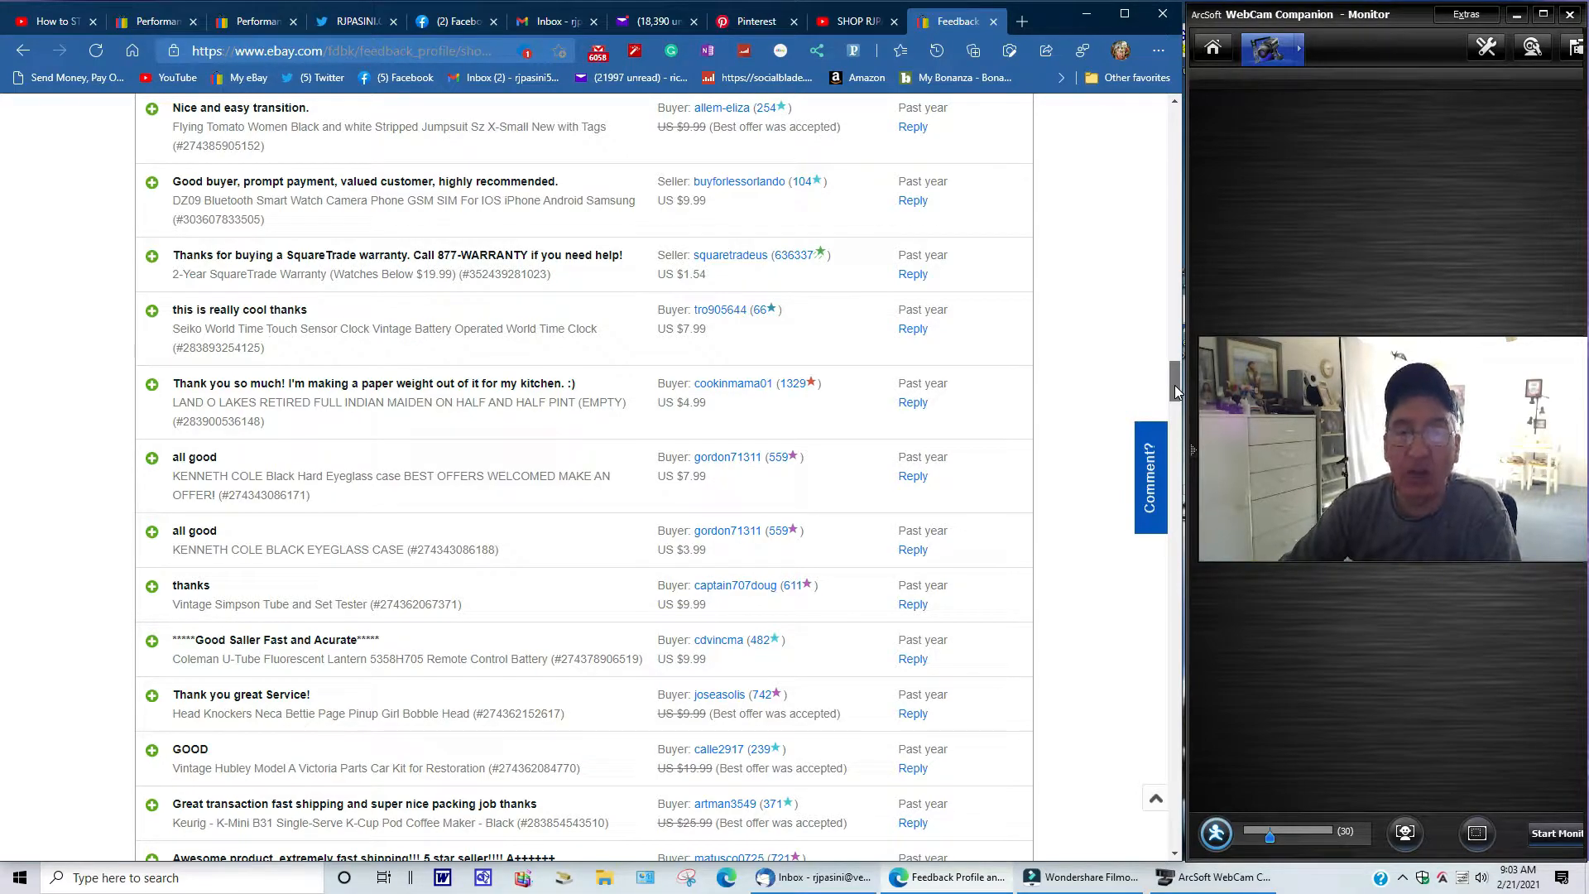
scroll(down, 3)
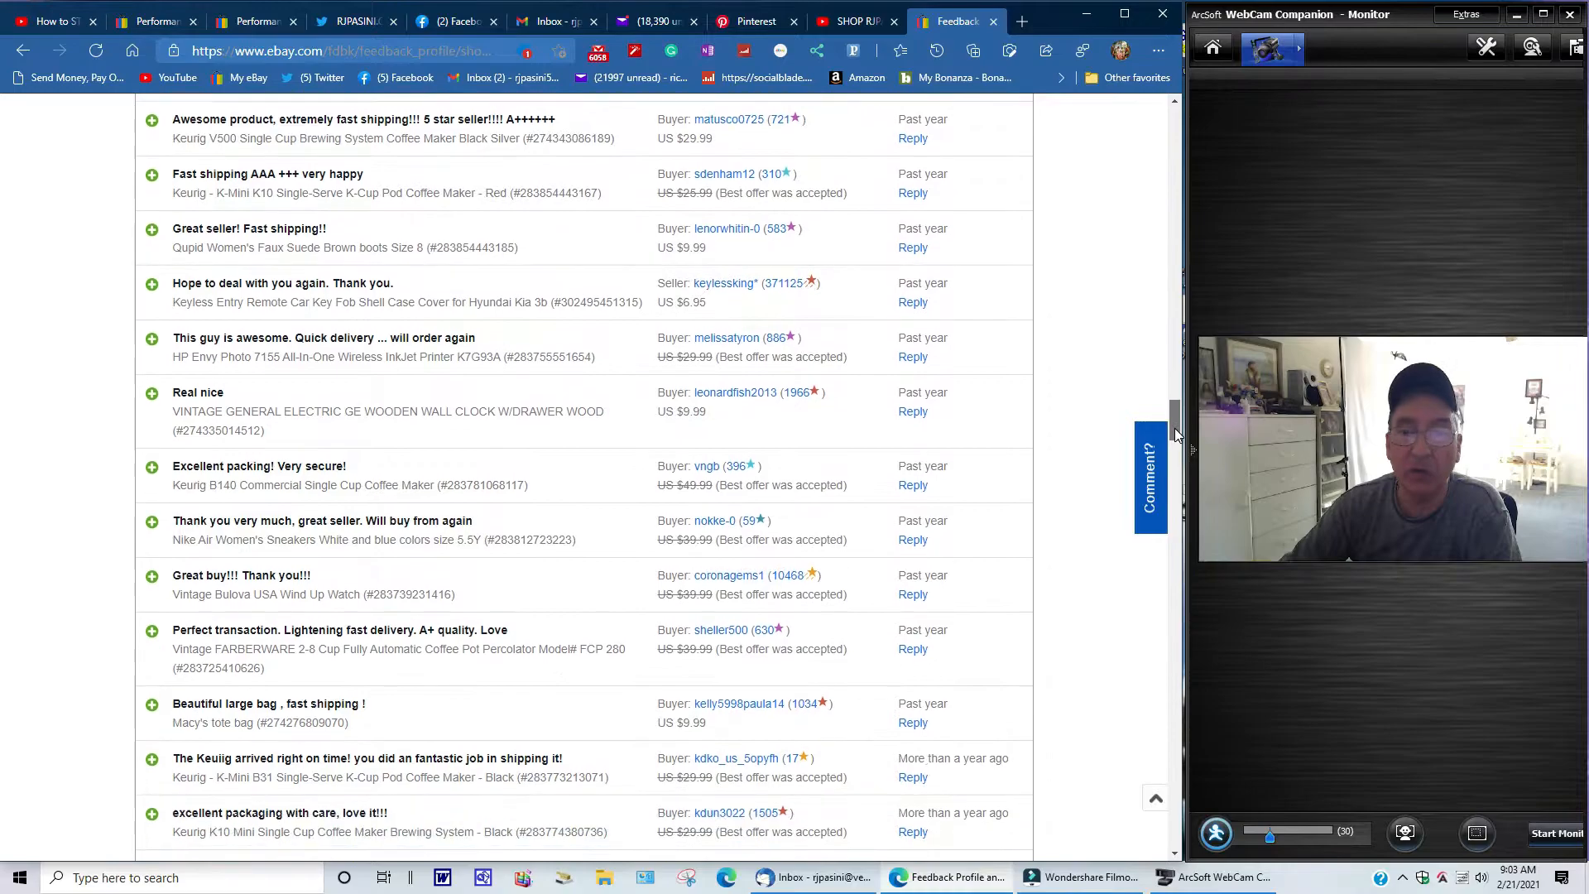
scroll(down, 3)
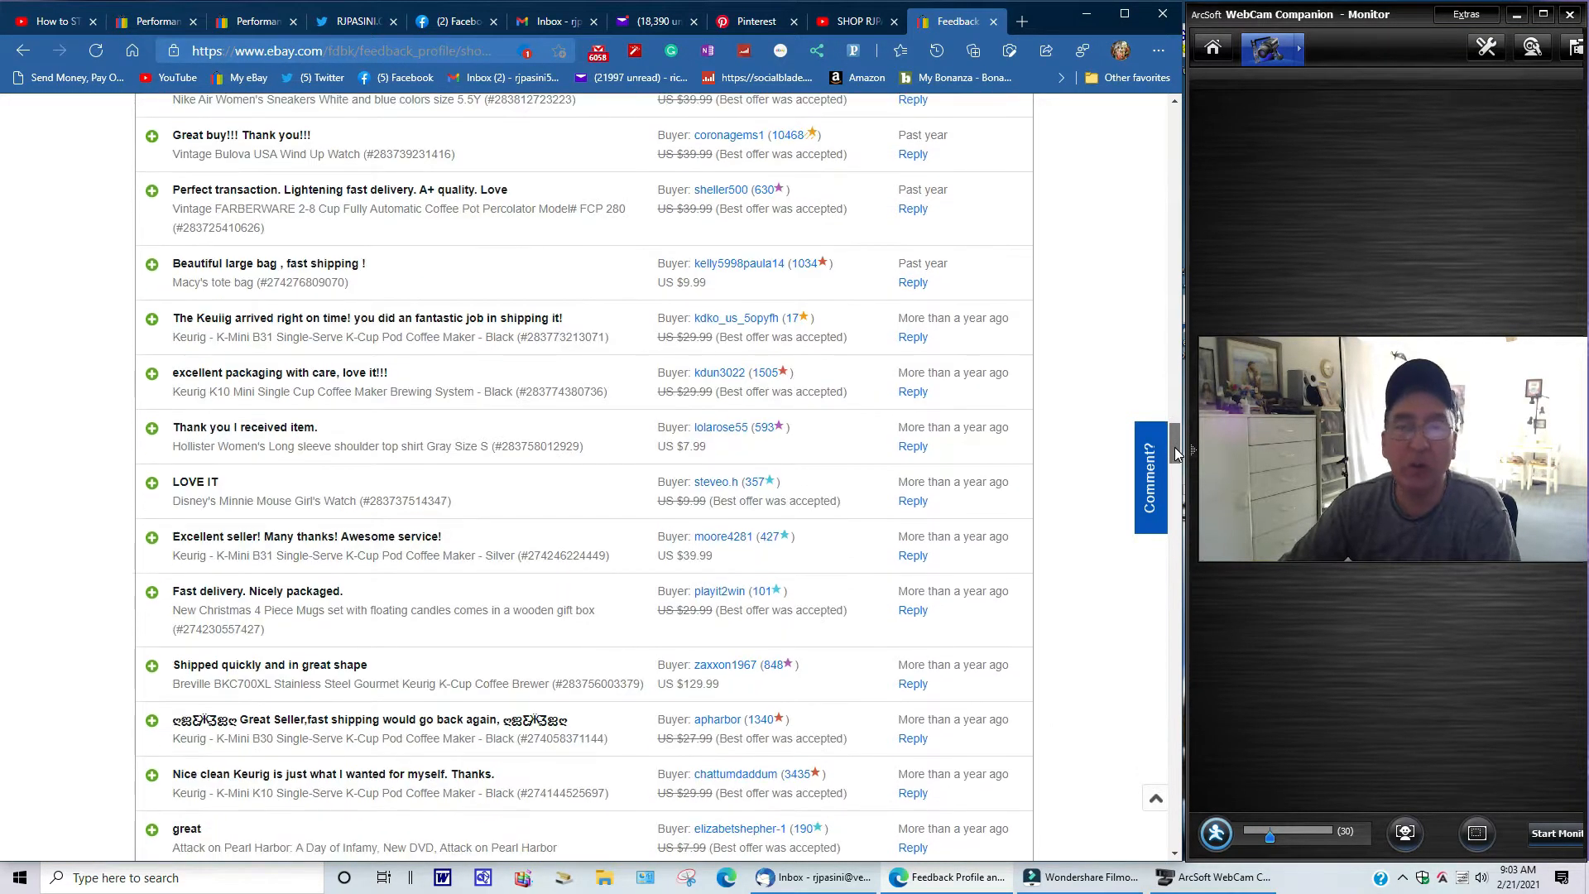
scroll(down, 3)
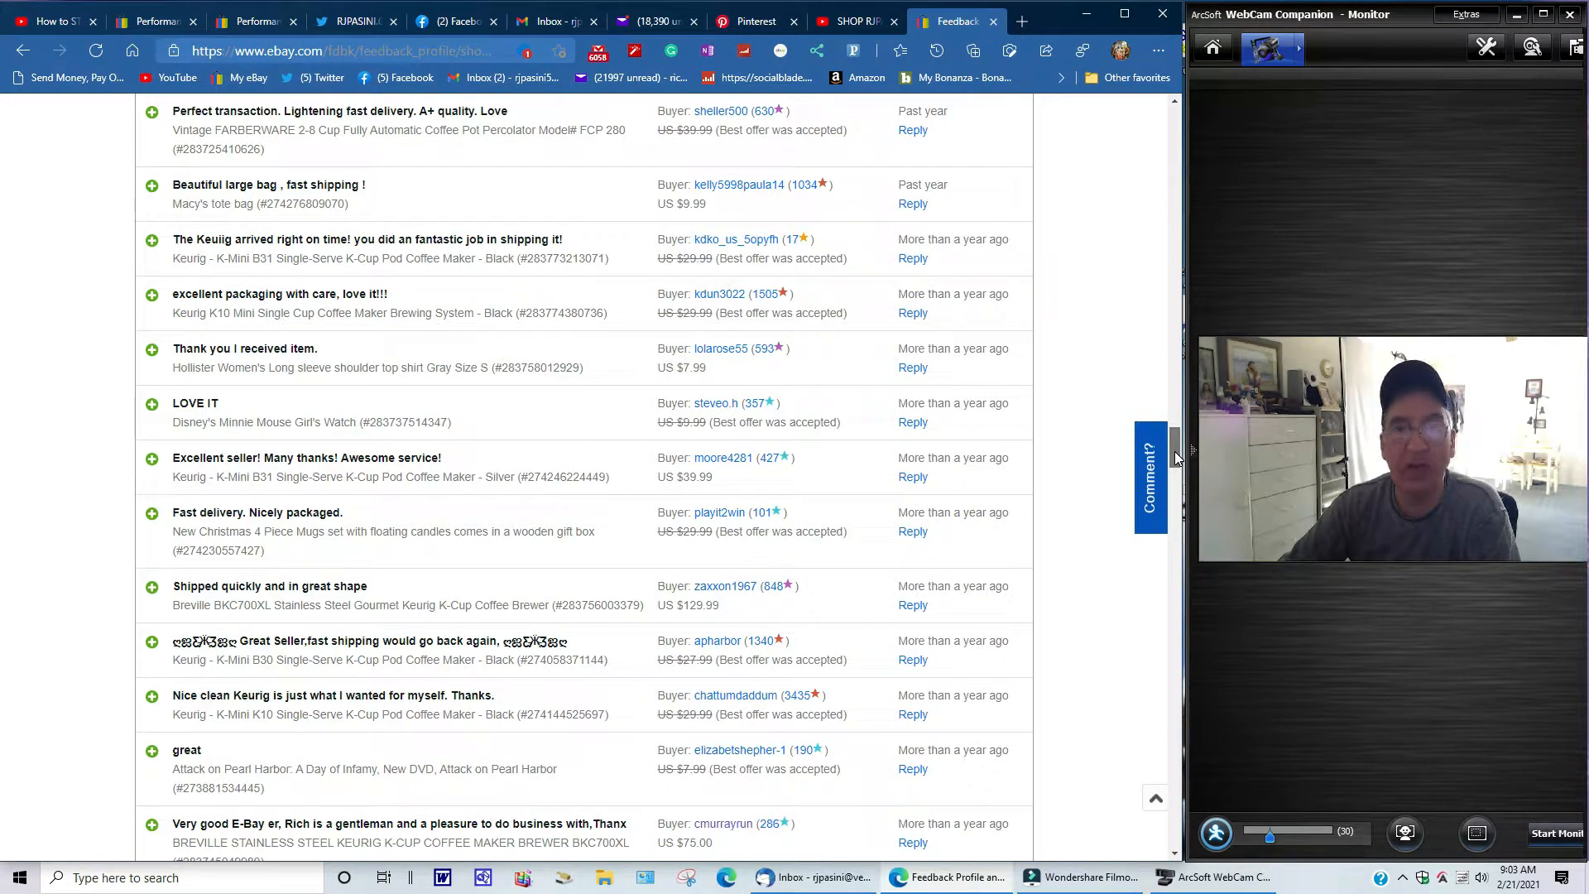
scroll(down, 3)
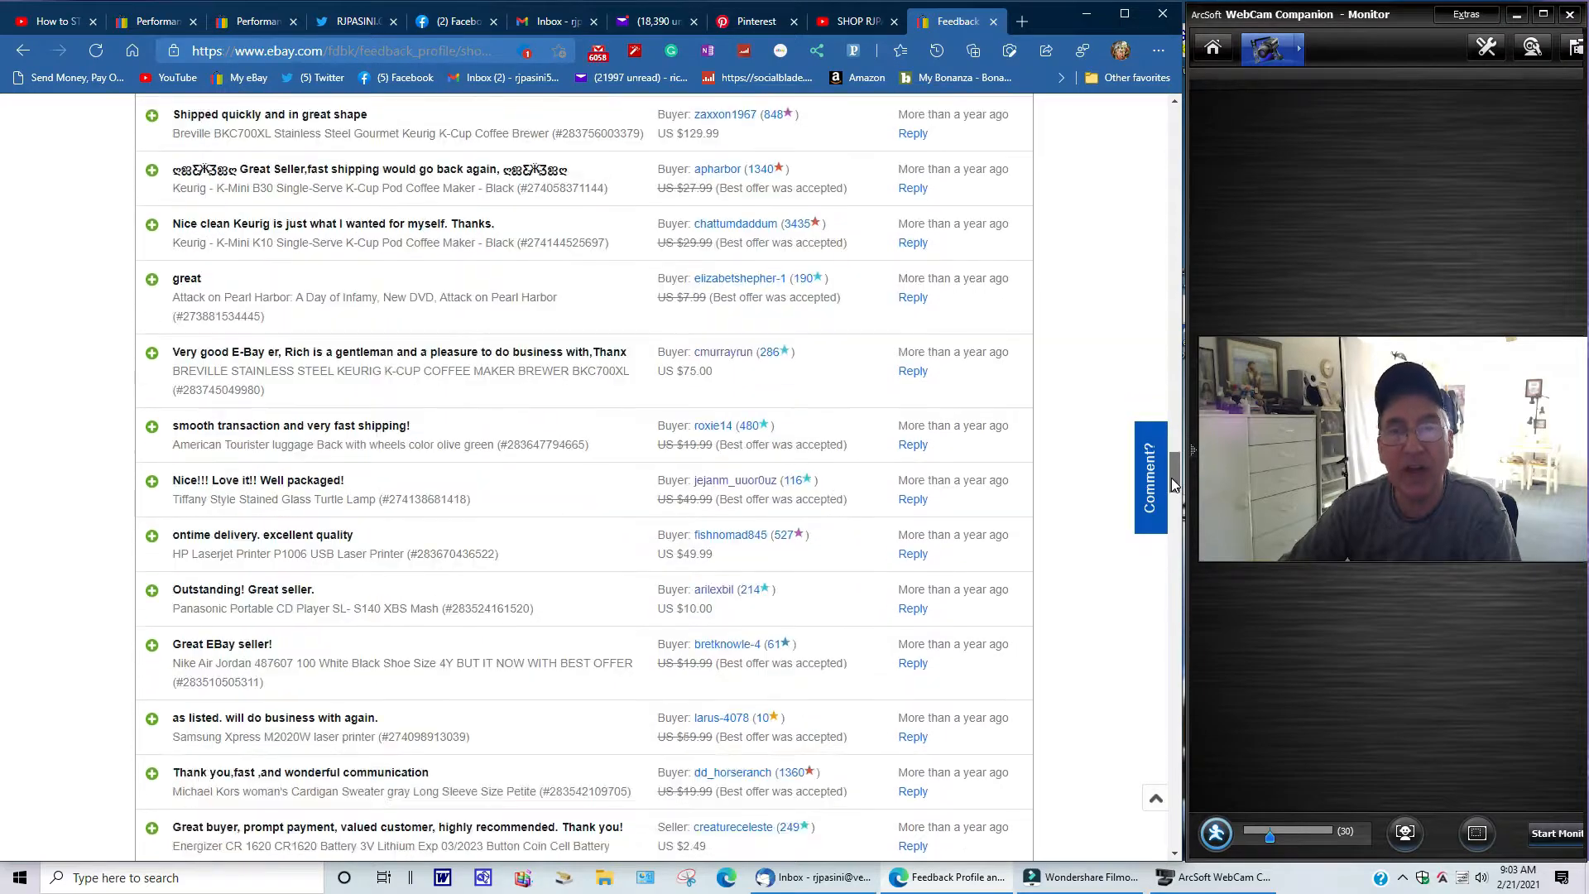
scroll(down, 3)
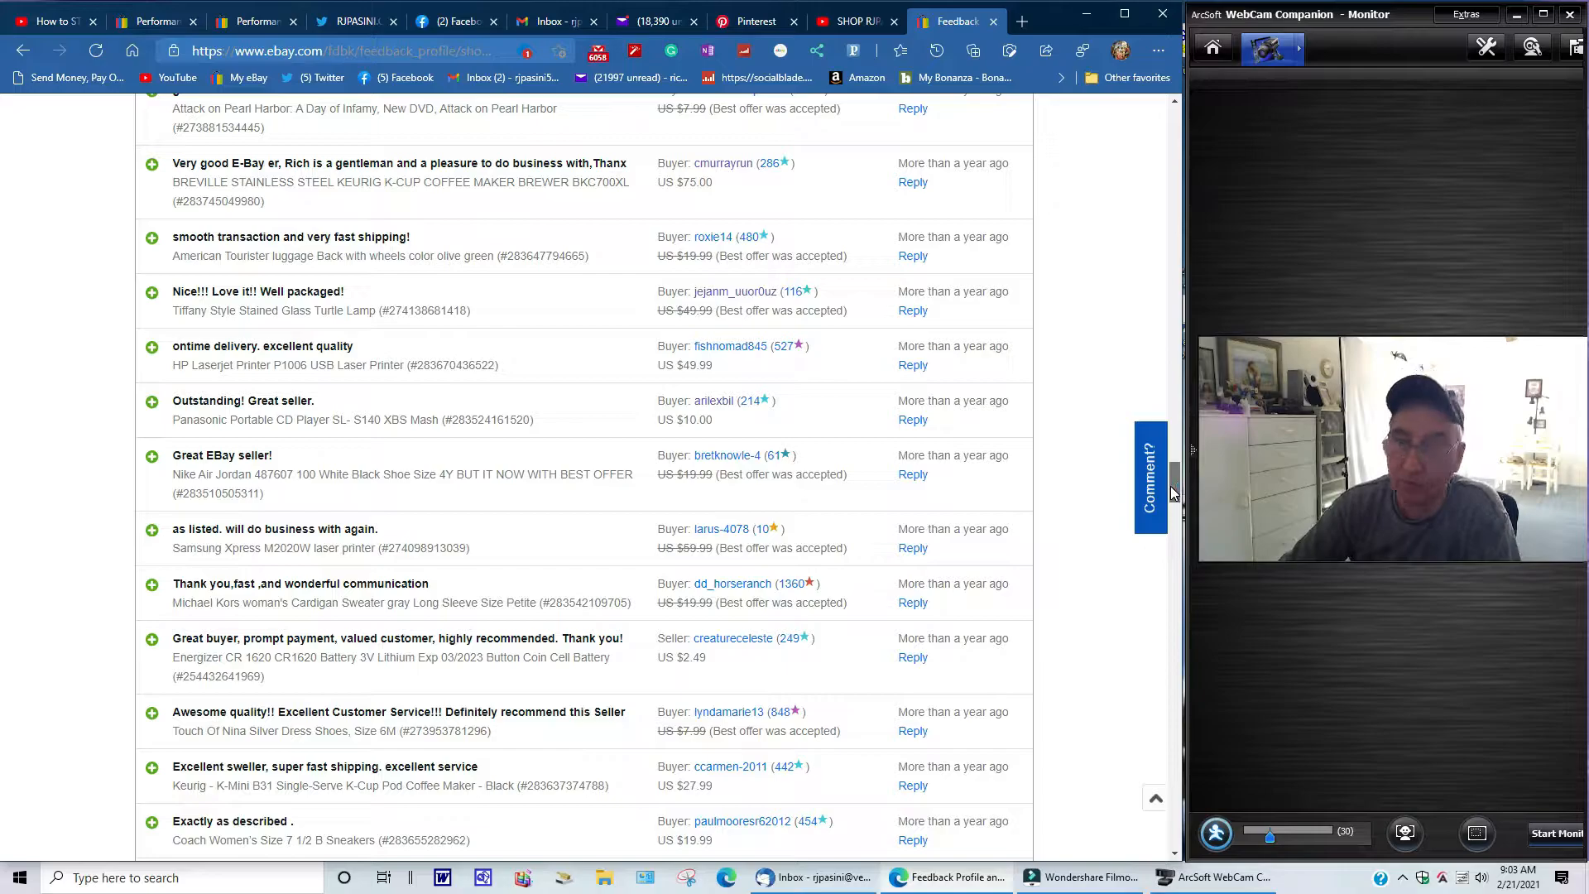
scroll(down, 3)
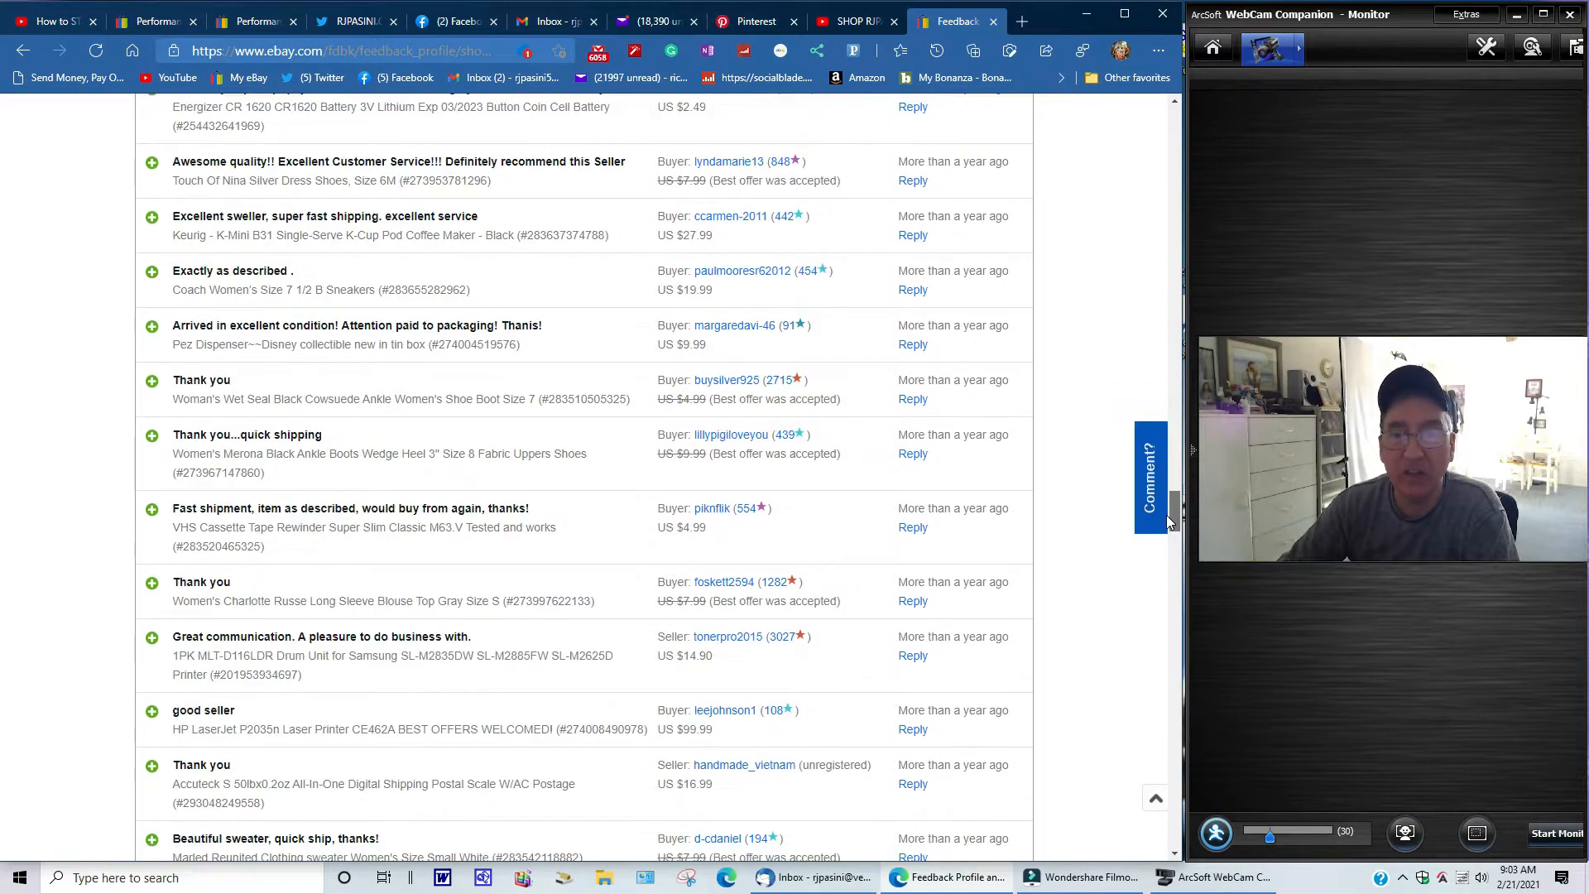
scroll(down, 3)
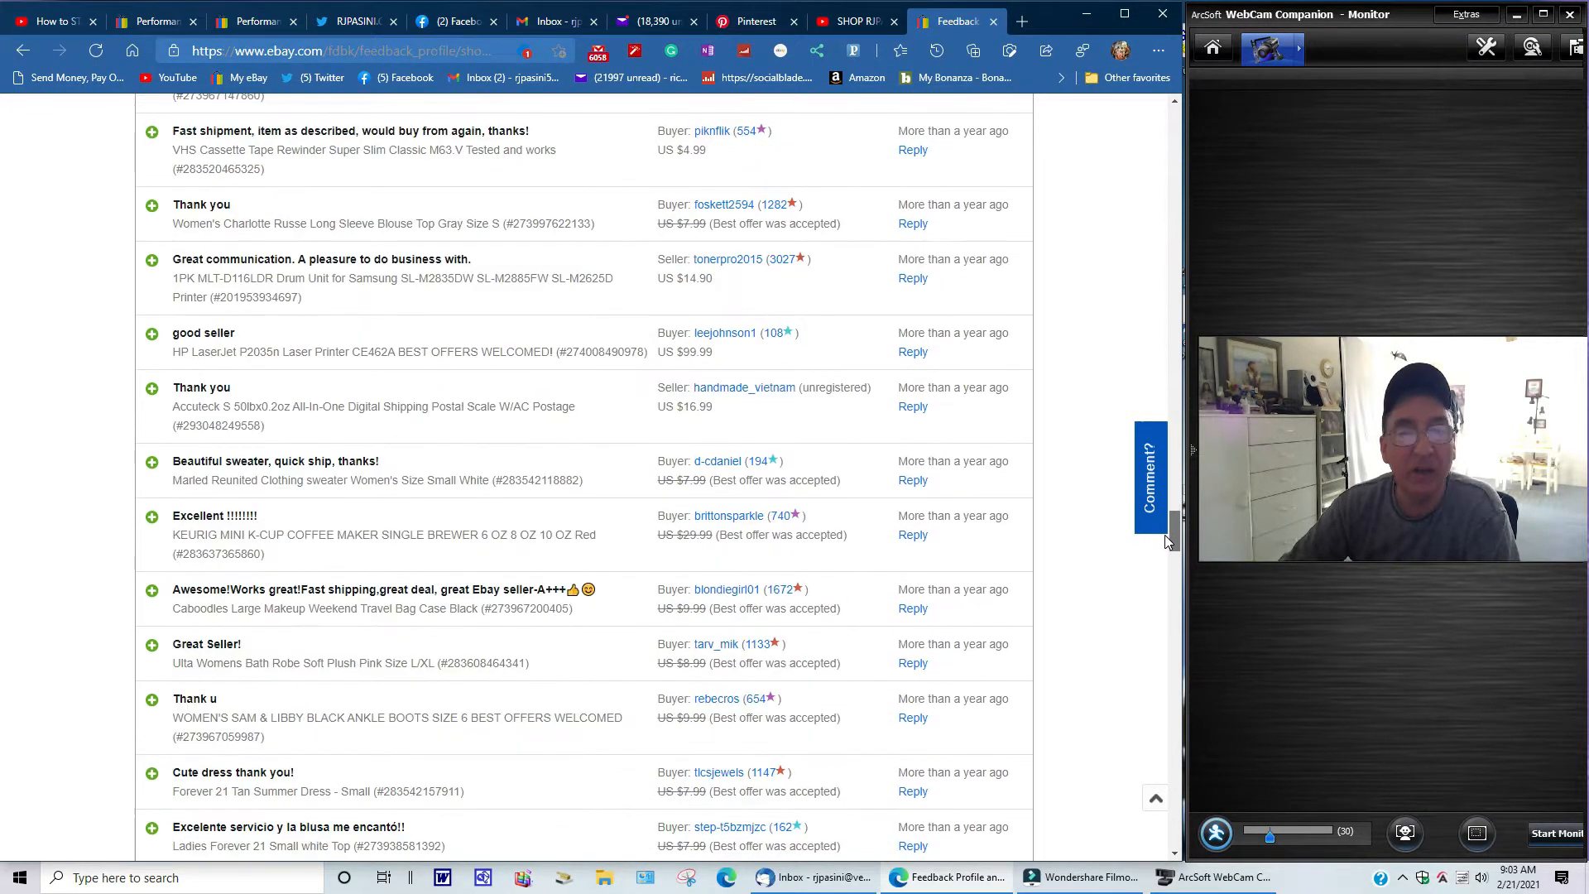
scroll(down, 3)
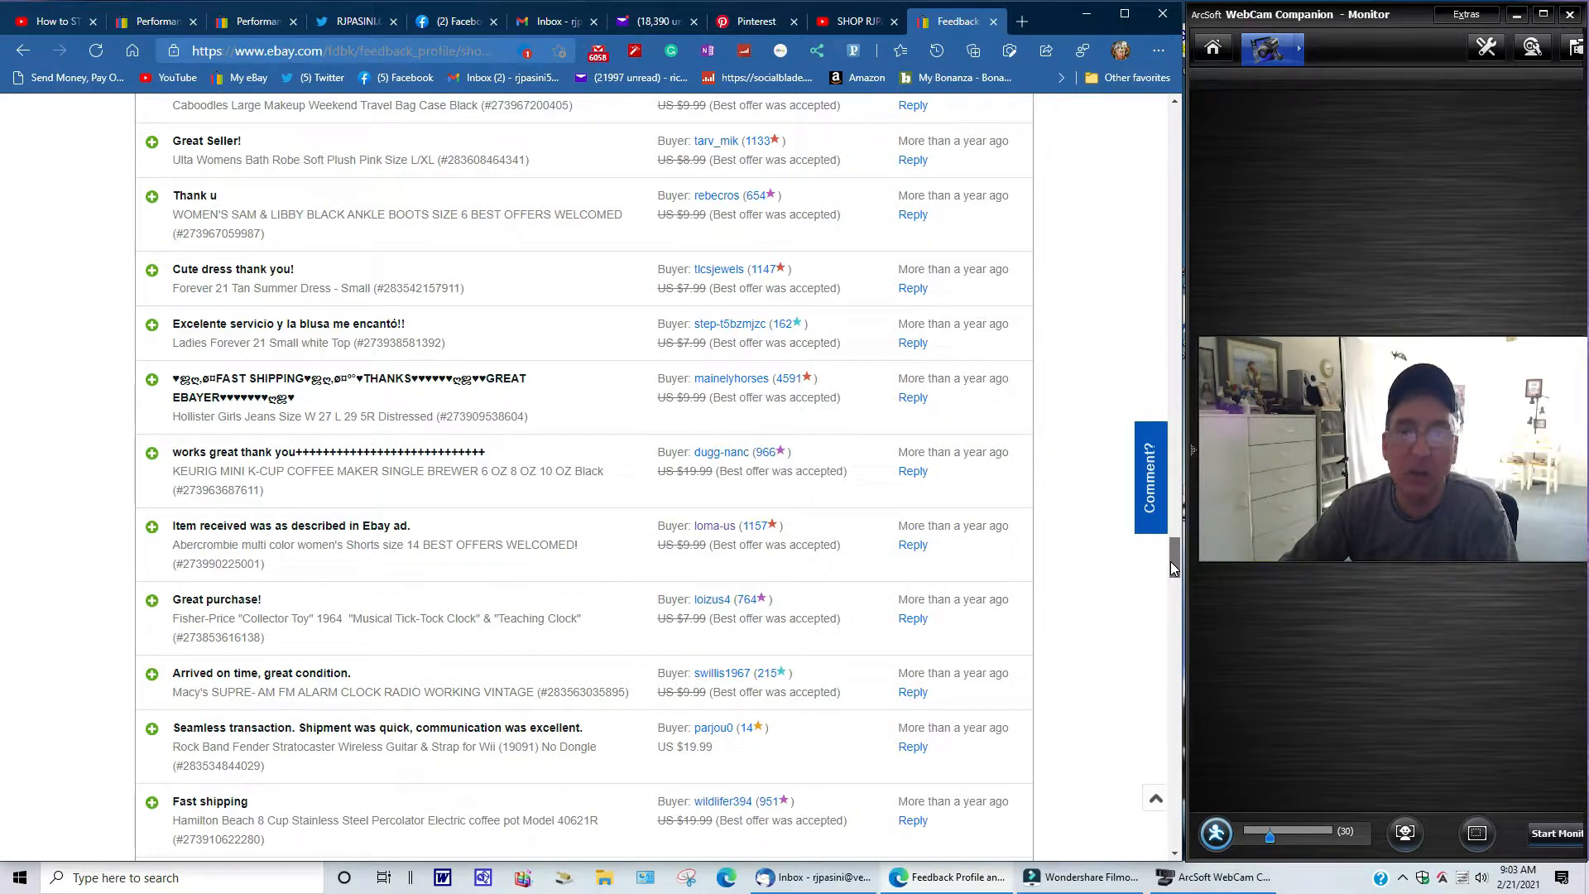
scroll(down, 3)
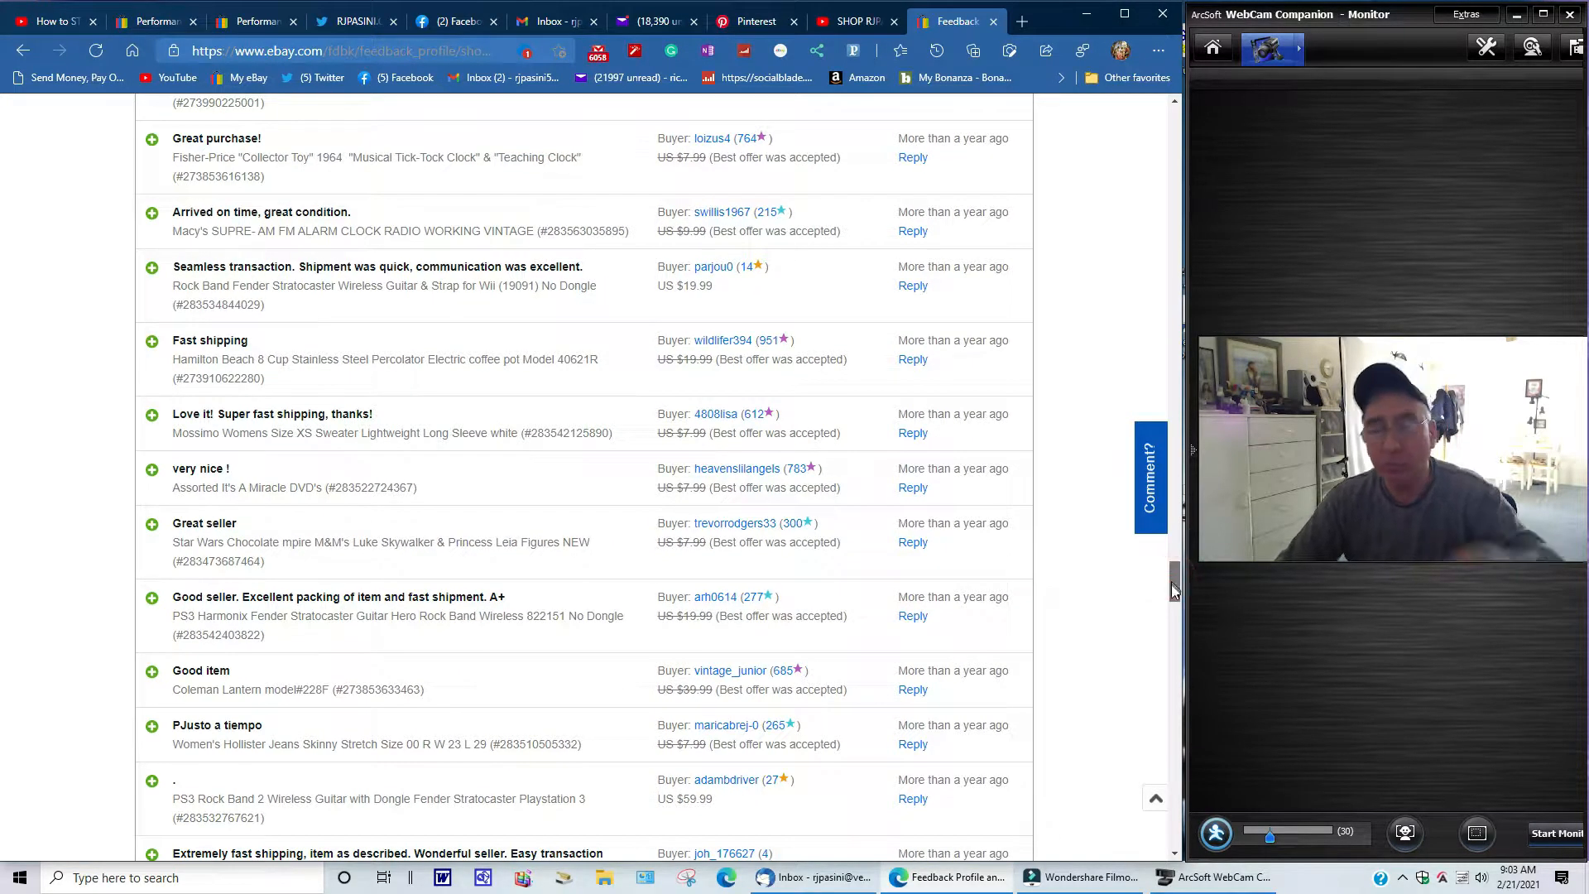
scroll(down, 3)
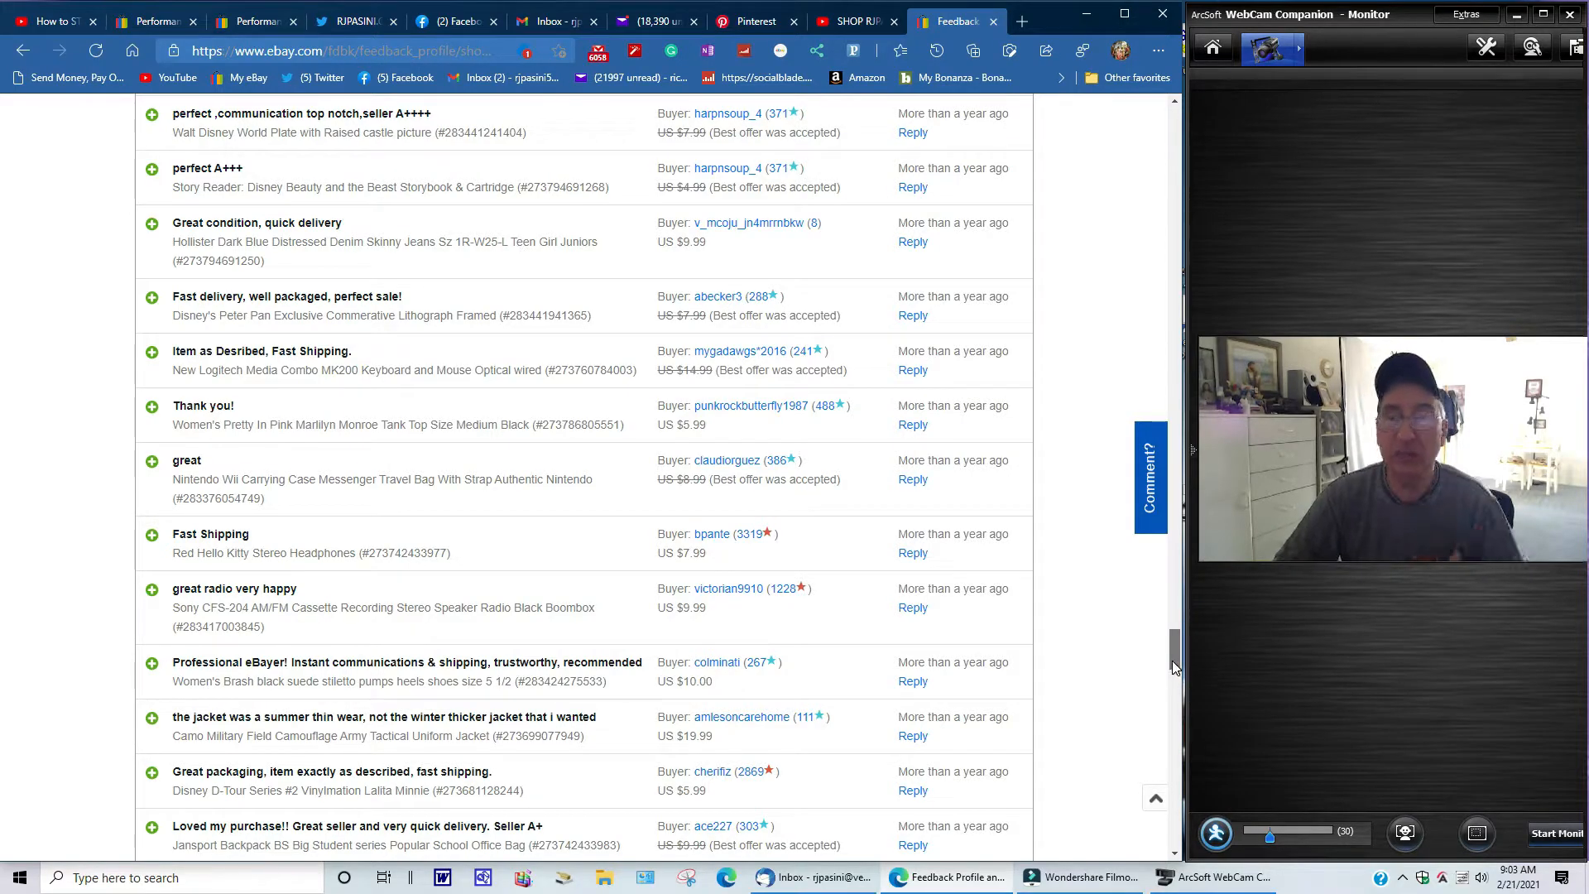
scroll(down, 3)
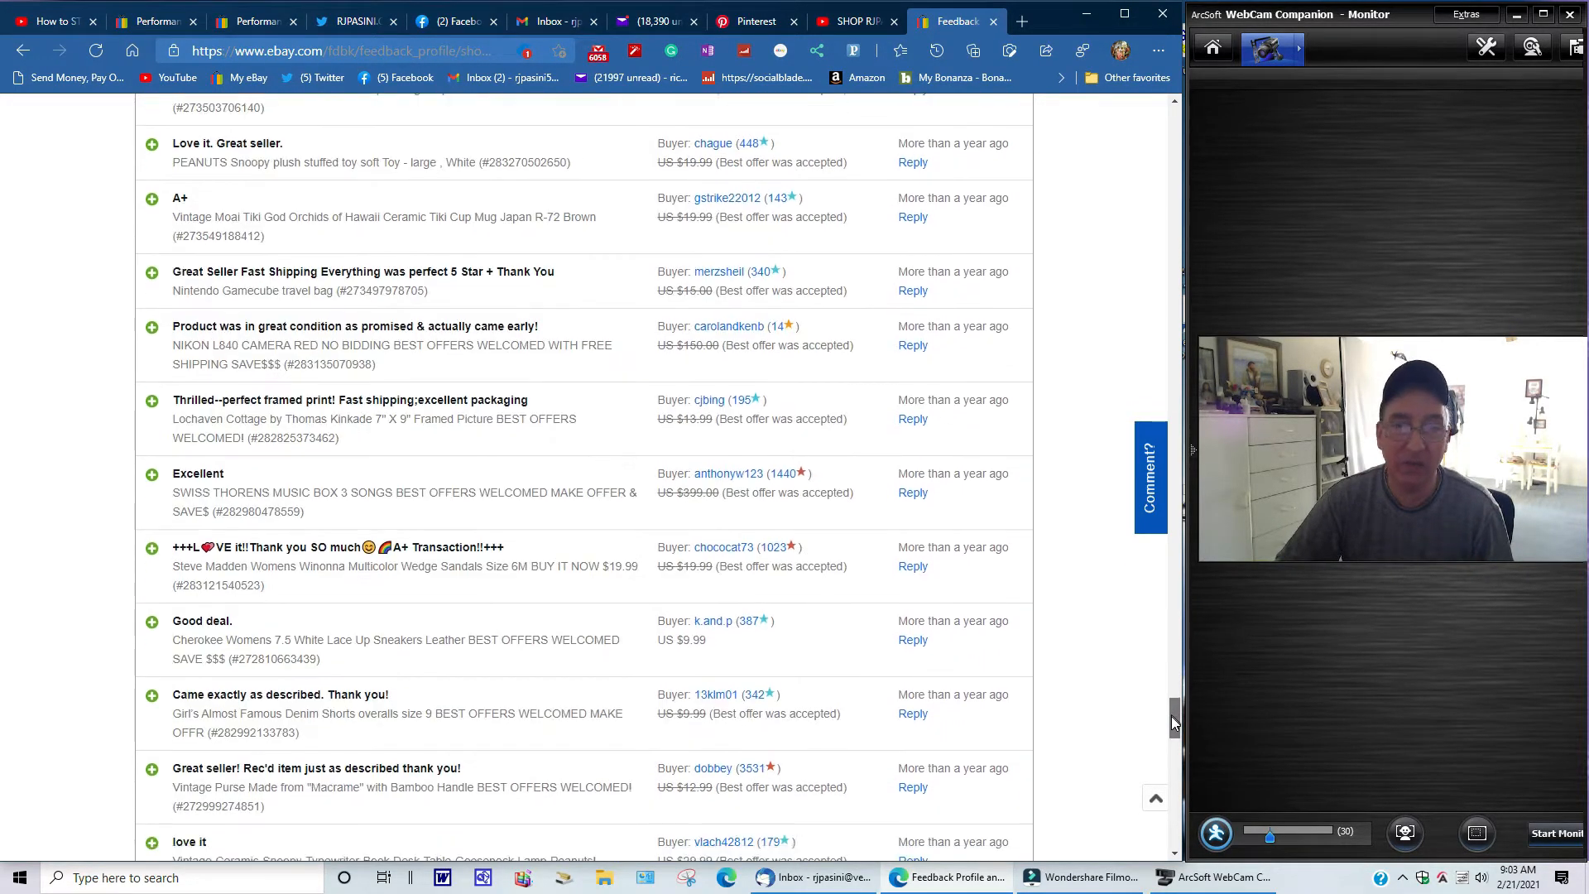
scroll(down, 3)
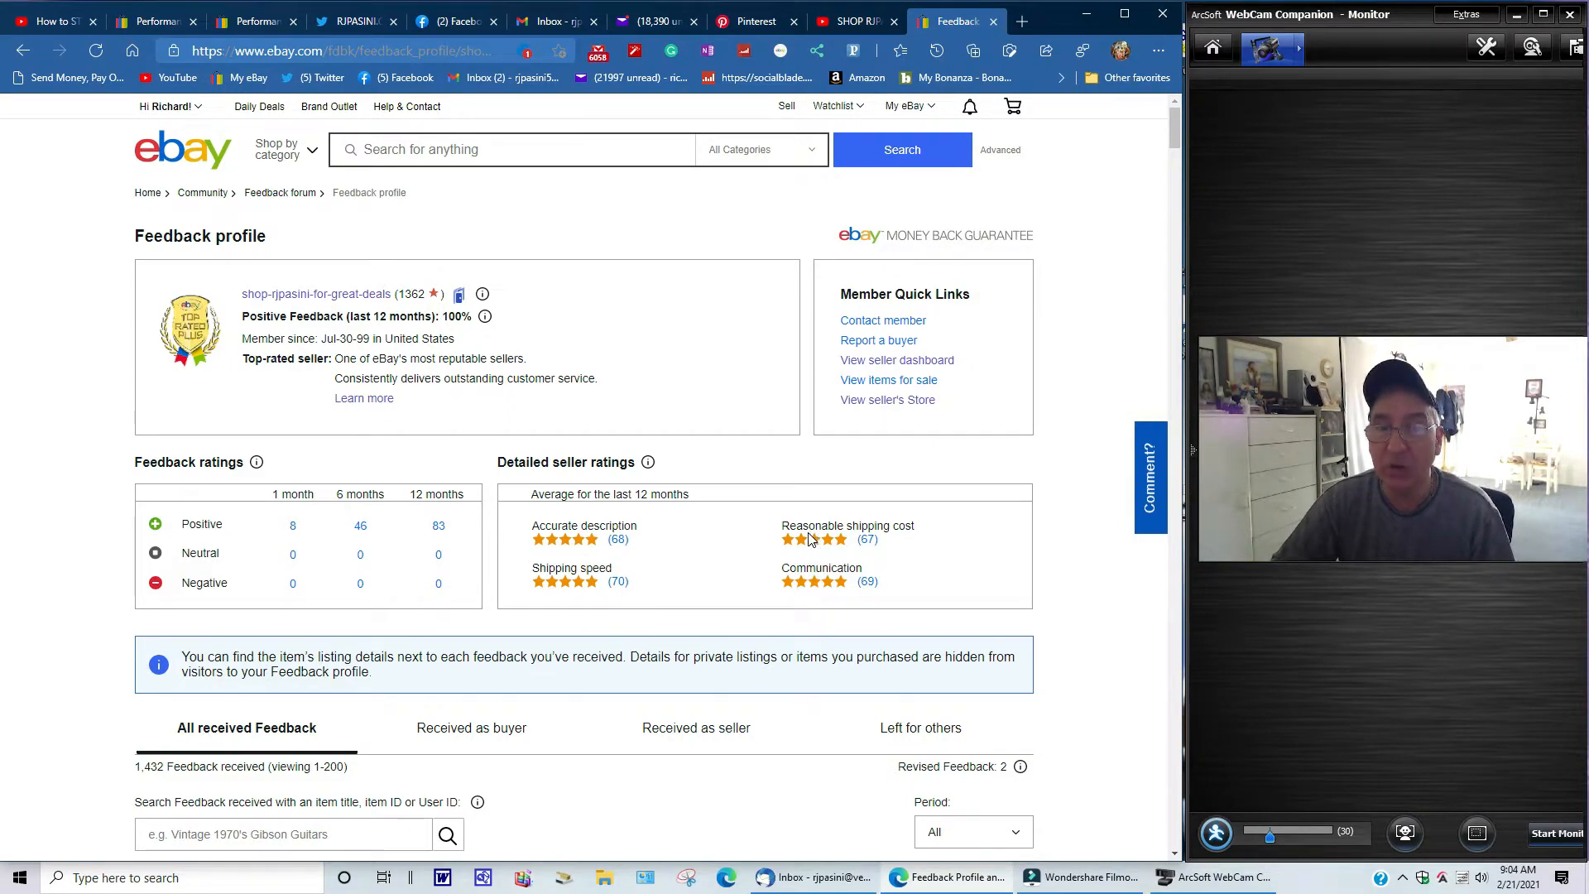
mouse_move(817, 591)
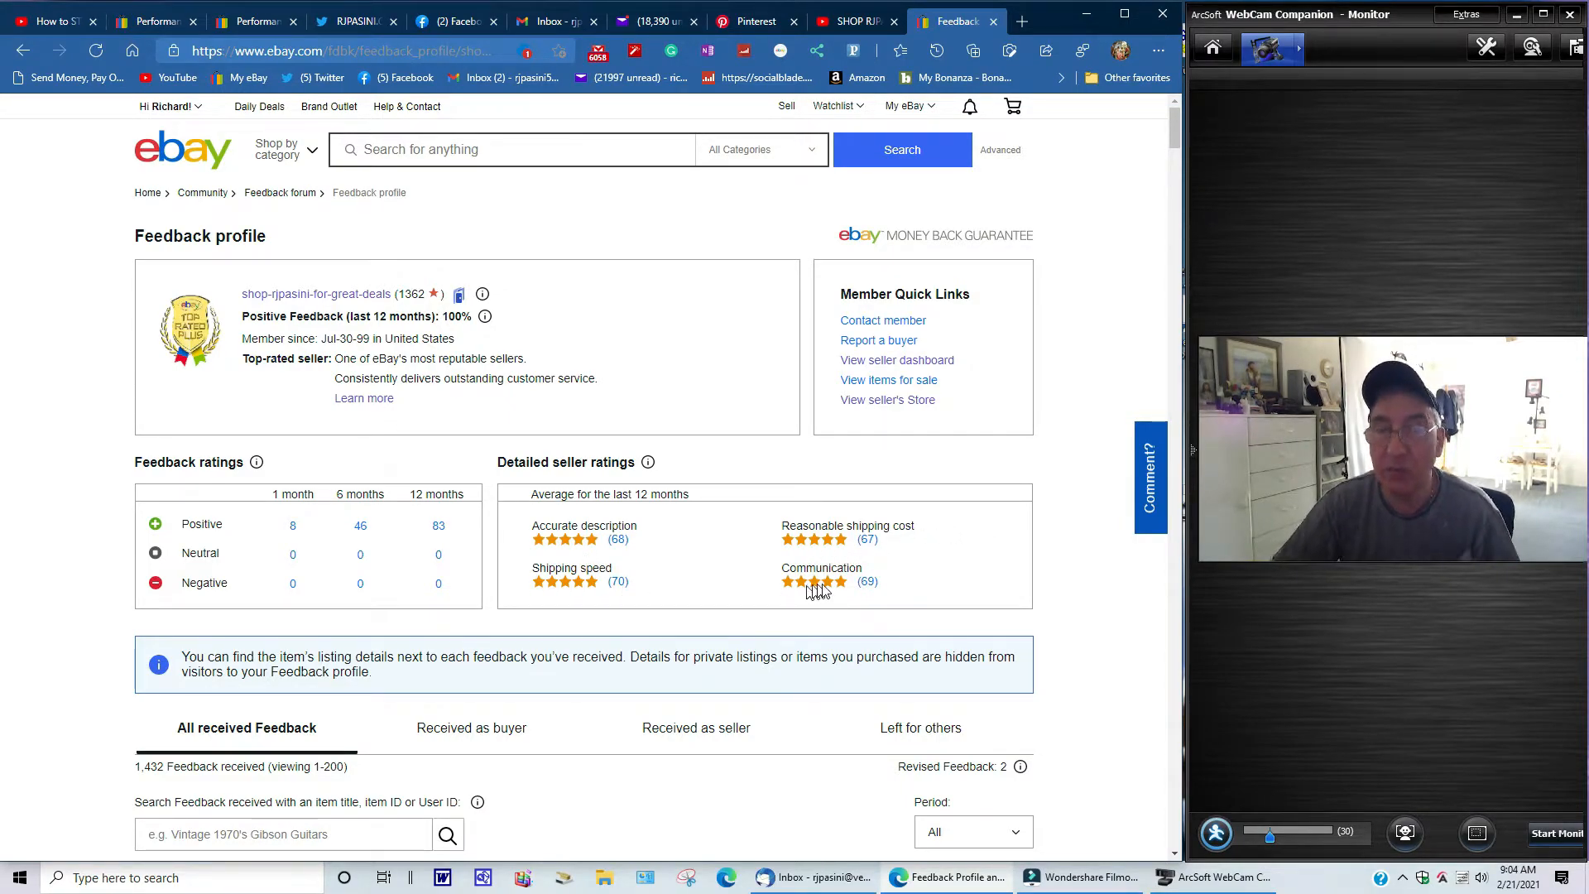